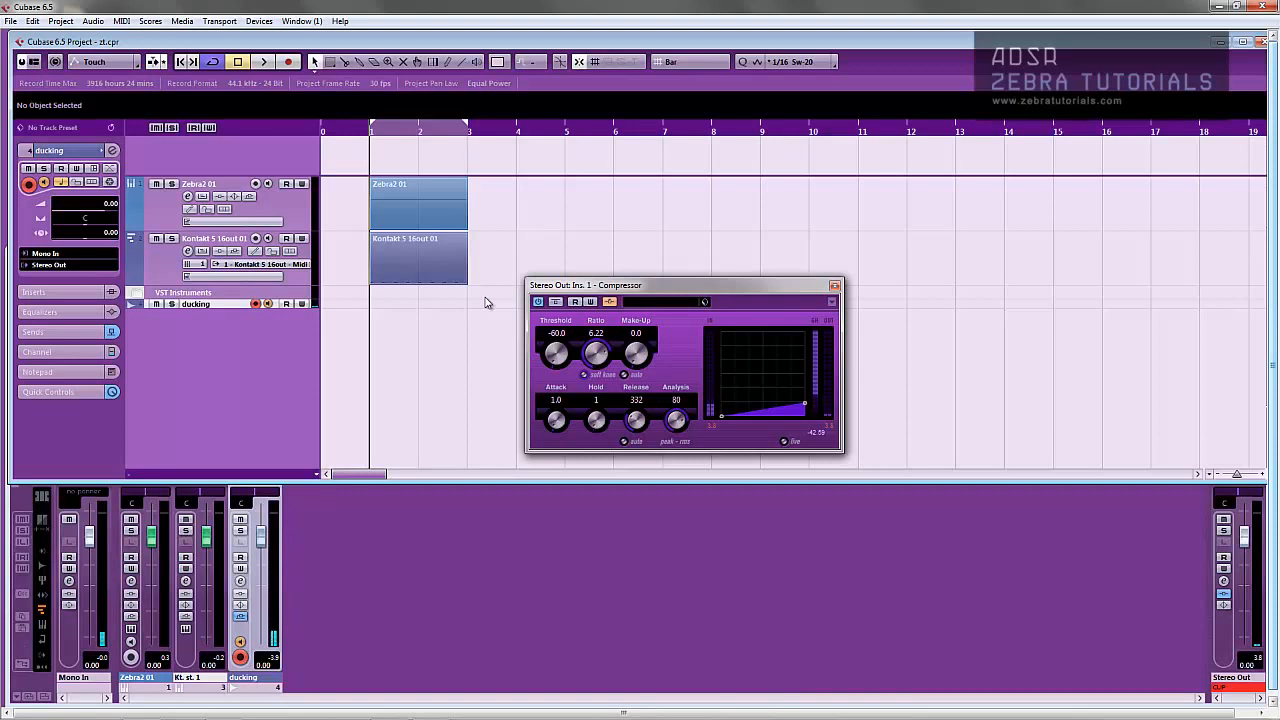
pyautogui.moveTo(452, 180)
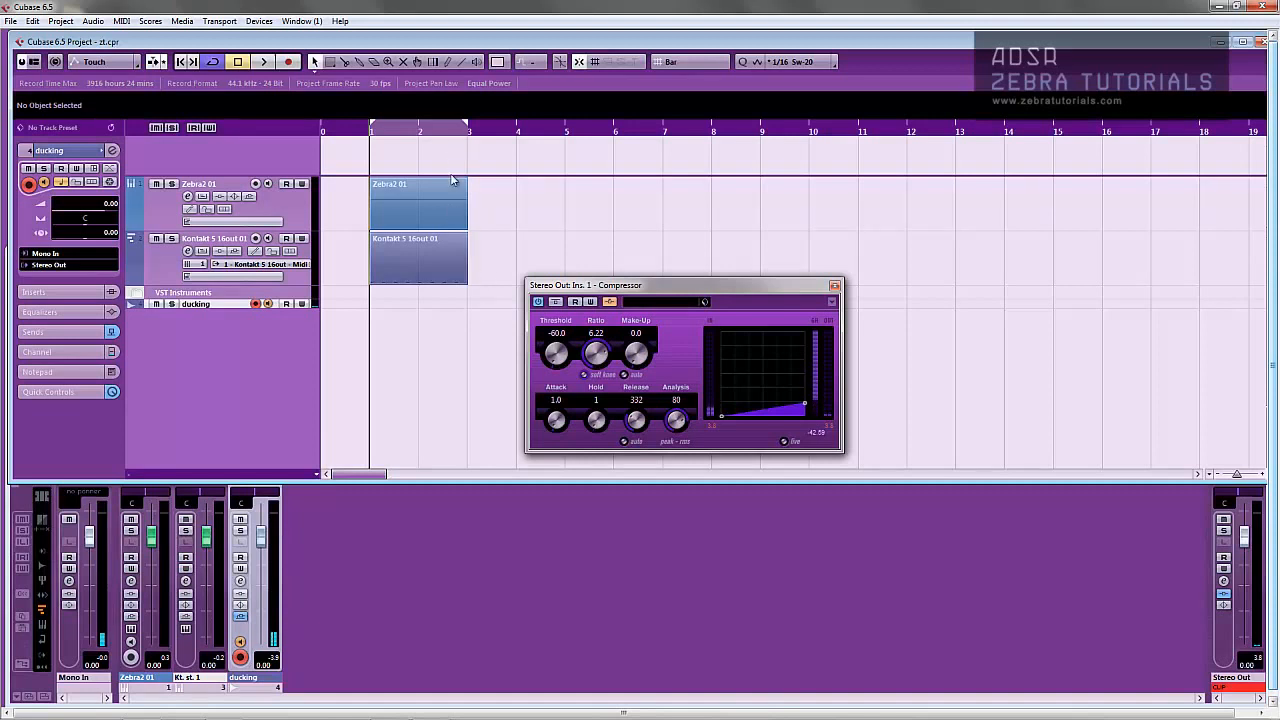
# - Review the Zebra2 01 track's arpeggiator steps, then add a second Zebra2 instrument track
pyautogui.click(200, 184)
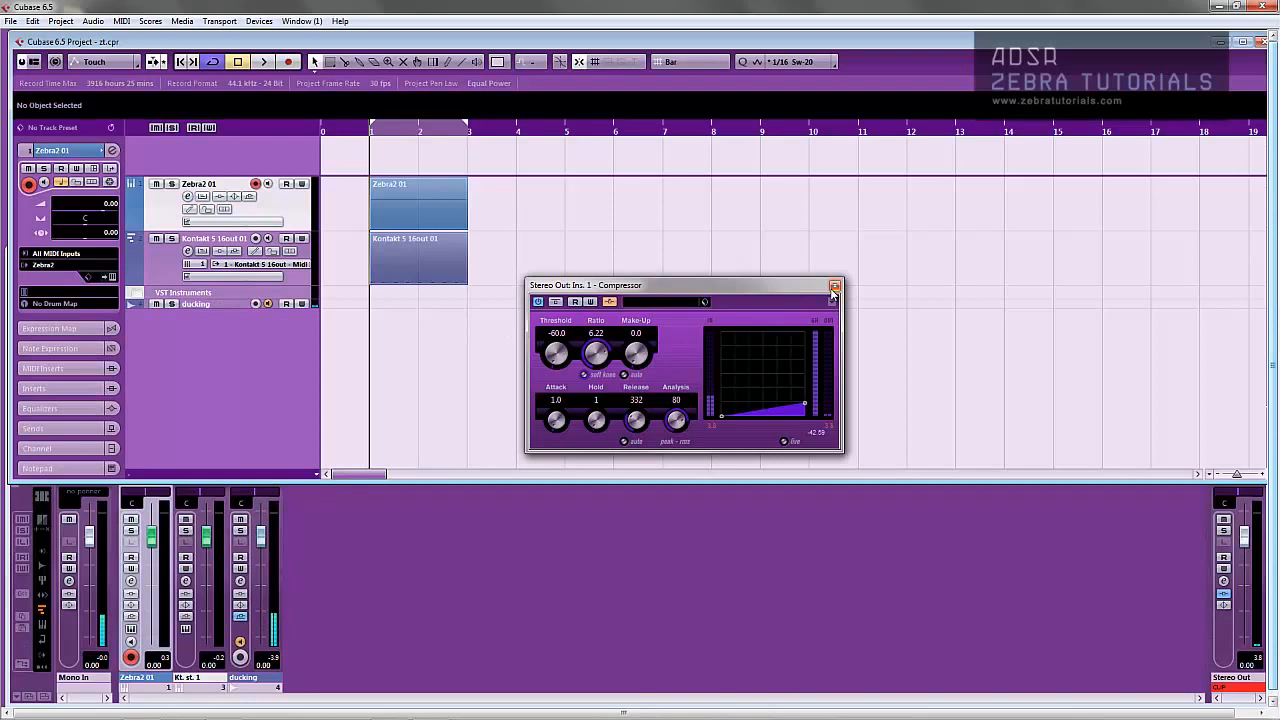
pyautogui.moveTo(834, 288)
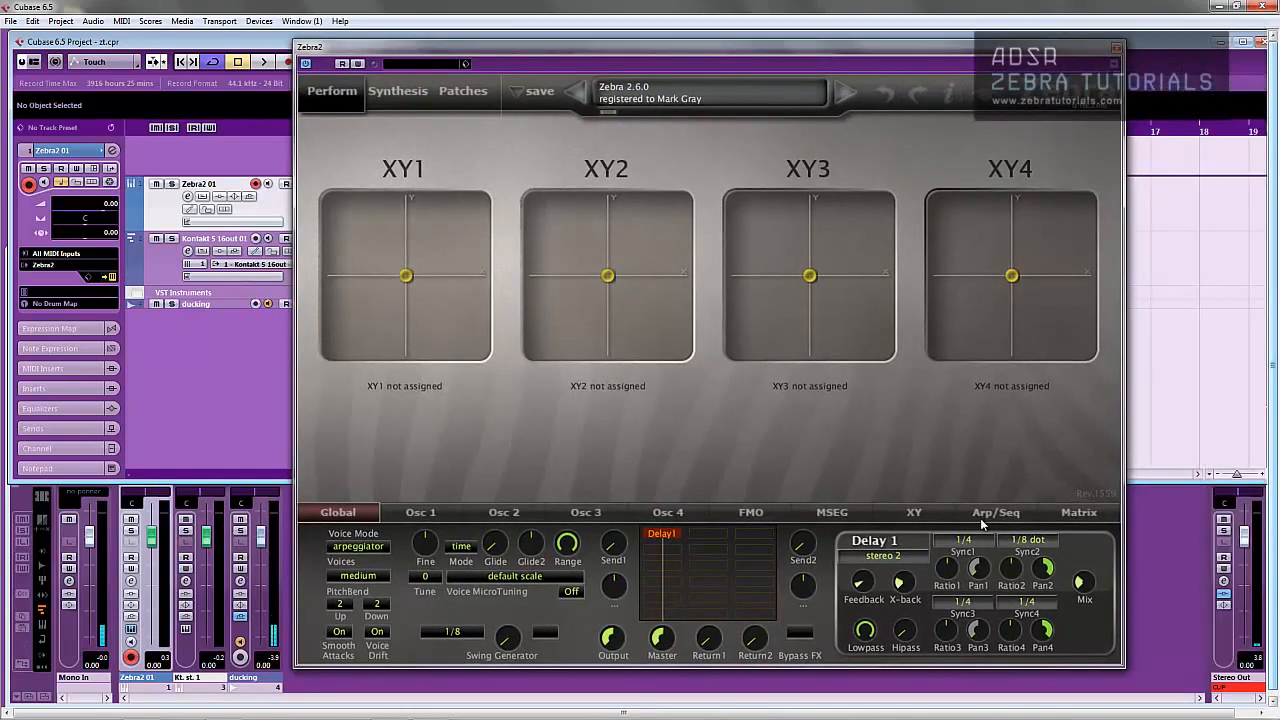
pyautogui.click(994, 512)
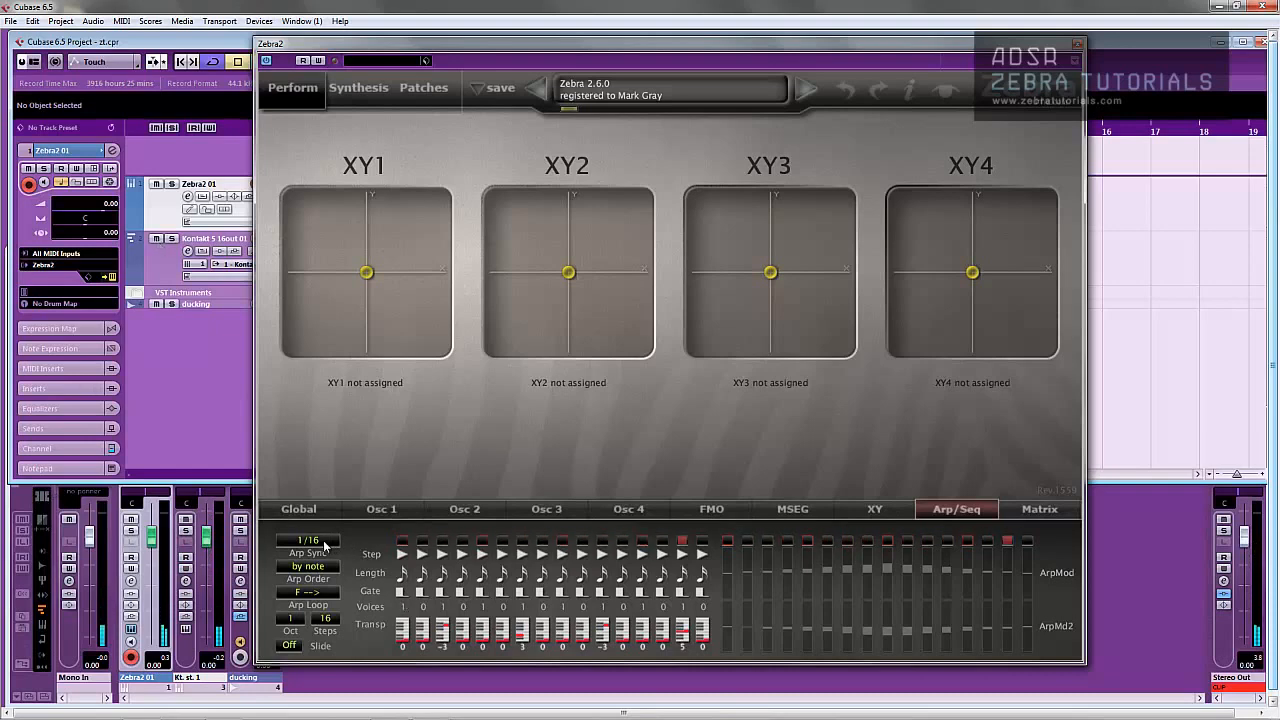
pyautogui.moveTo(504, 210)
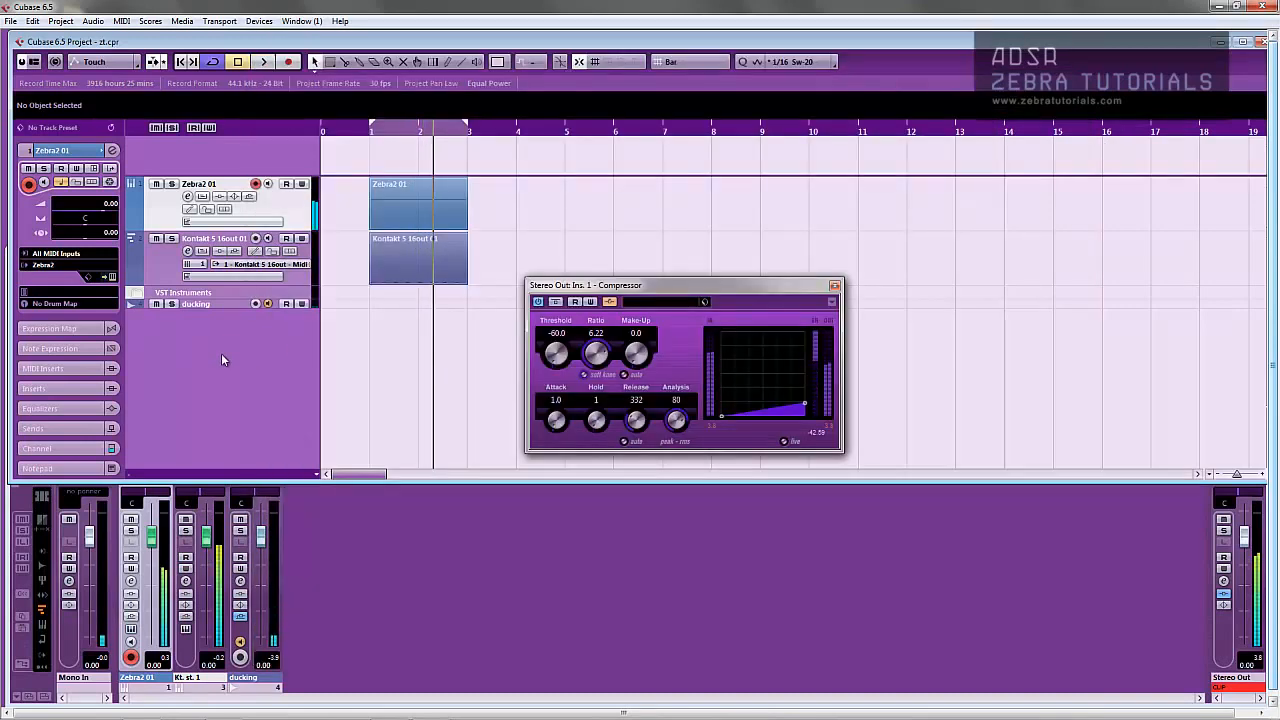
pyautogui.rightClick(224, 360)
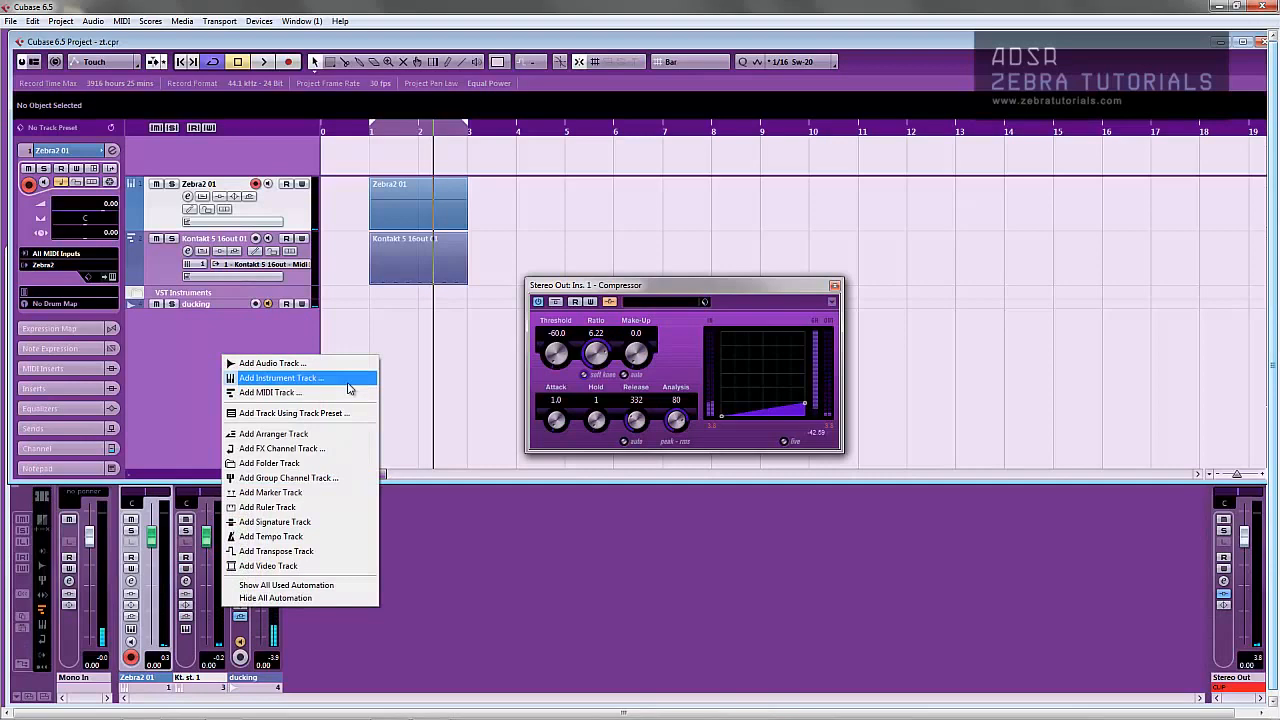
pyautogui.click(280, 378)
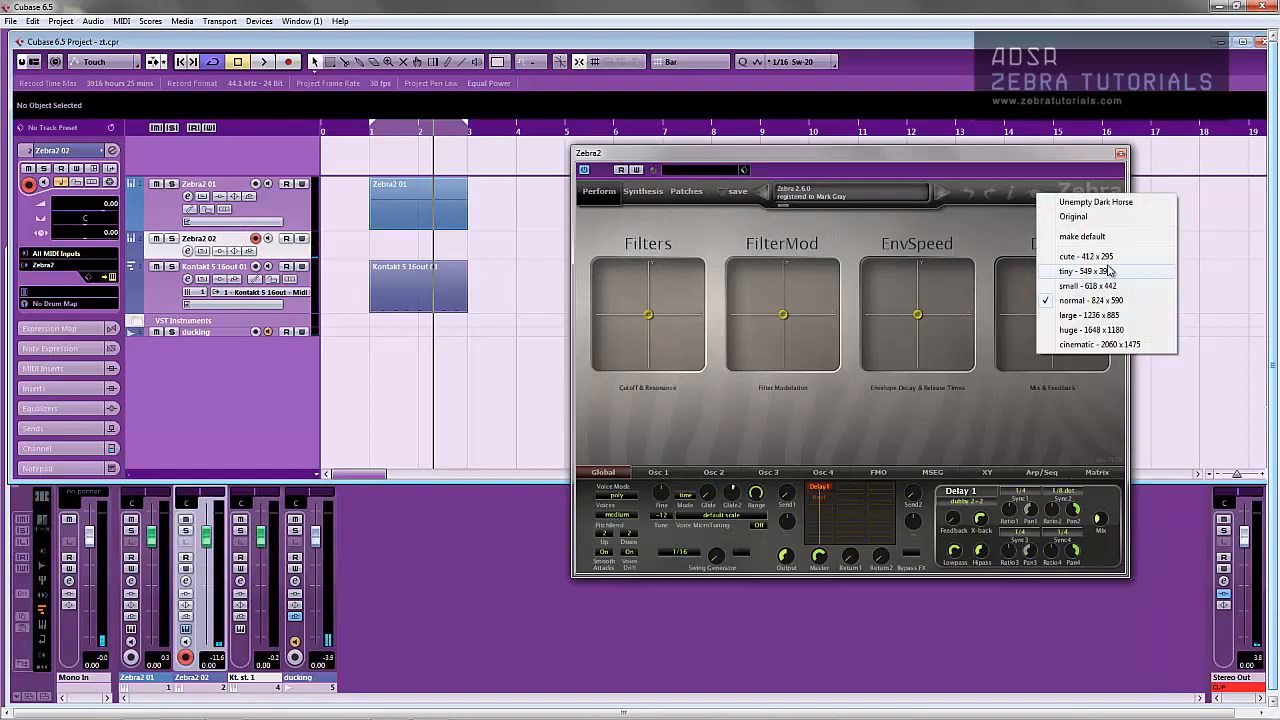
# - Enlarge the new Zebra2 editor and browse its patch list down toward Initialize
pyautogui.click(1088, 316)
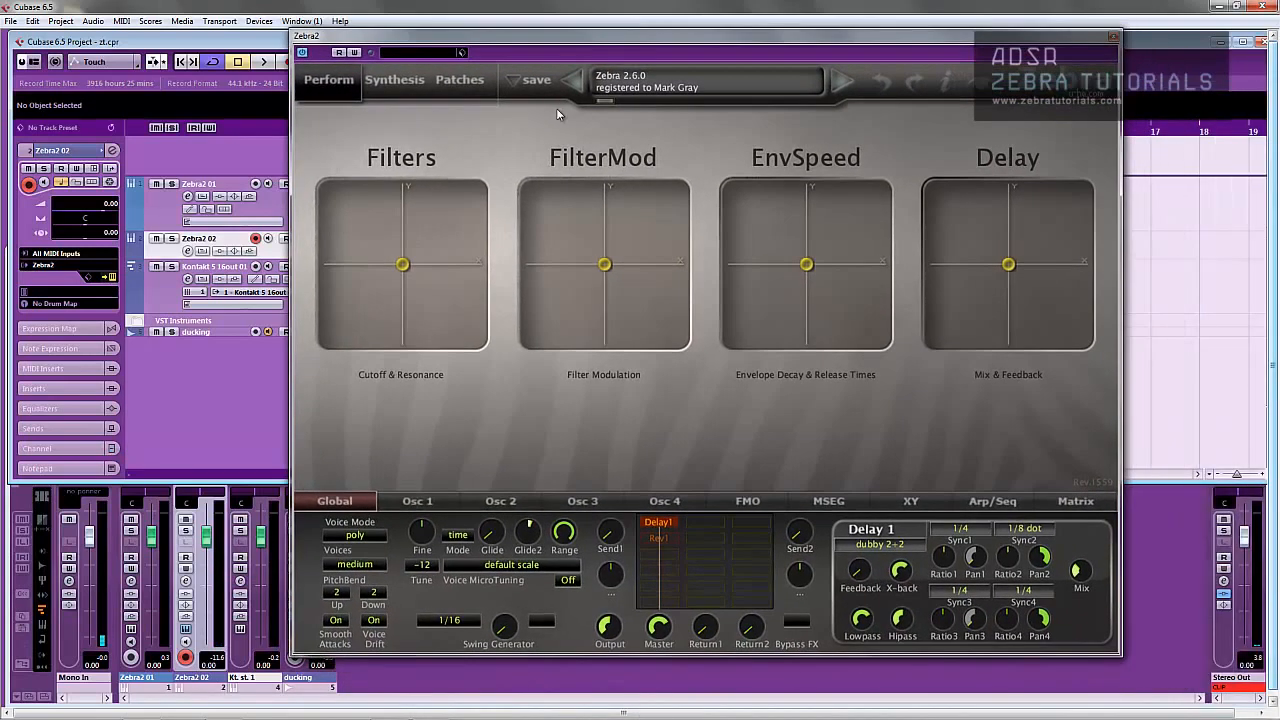
pyautogui.click(460, 80)
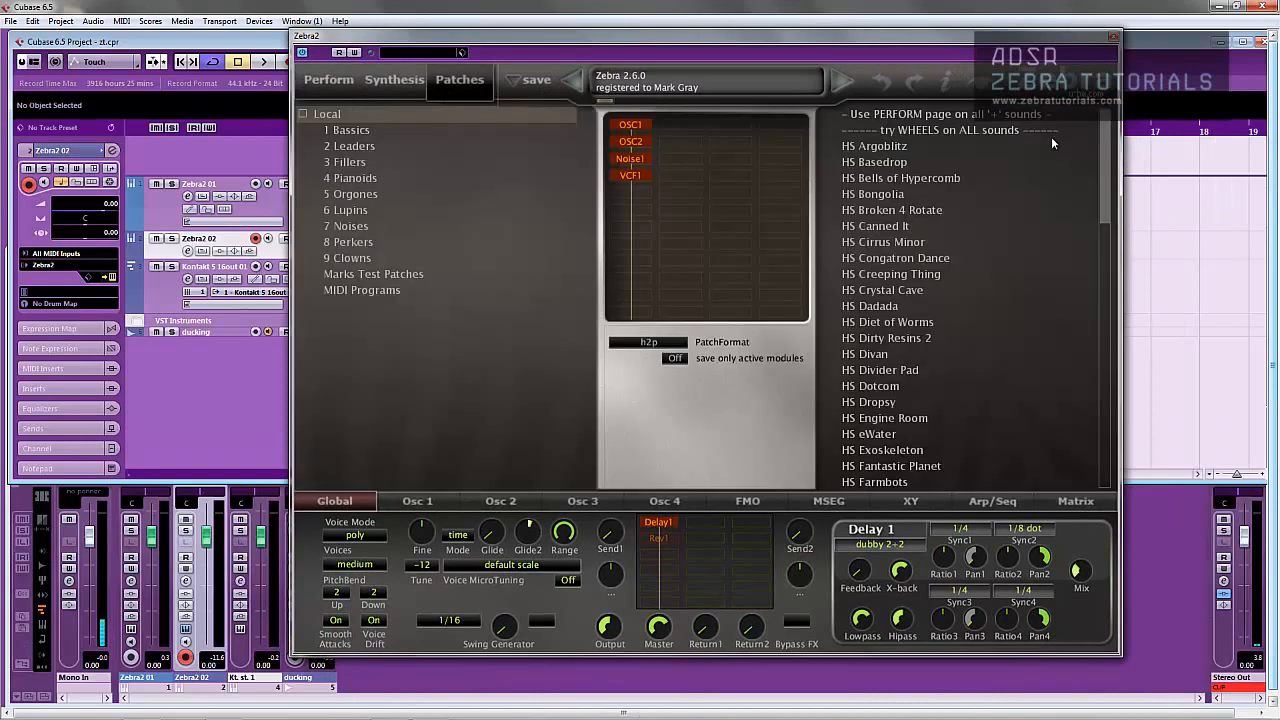
pyautogui.scroll(-3)
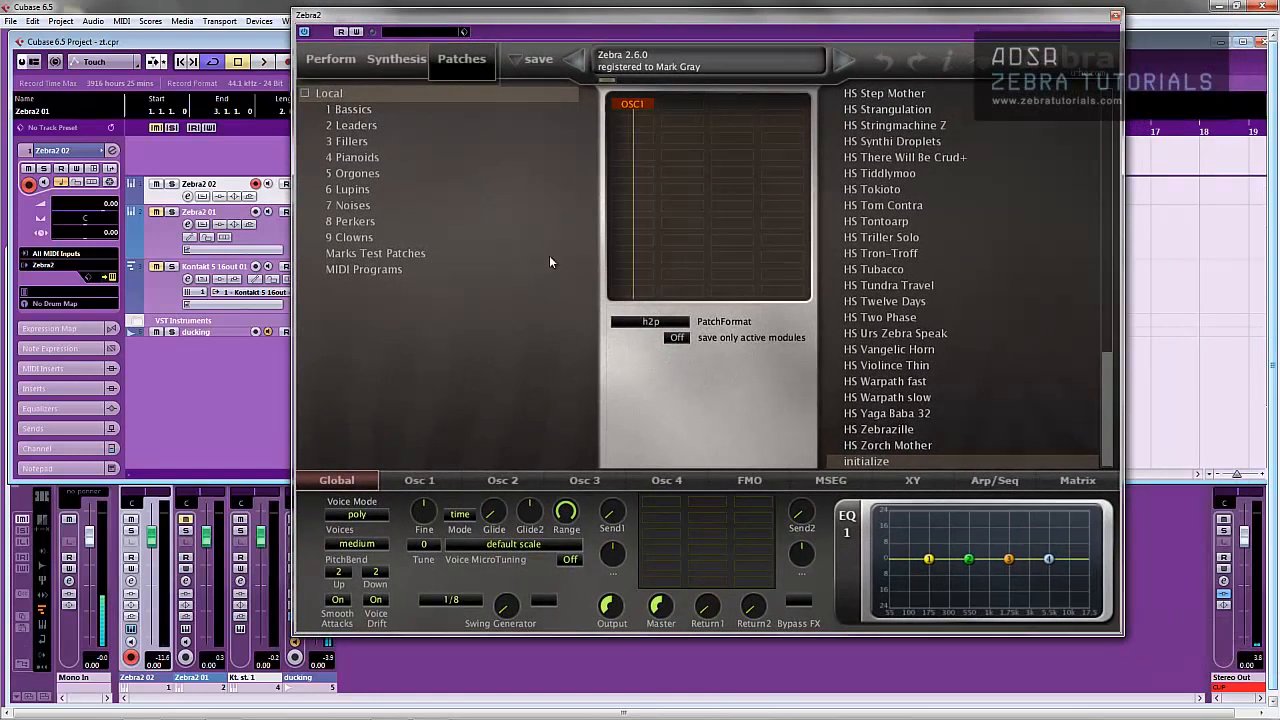
pyautogui.moveTo(996, 488)
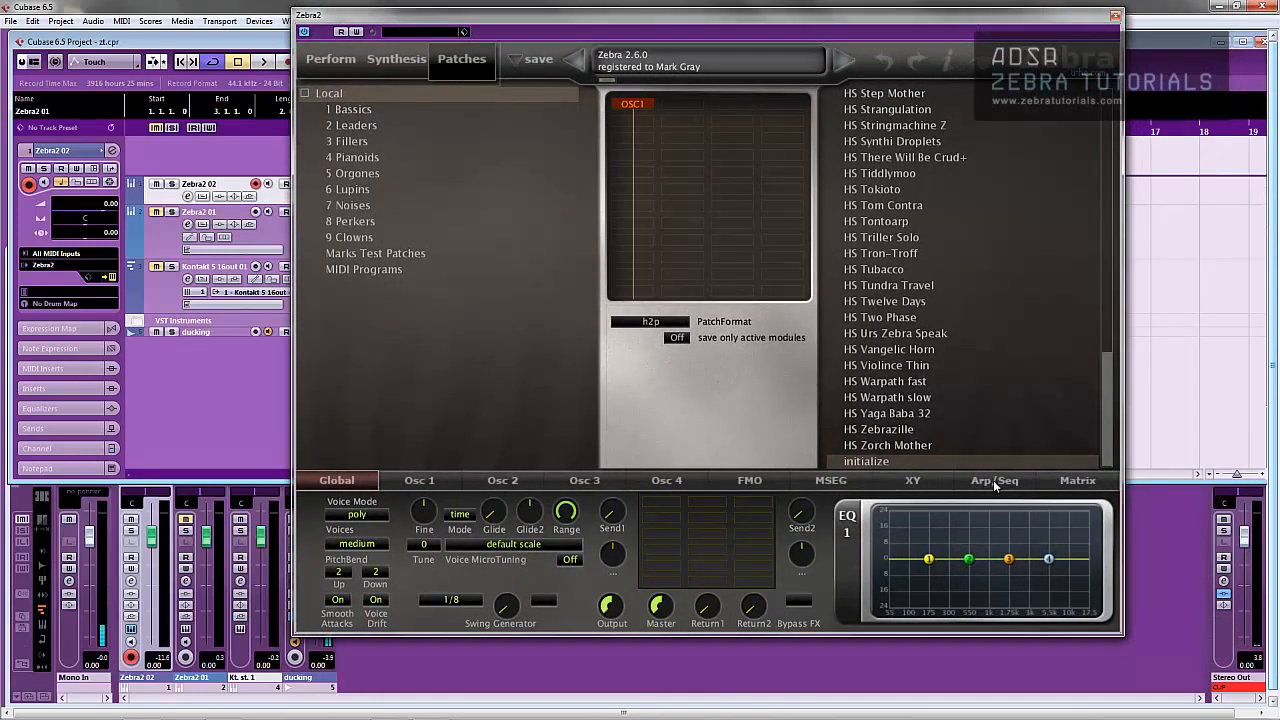
# - Set Arp Sync to 1/16, step 14 voices to 0, order by note, and Voice Mode to arpeggiator
pyautogui.click(992, 480)
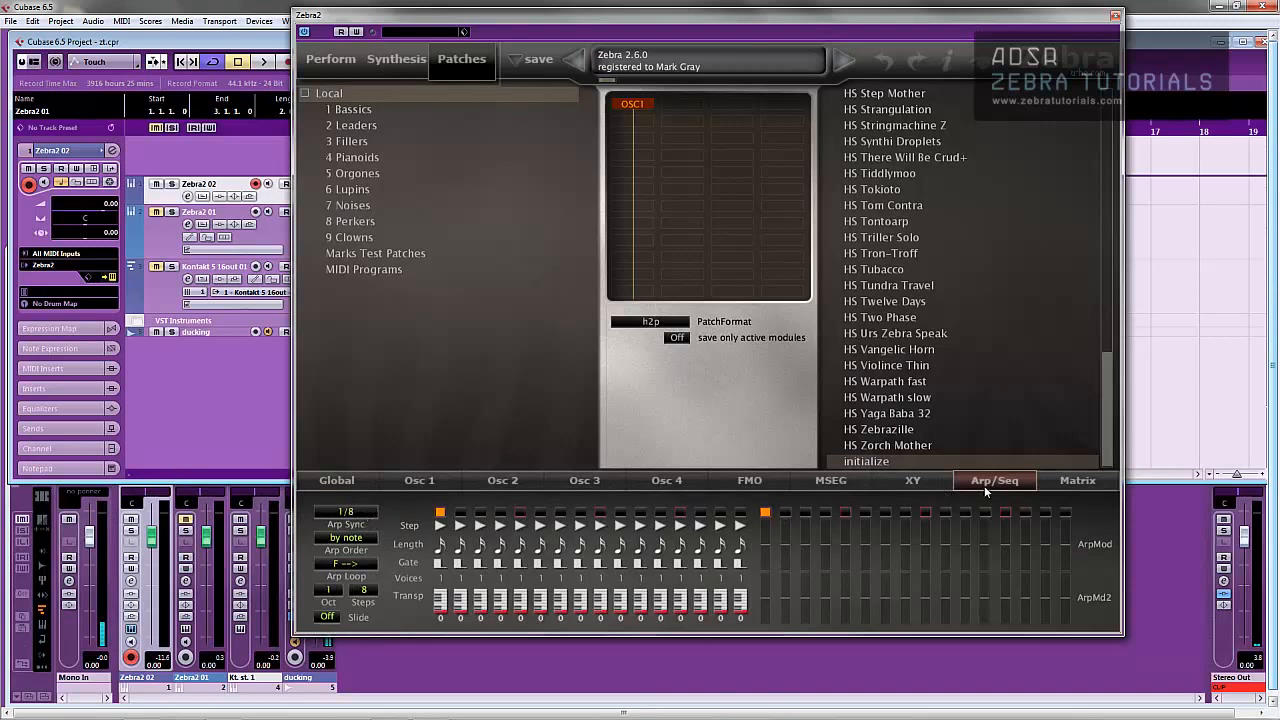
pyautogui.click(344, 512)
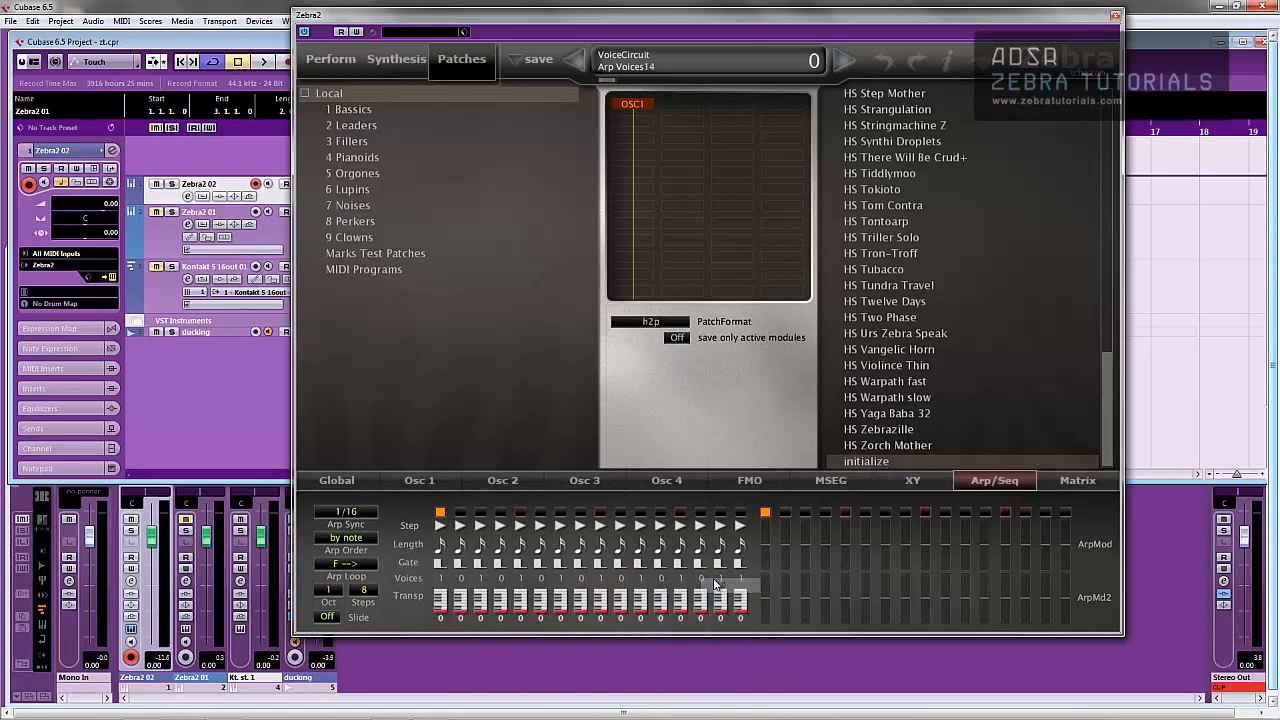
pyautogui.click(720, 578)
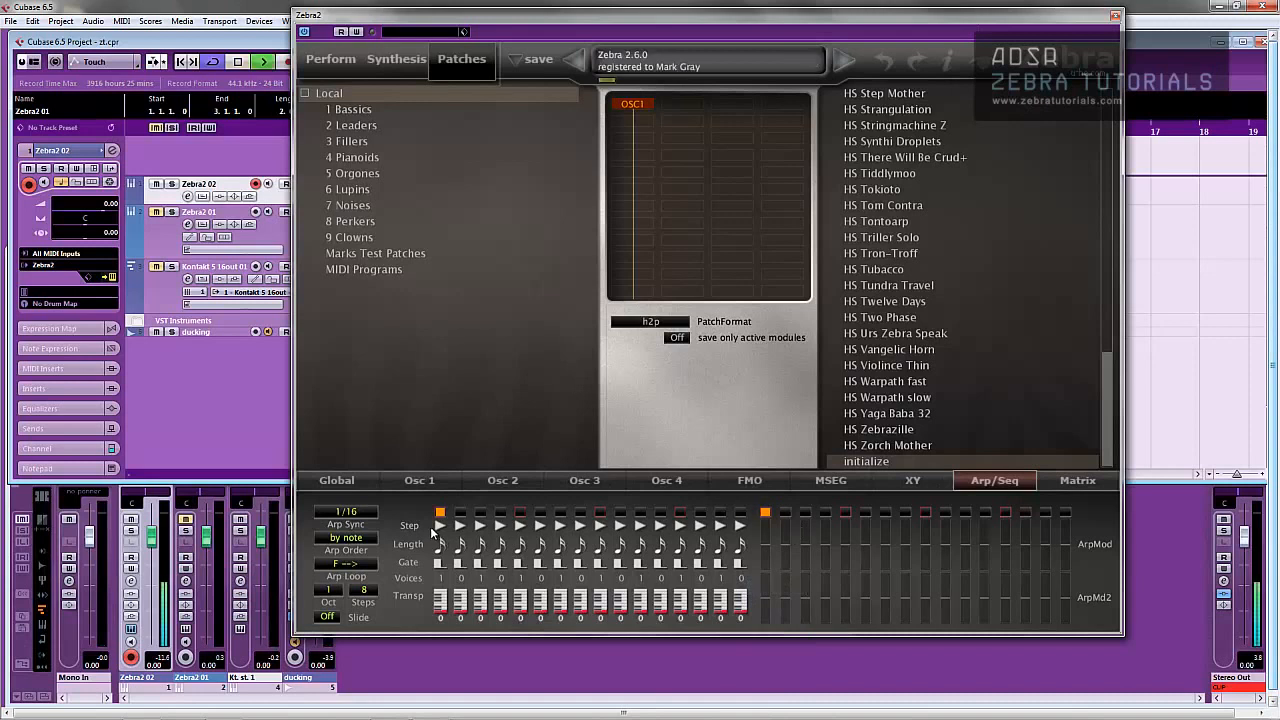
pyautogui.click(344, 536)
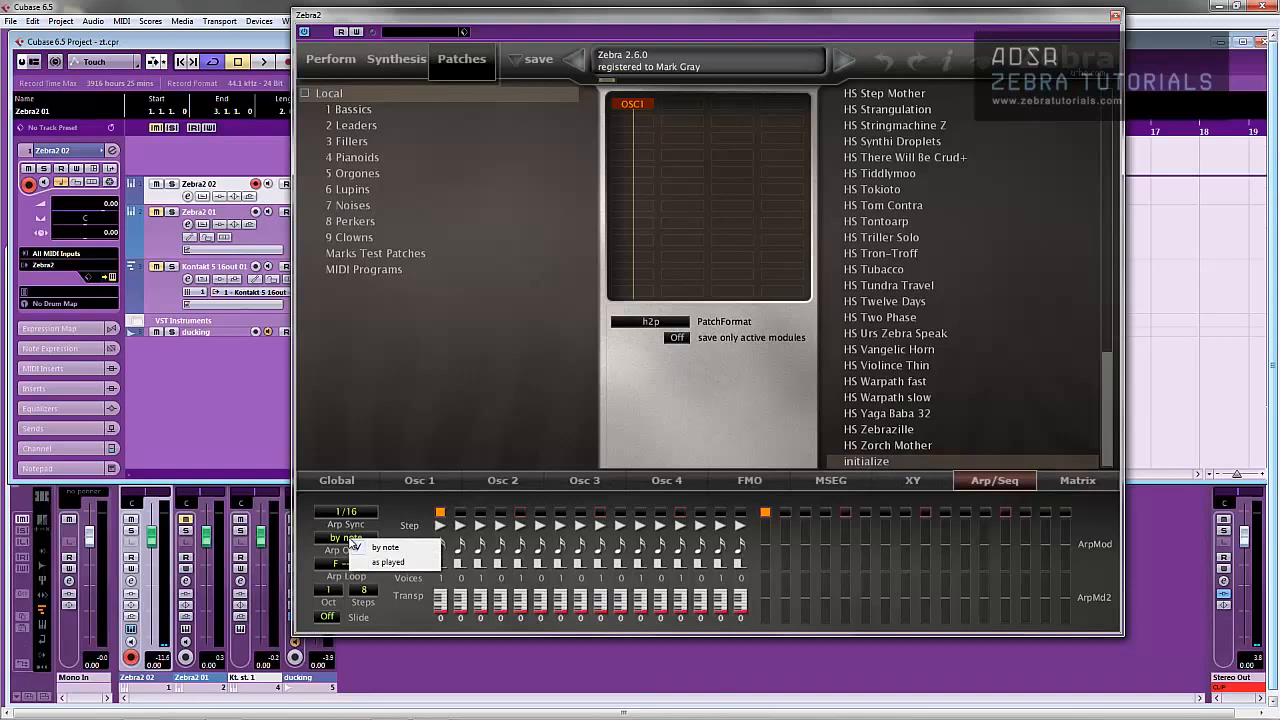
pyautogui.click(336, 480)
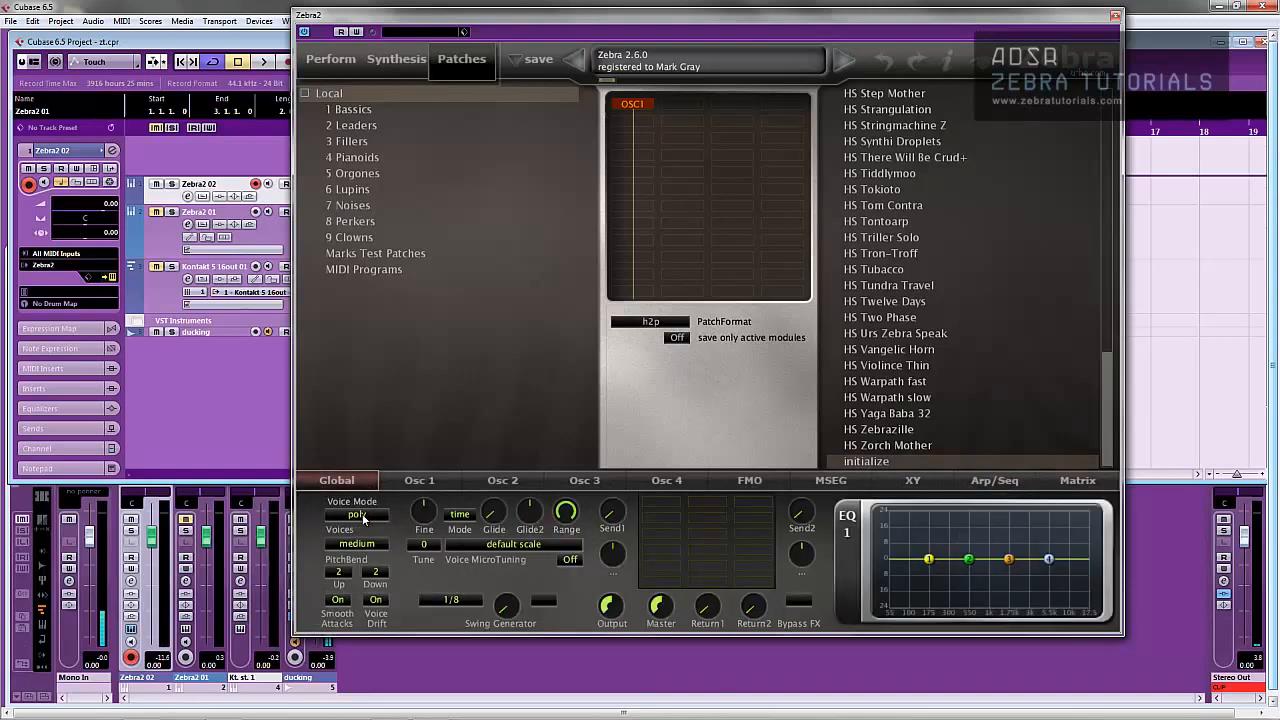
pyautogui.click(356, 514)
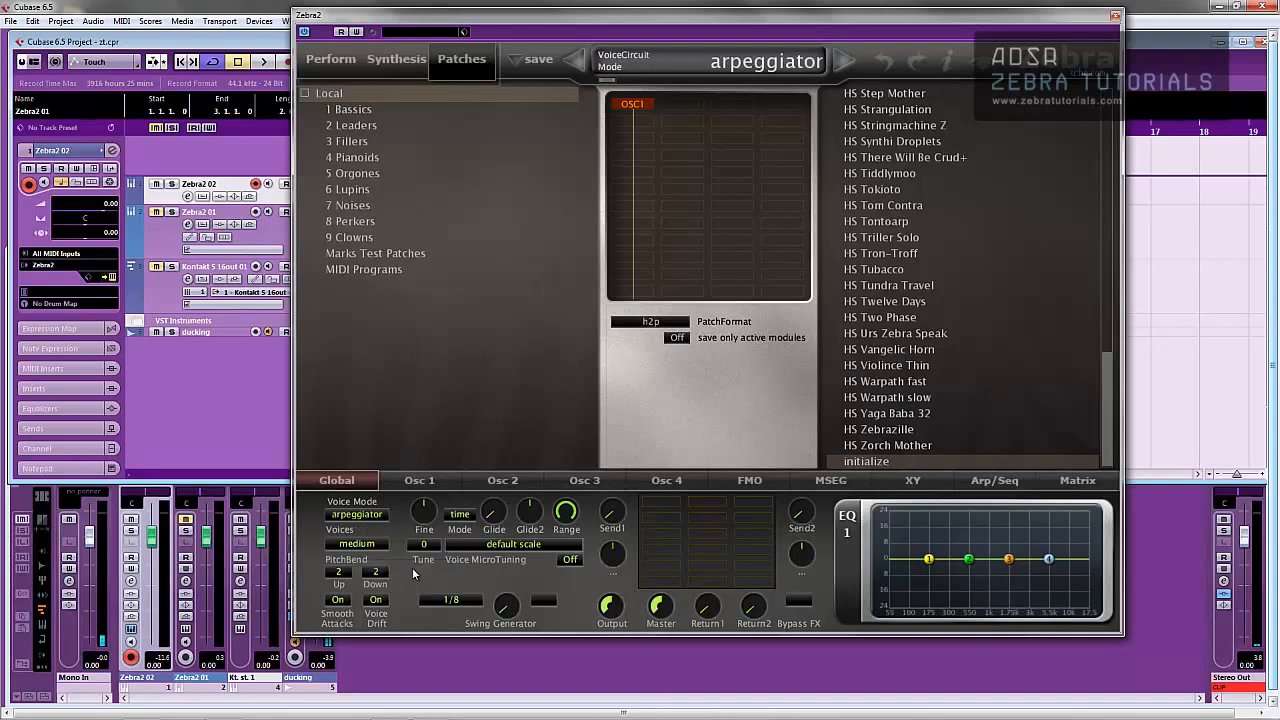
# - Transpose step 3 down three semitones, set another step's transpose, and loop the arpeggio over 16 steps
pyautogui.click(994, 480)
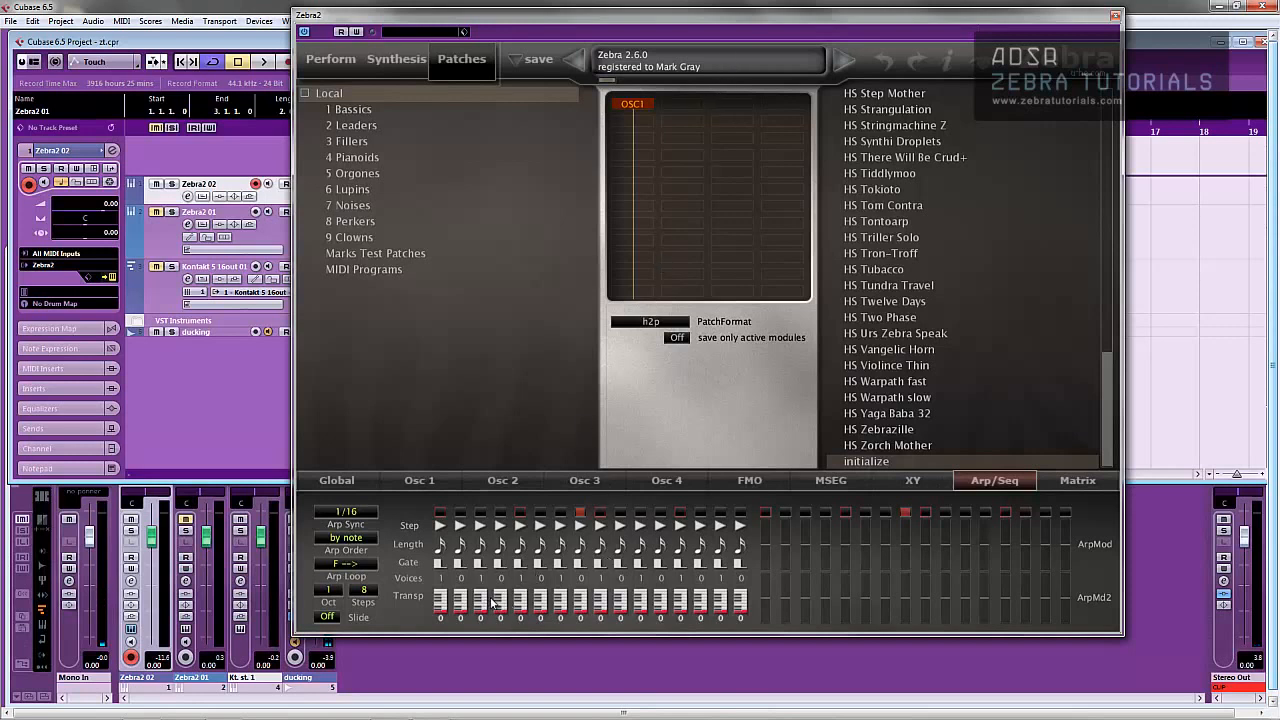
pyautogui.moveTo(480, 600); pyautogui.dragTo(480, 610)
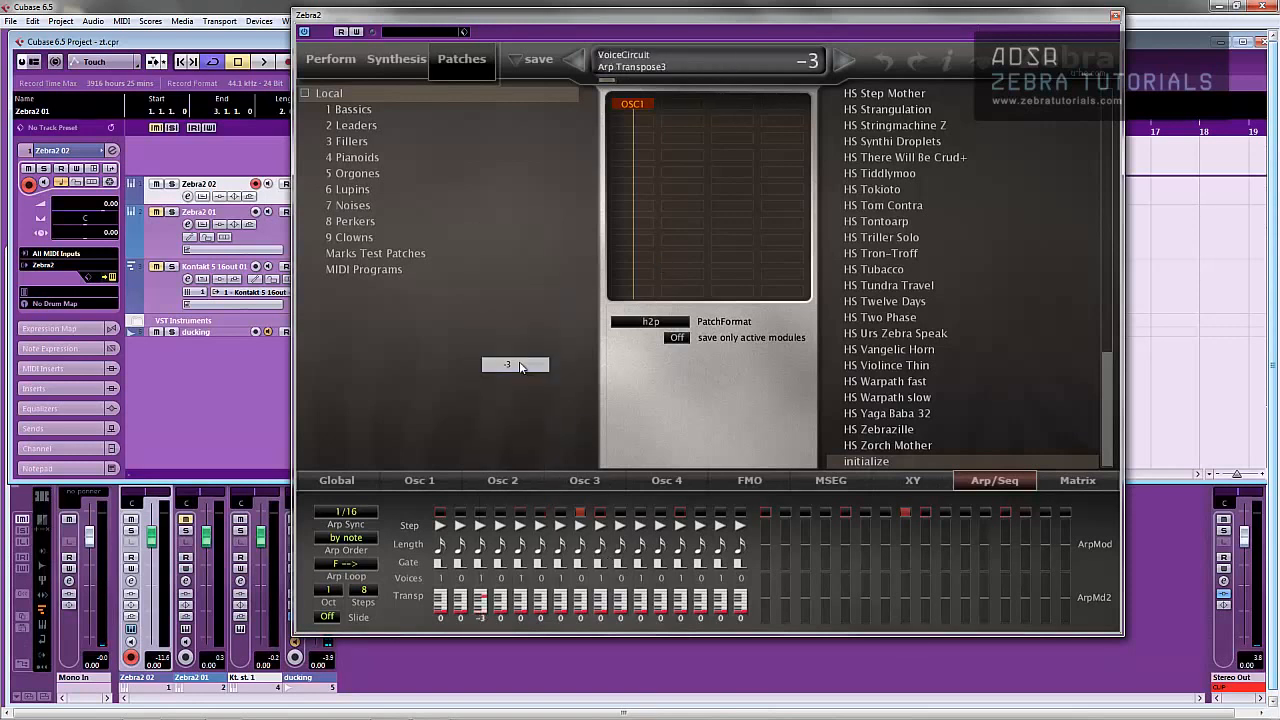
pyautogui.click(516, 364)
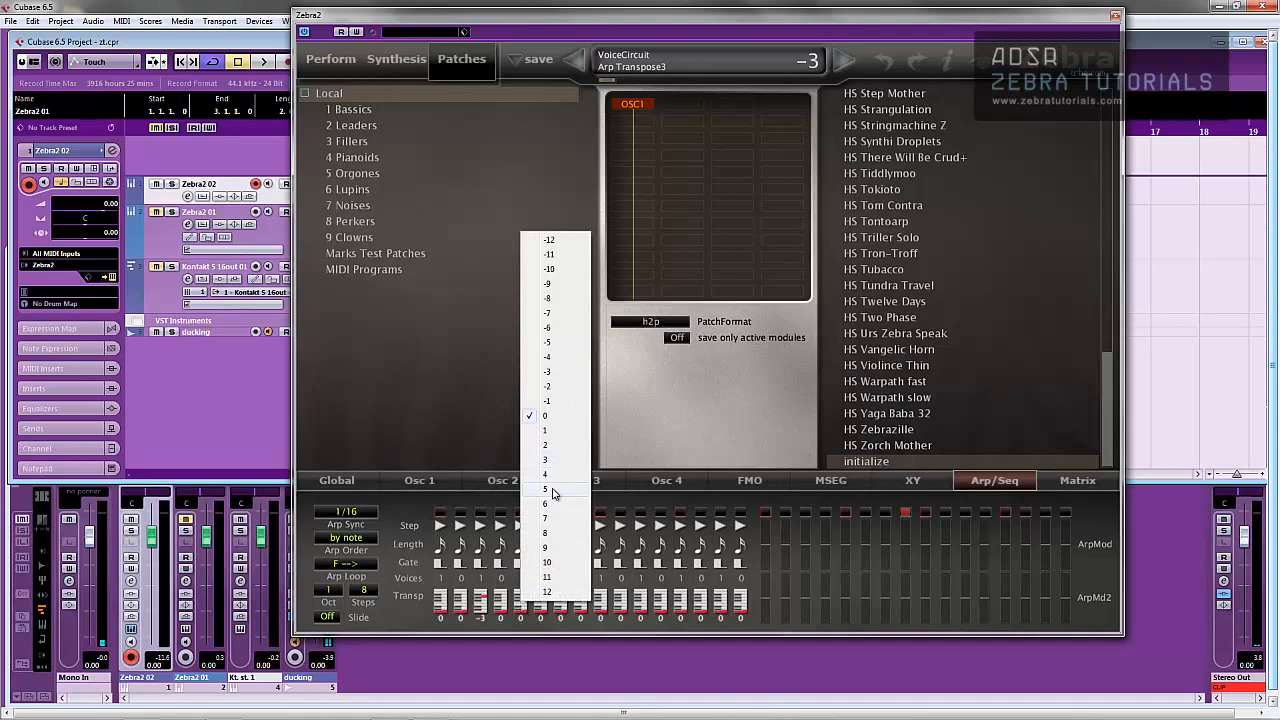
pyautogui.click(544, 488)
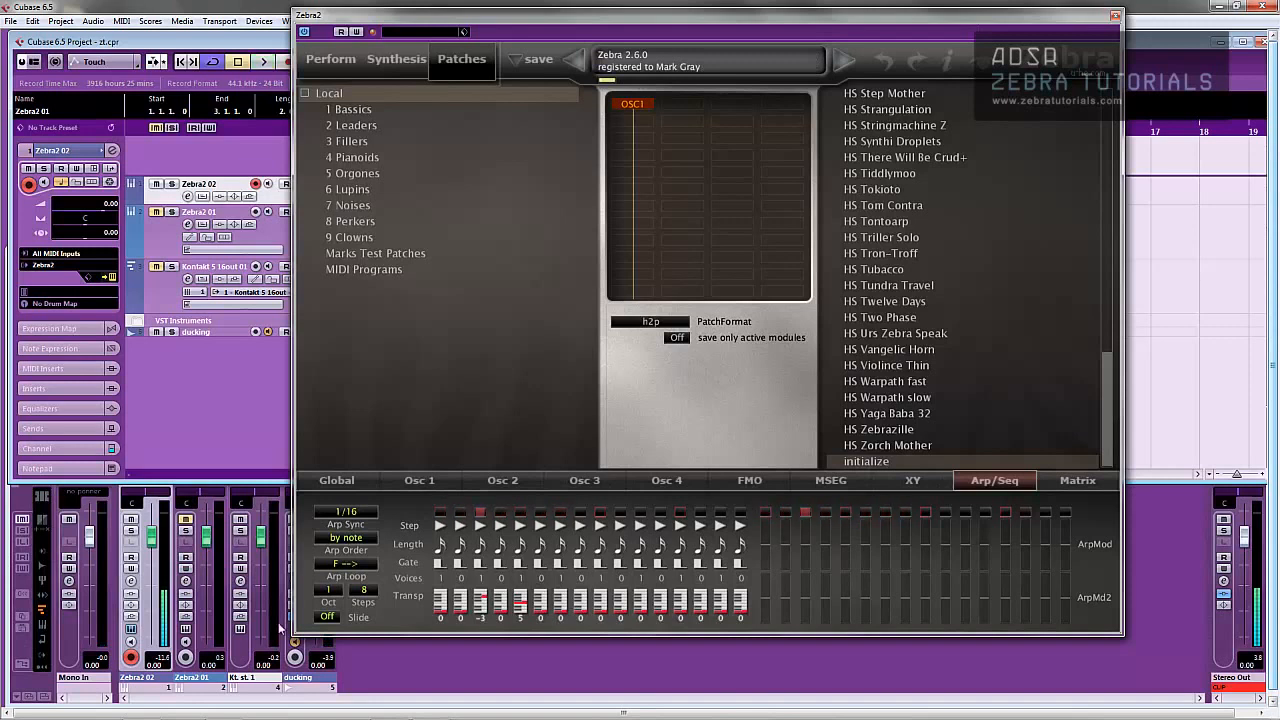
pyautogui.click(364, 588)
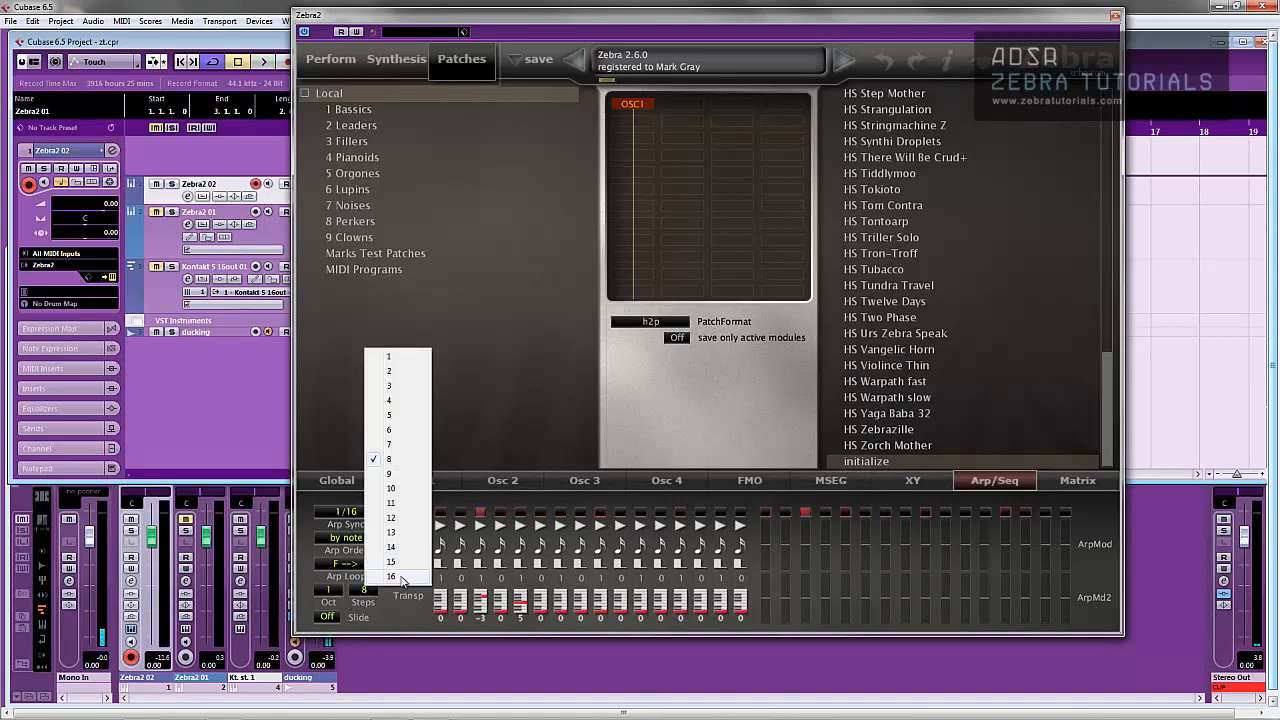
pyautogui.click(390, 576)
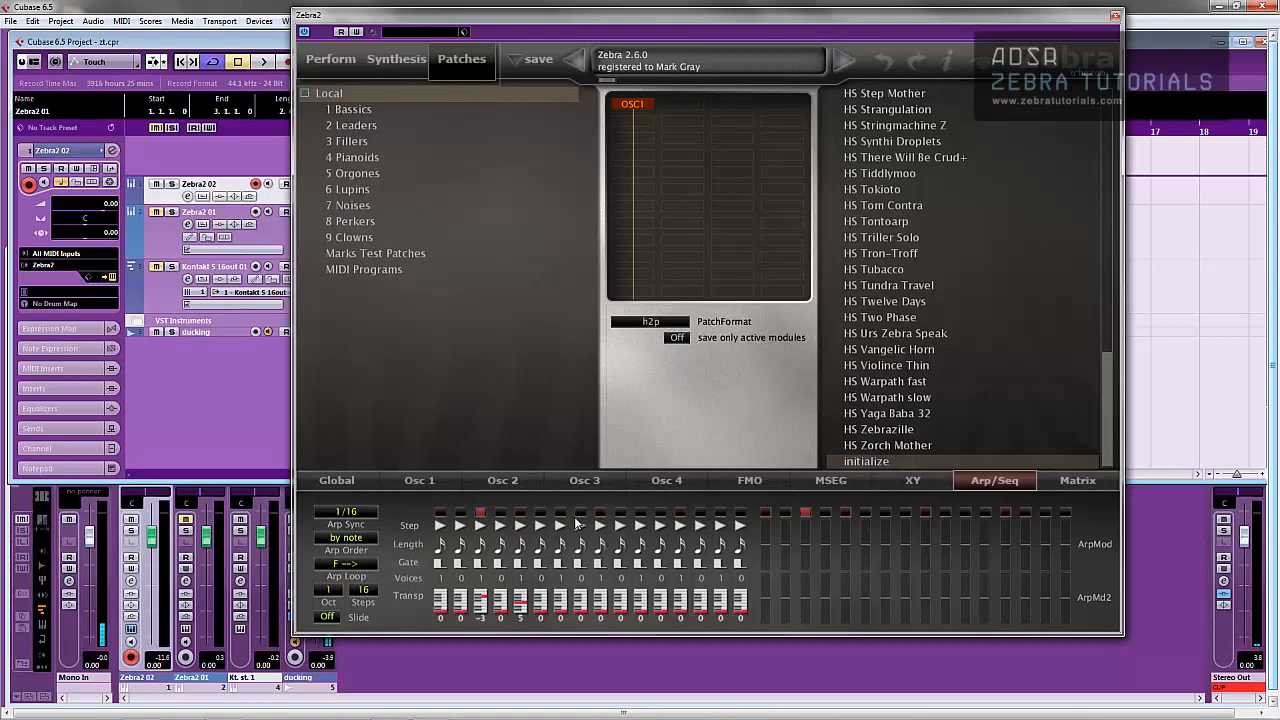
pyautogui.moveTo(576, 520)
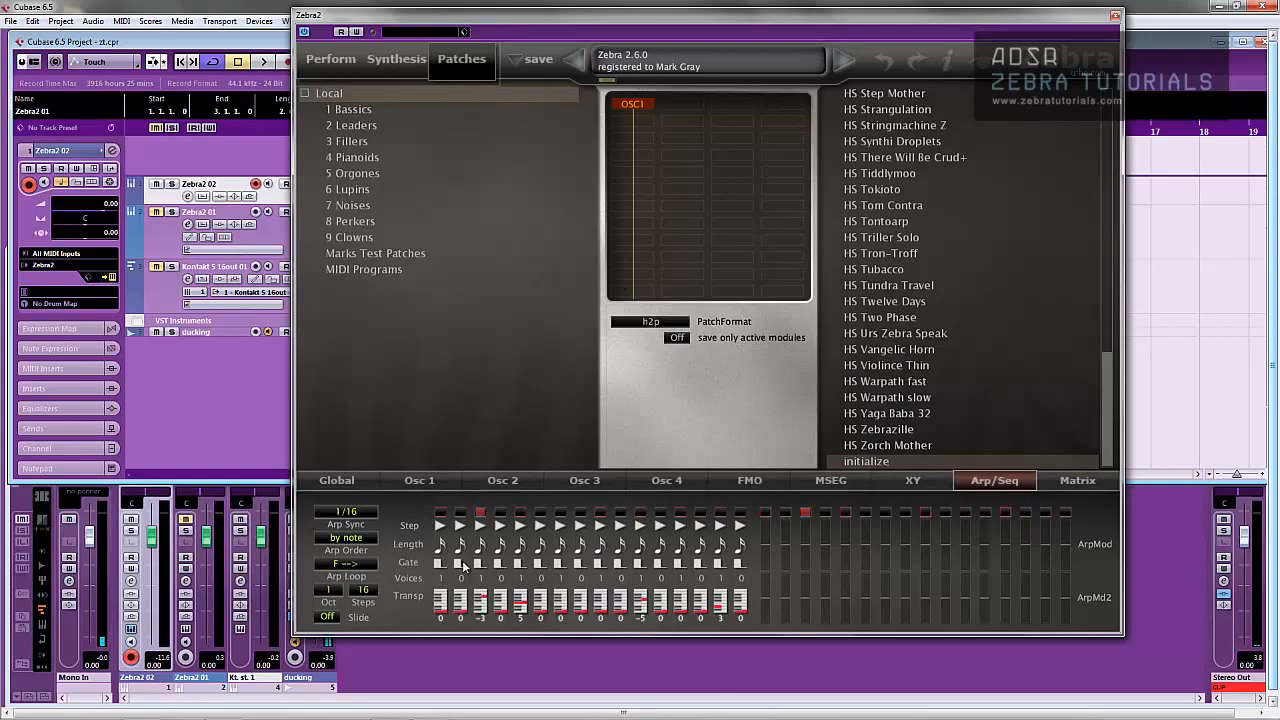
# - On the Synthesis page insert VCF1 after OSC1 and set its type to LP Vintage
pyautogui.click(330, 58)
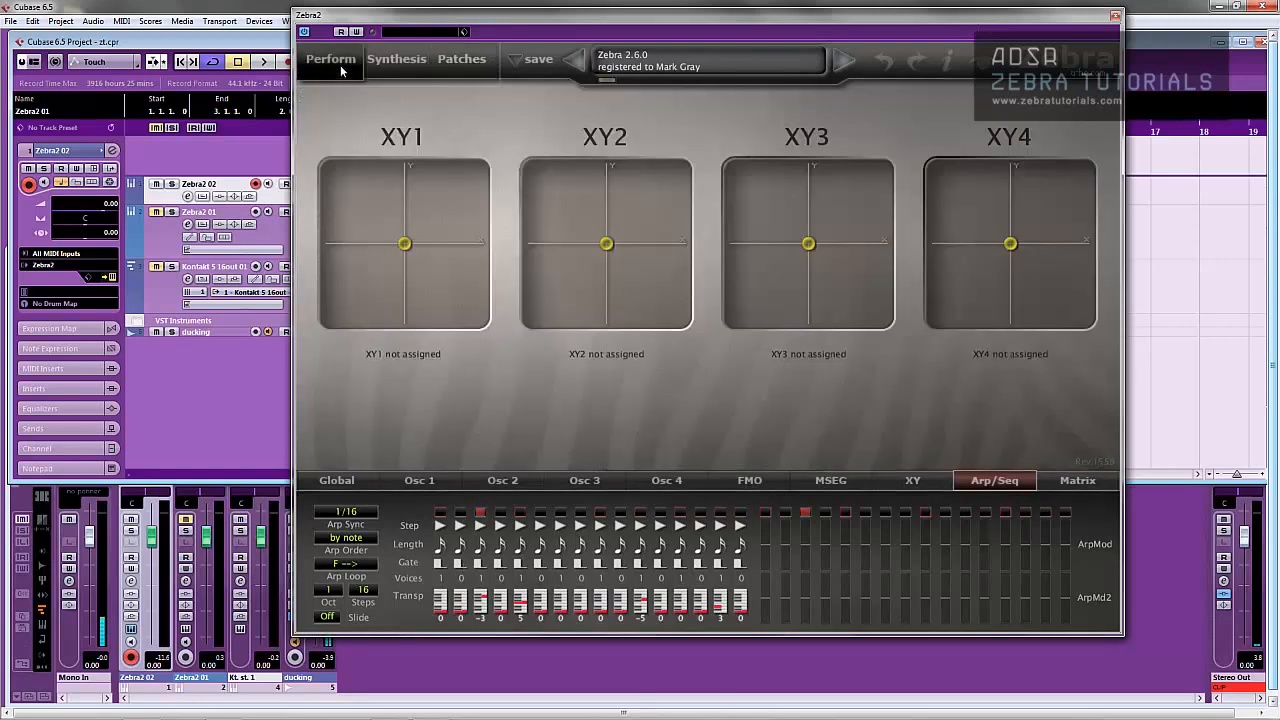
pyautogui.click(396, 58)
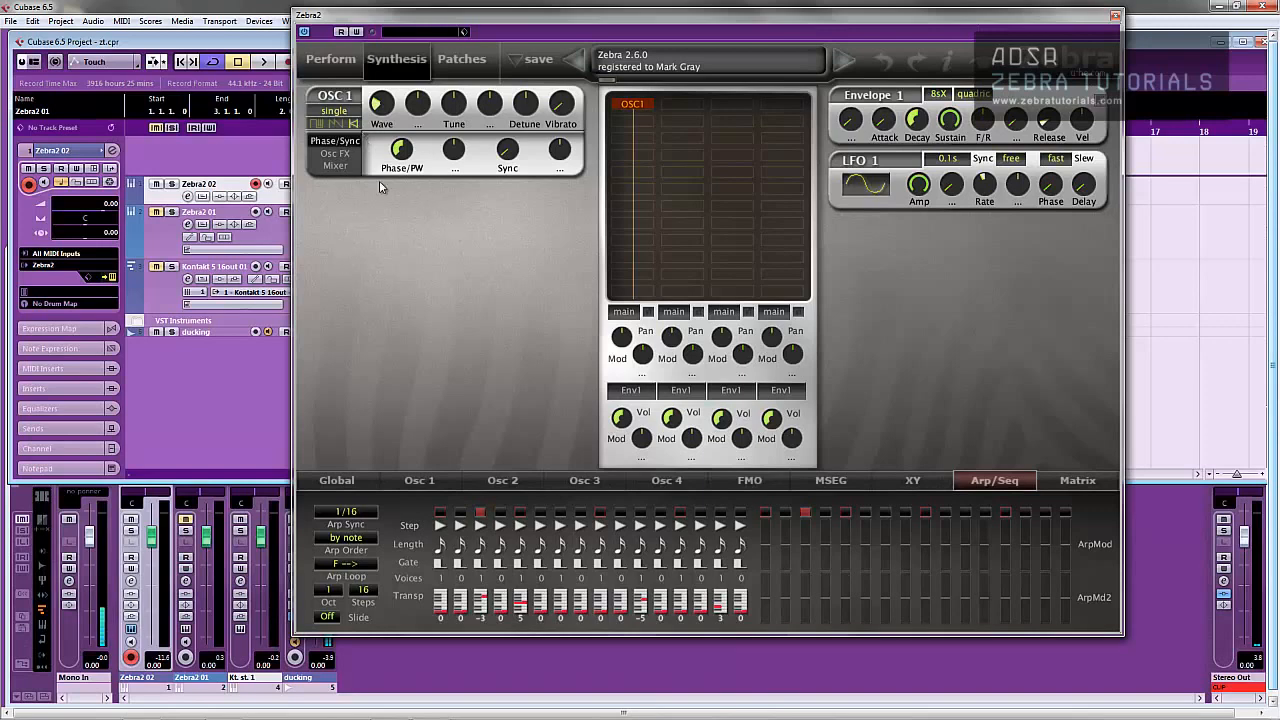
pyautogui.moveTo(420, 204)
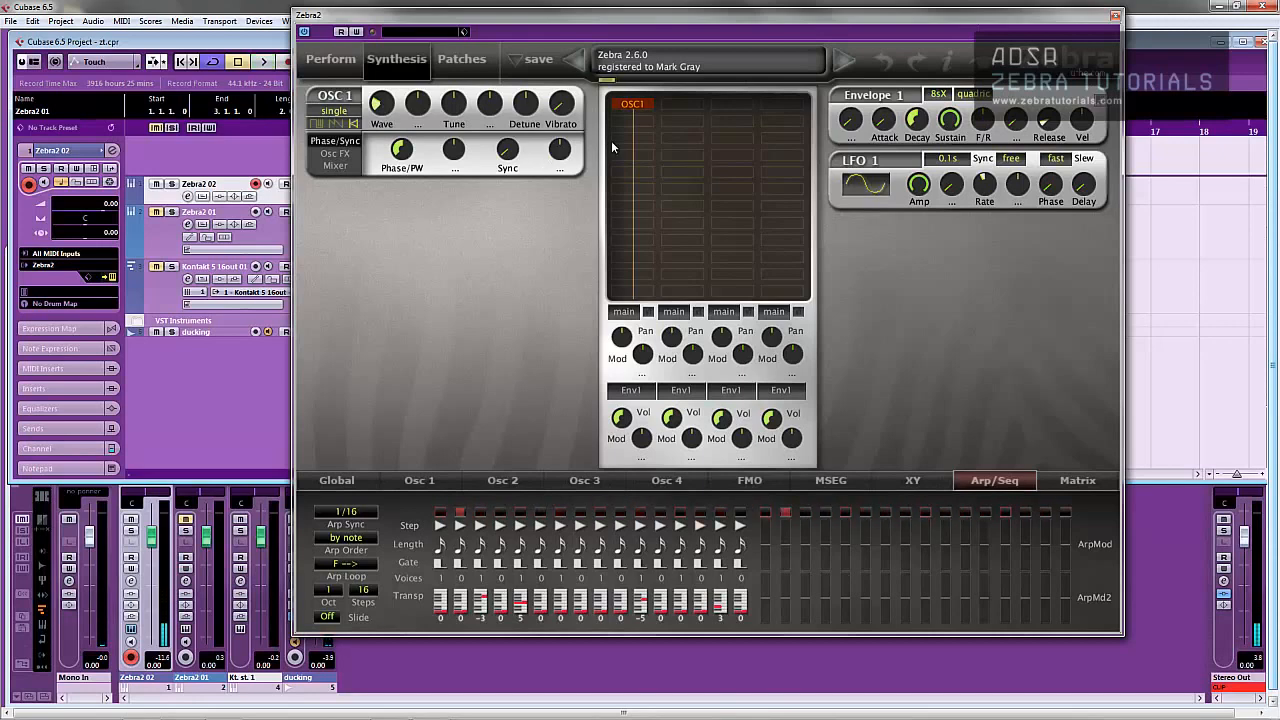
pyautogui.click(632, 104)
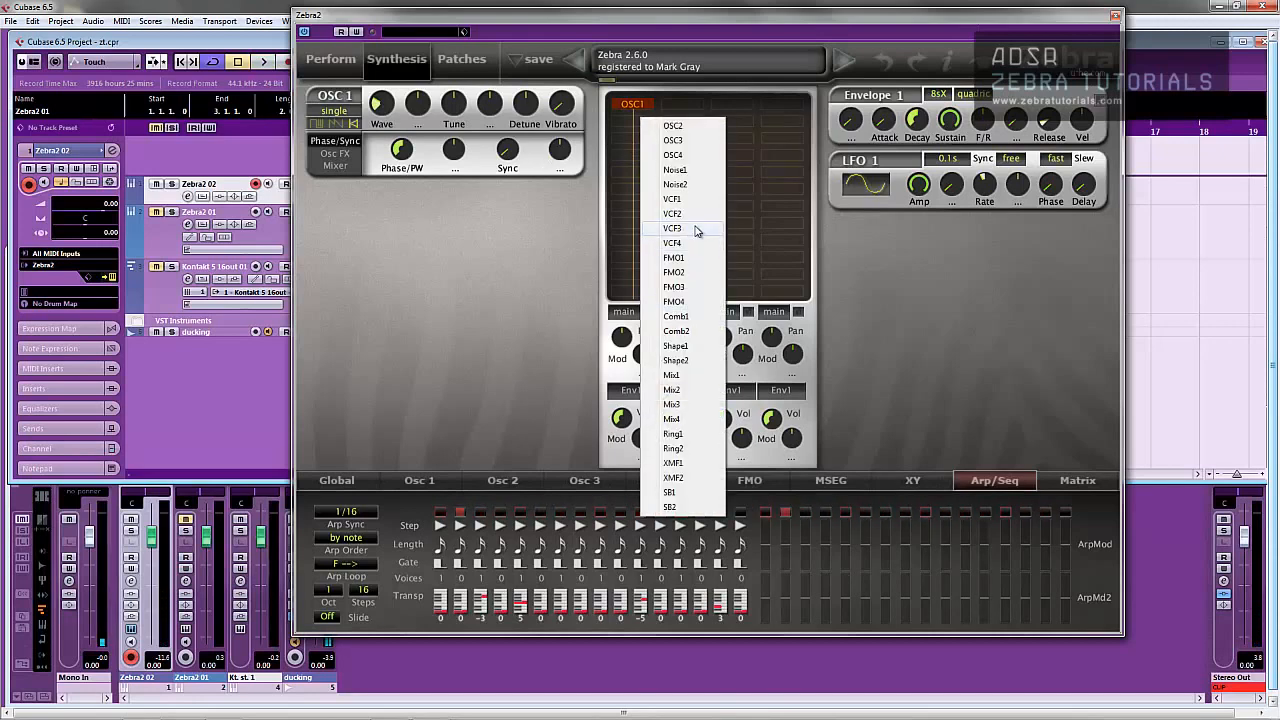
pyautogui.click(672, 212)
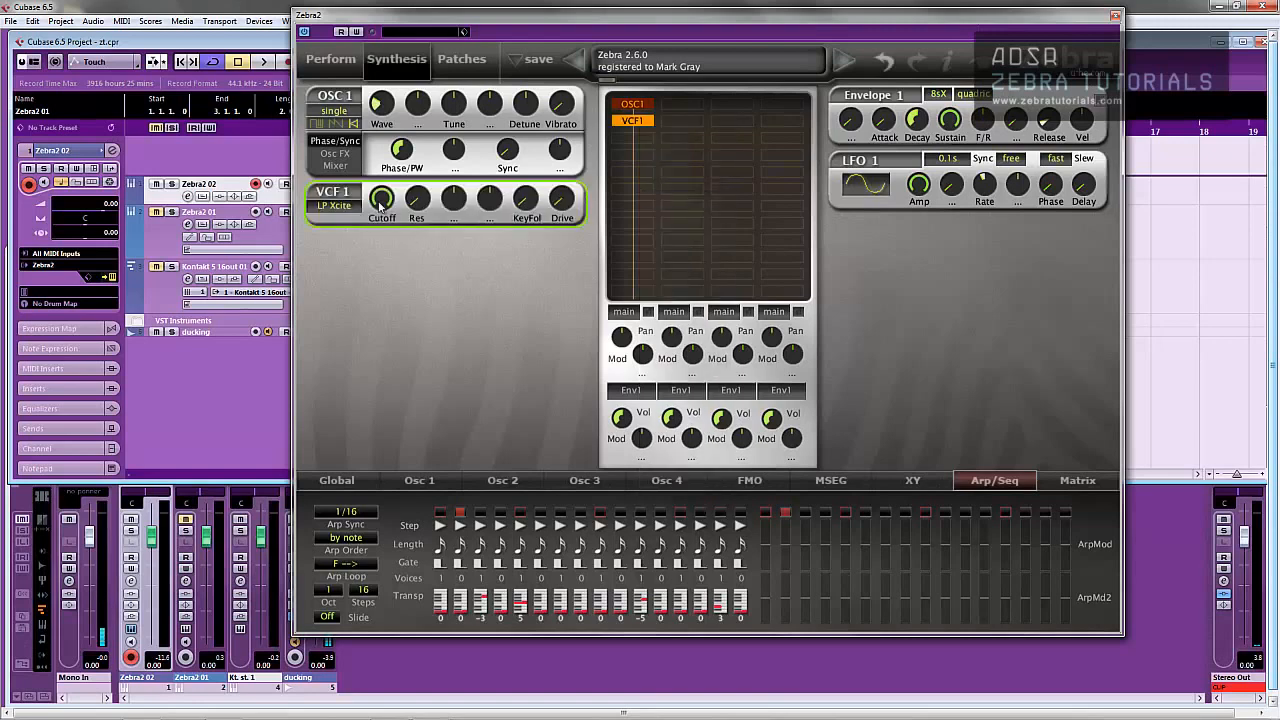
pyautogui.click(334, 204)
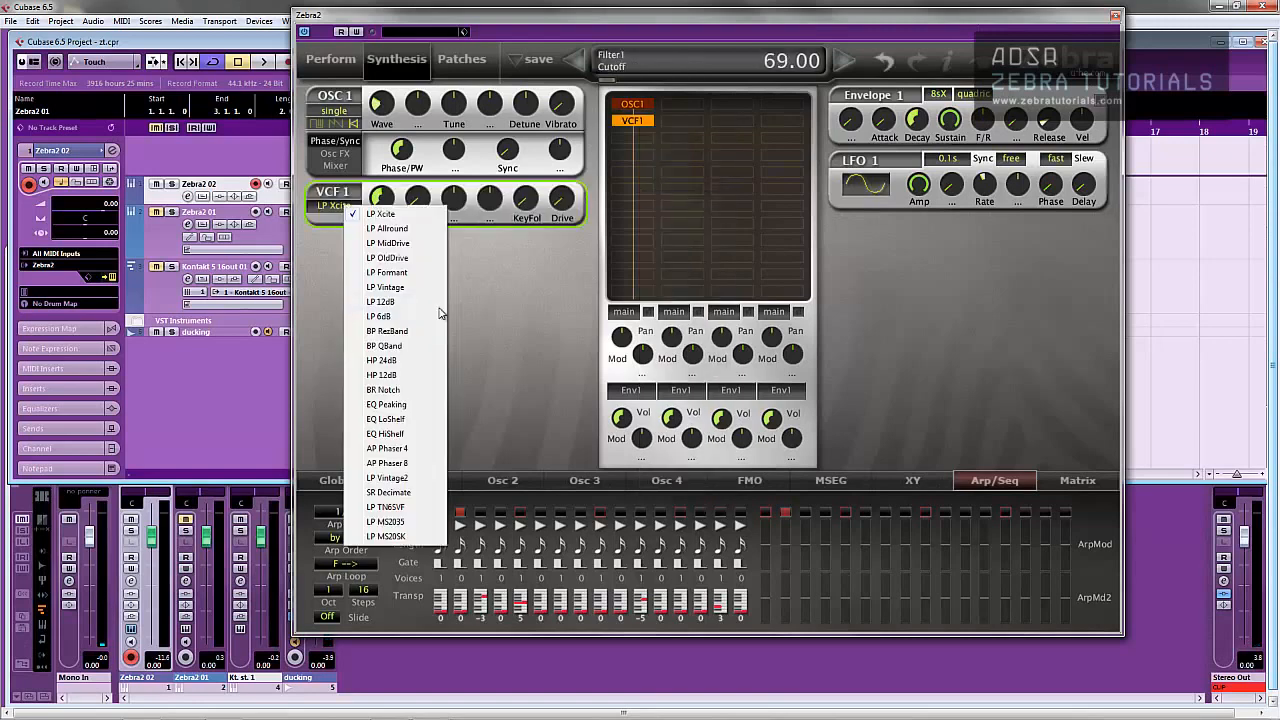
pyautogui.click(388, 288)
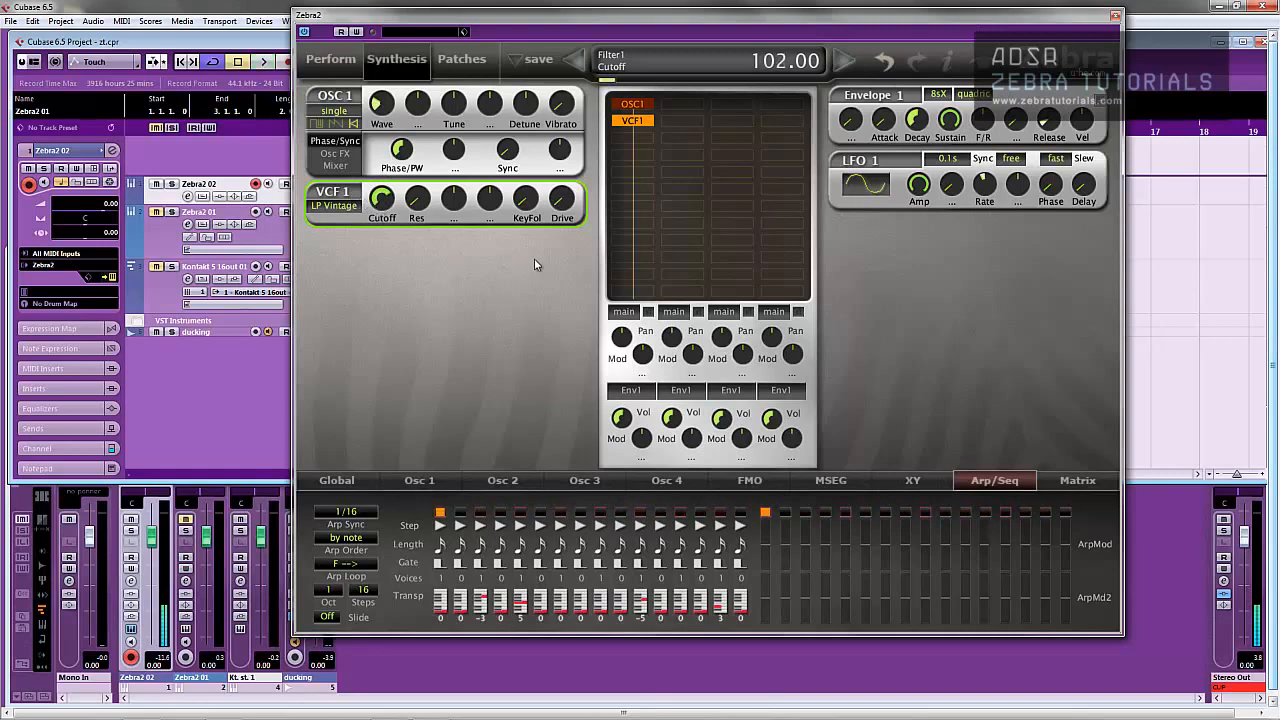
# - Load Delay1 into the Global FX slot with its second delay time synced to a dotted eighth
pyautogui.click(336, 480)
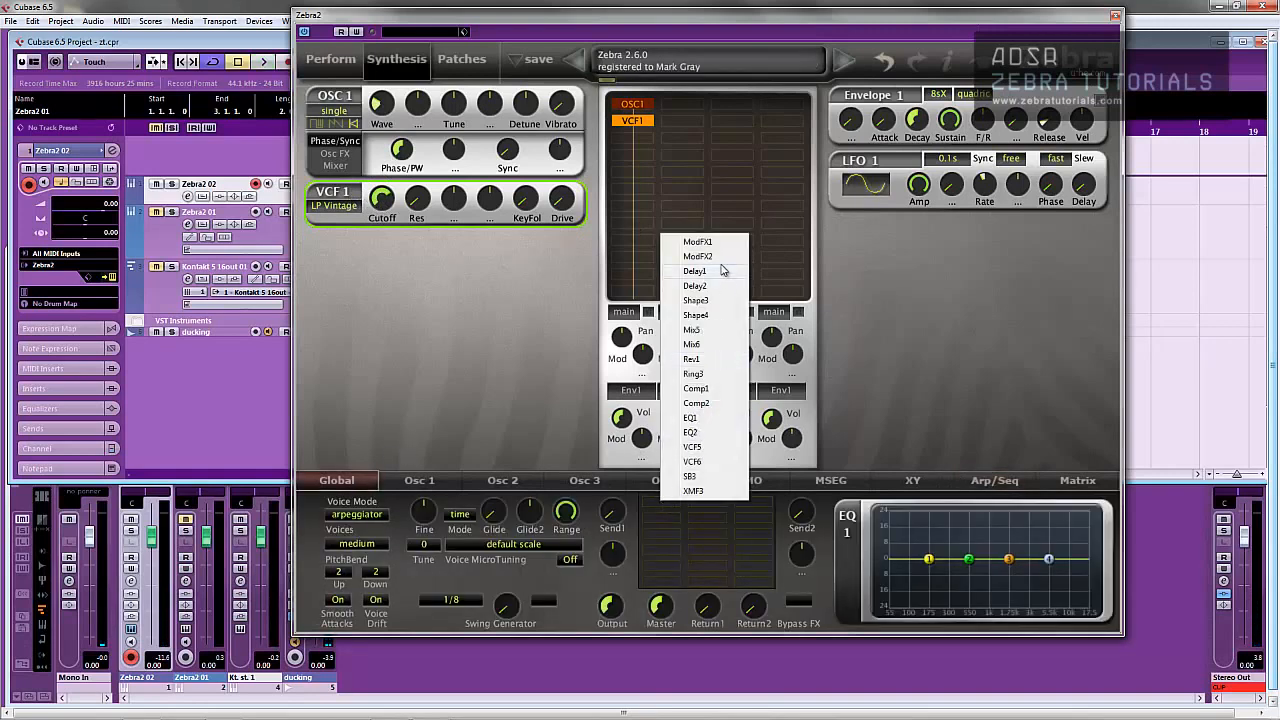
pyautogui.click(694, 272)
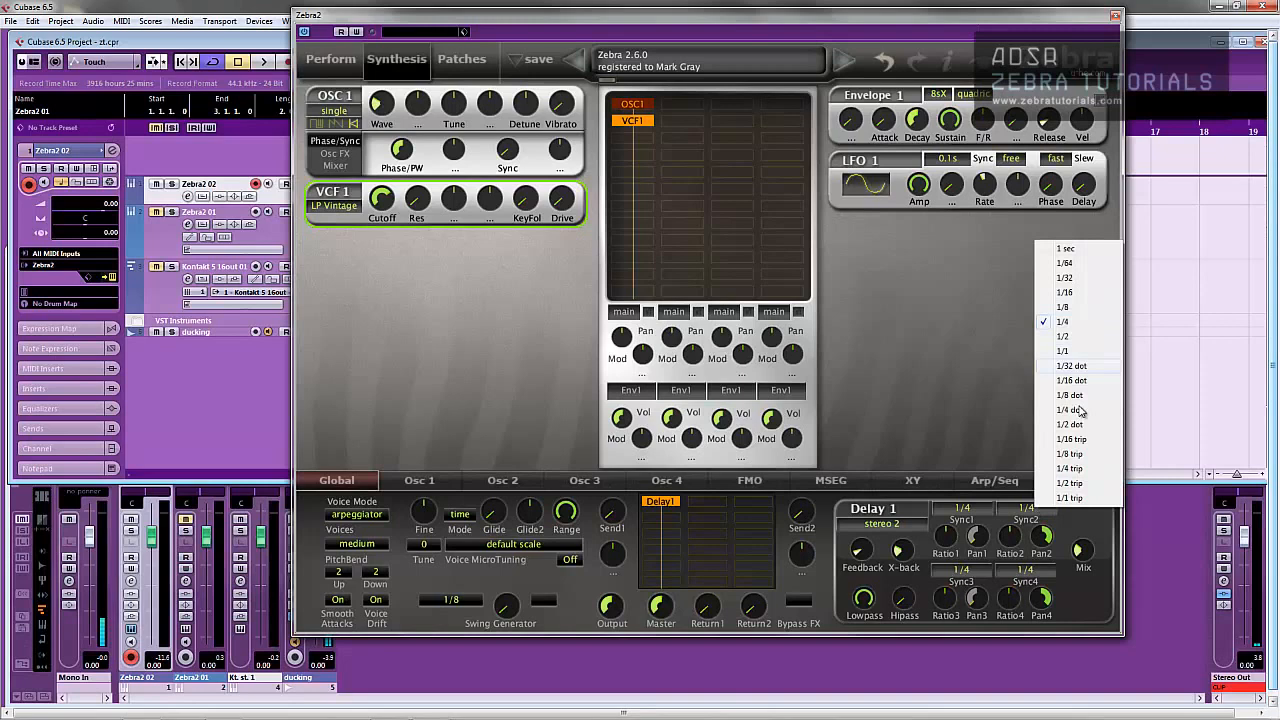
pyautogui.click(1070, 408)
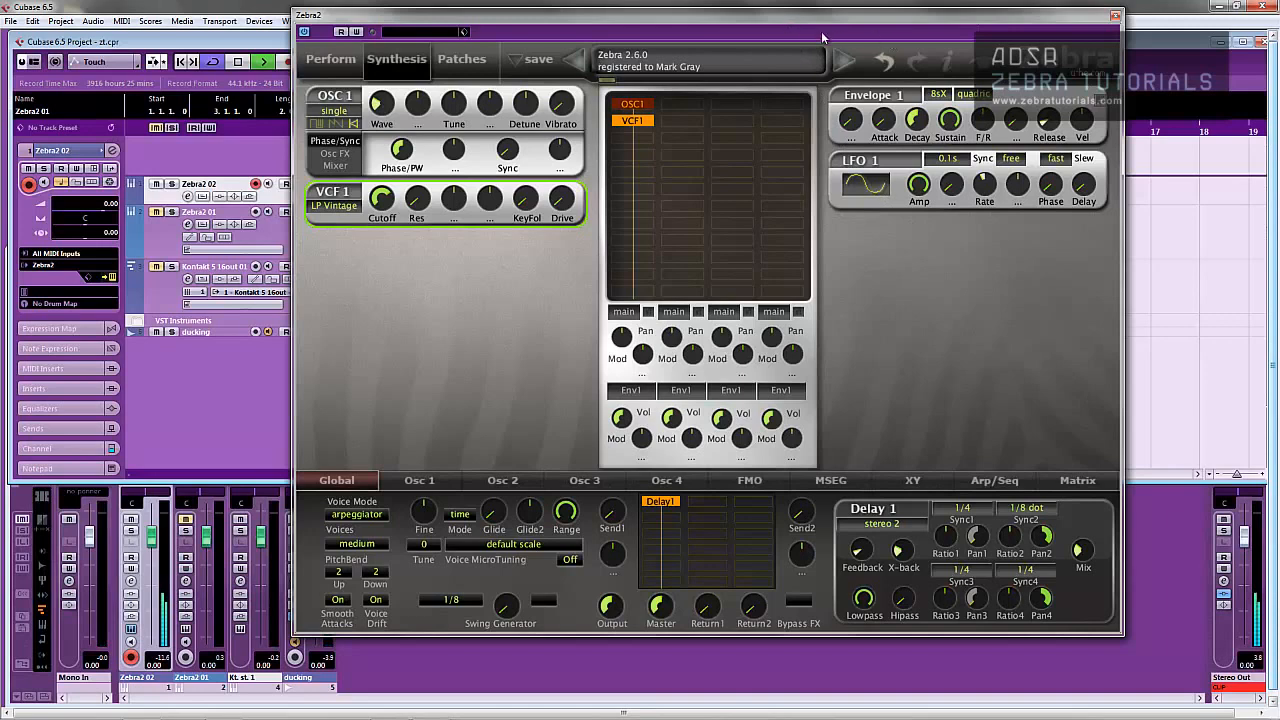
# - Switch VCF1 to LP Allround, lower its cutoff, and set LFO 1 modulation depth to 46
pyautogui.click(332, 204)
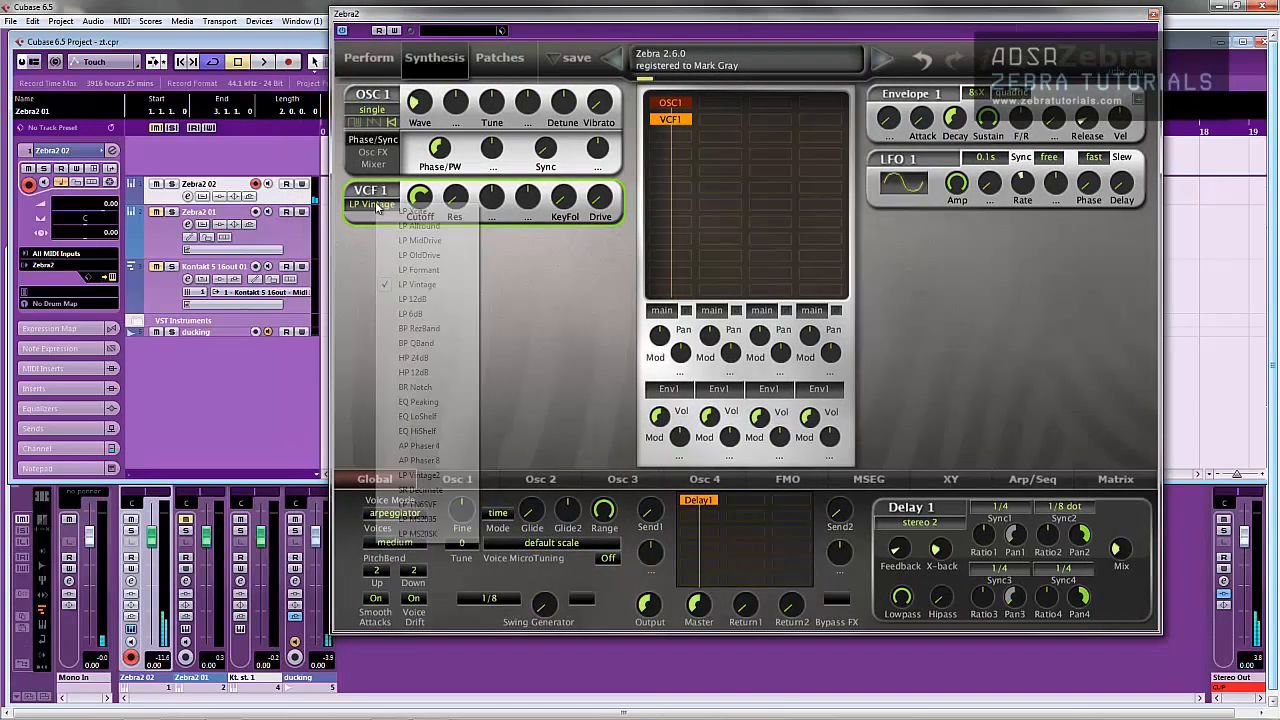
pyautogui.click(420, 224)
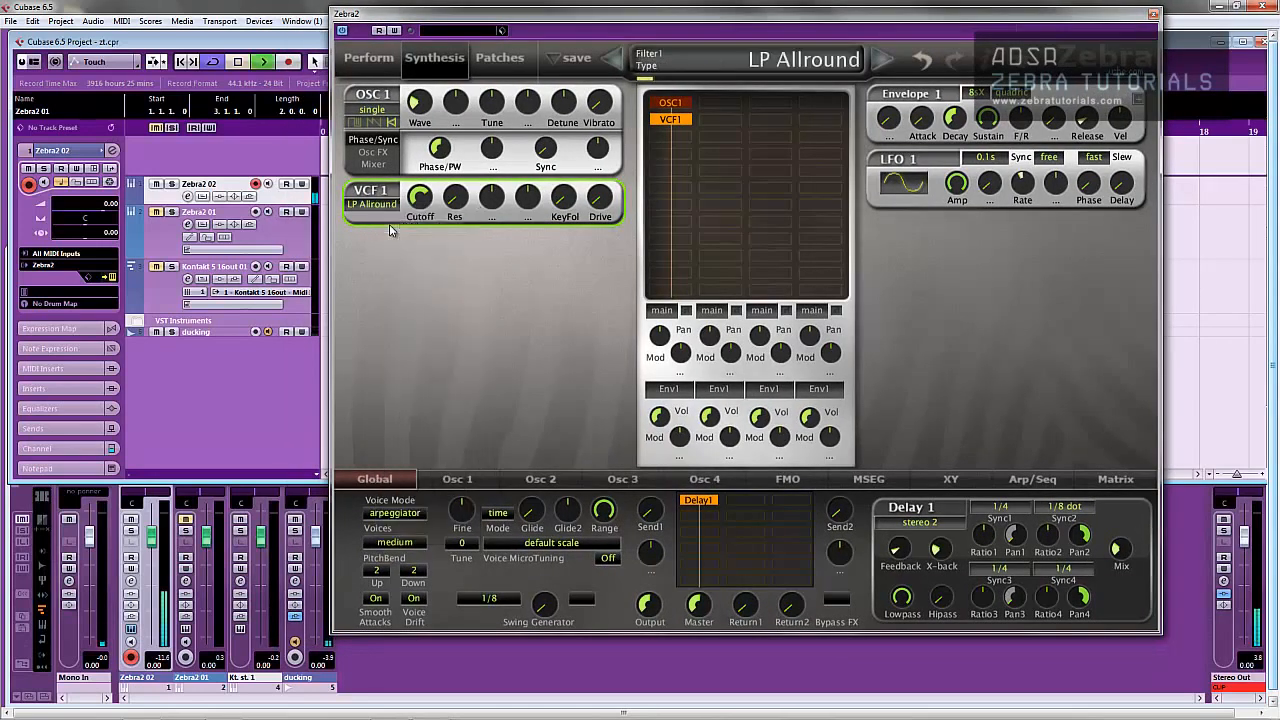
pyautogui.moveTo(420, 198); pyautogui.dragTo(424, 196)
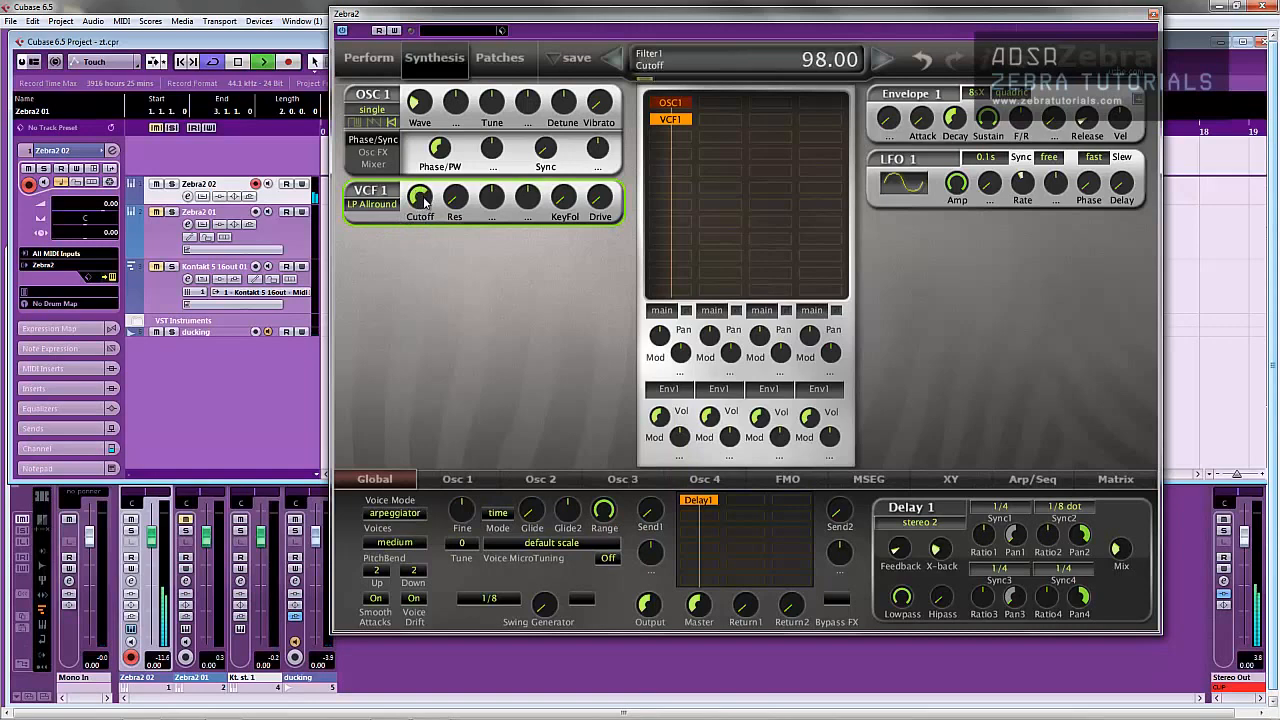
pyautogui.click(372, 204)
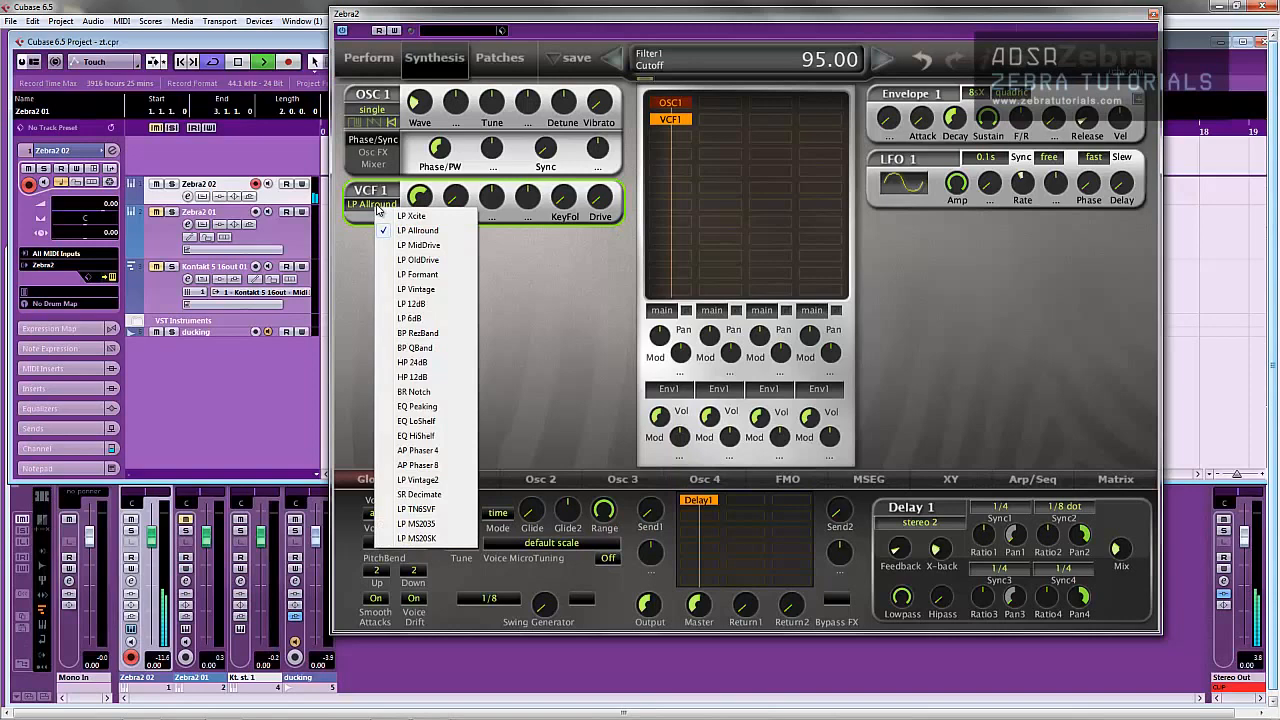
pyautogui.moveTo(418, 274)
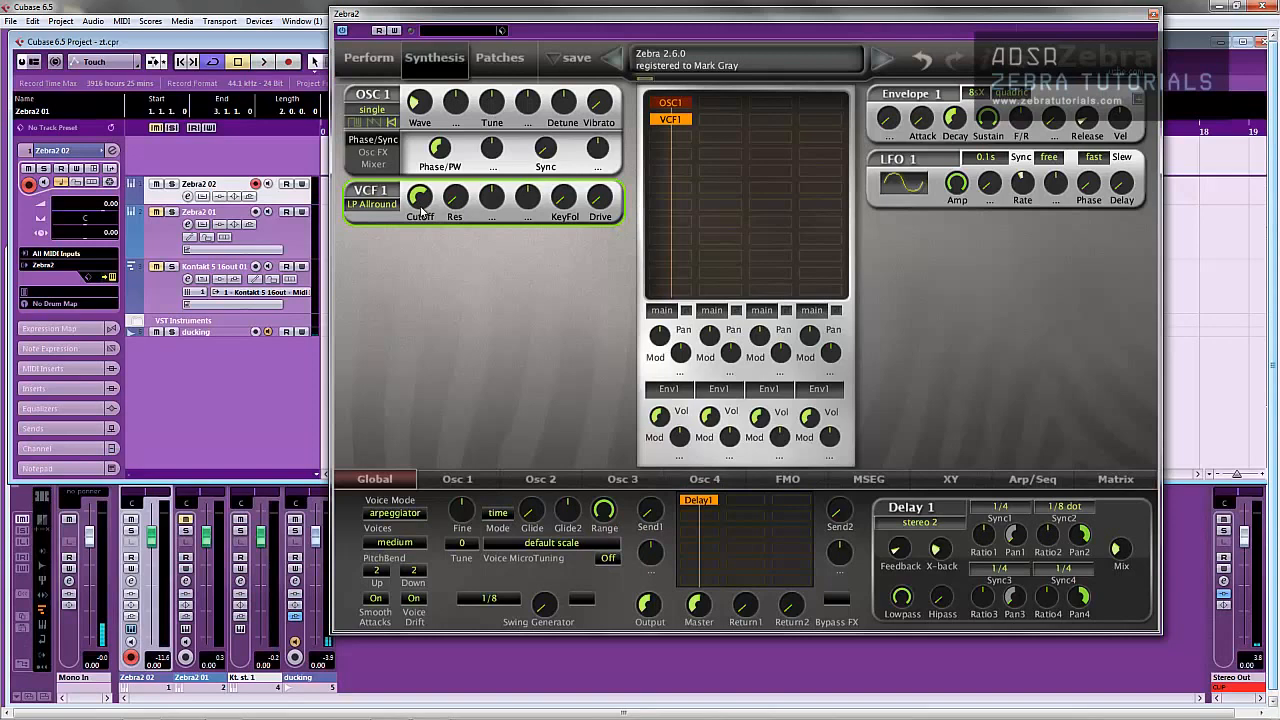
pyautogui.moveTo(420, 198); pyautogui.dragTo(420, 210)
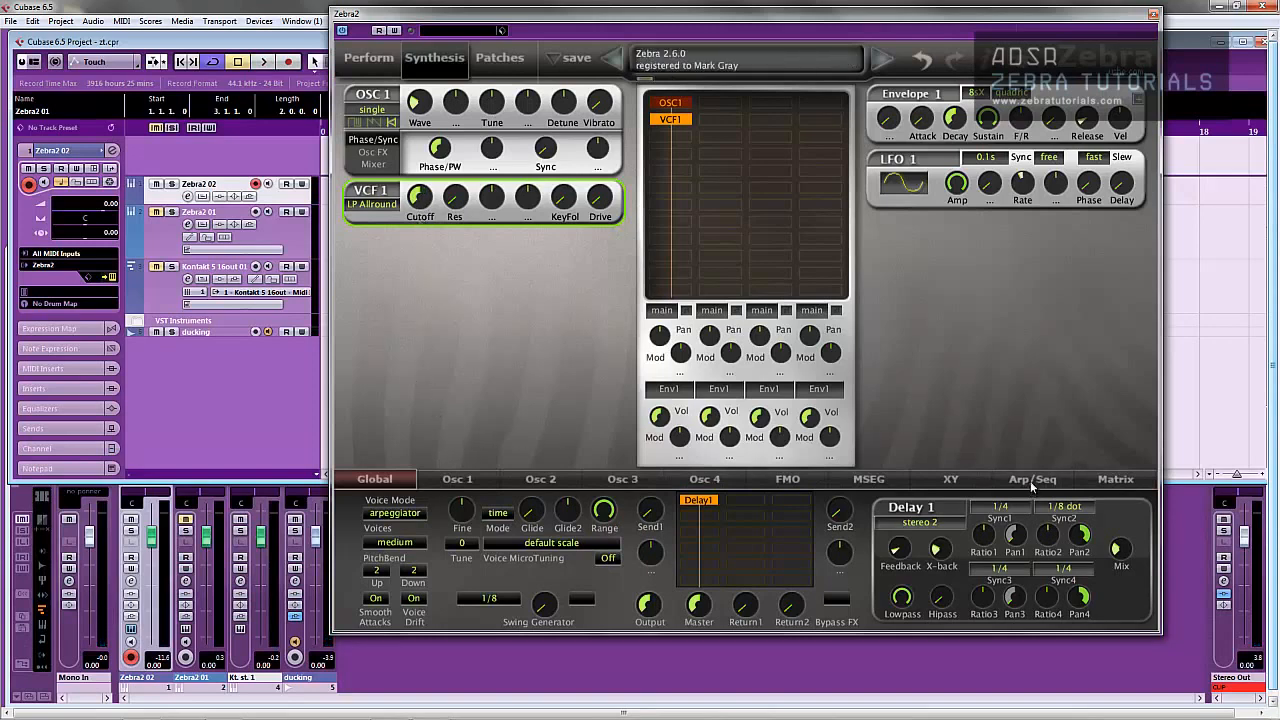
pyautogui.moveTo(1032, 488)
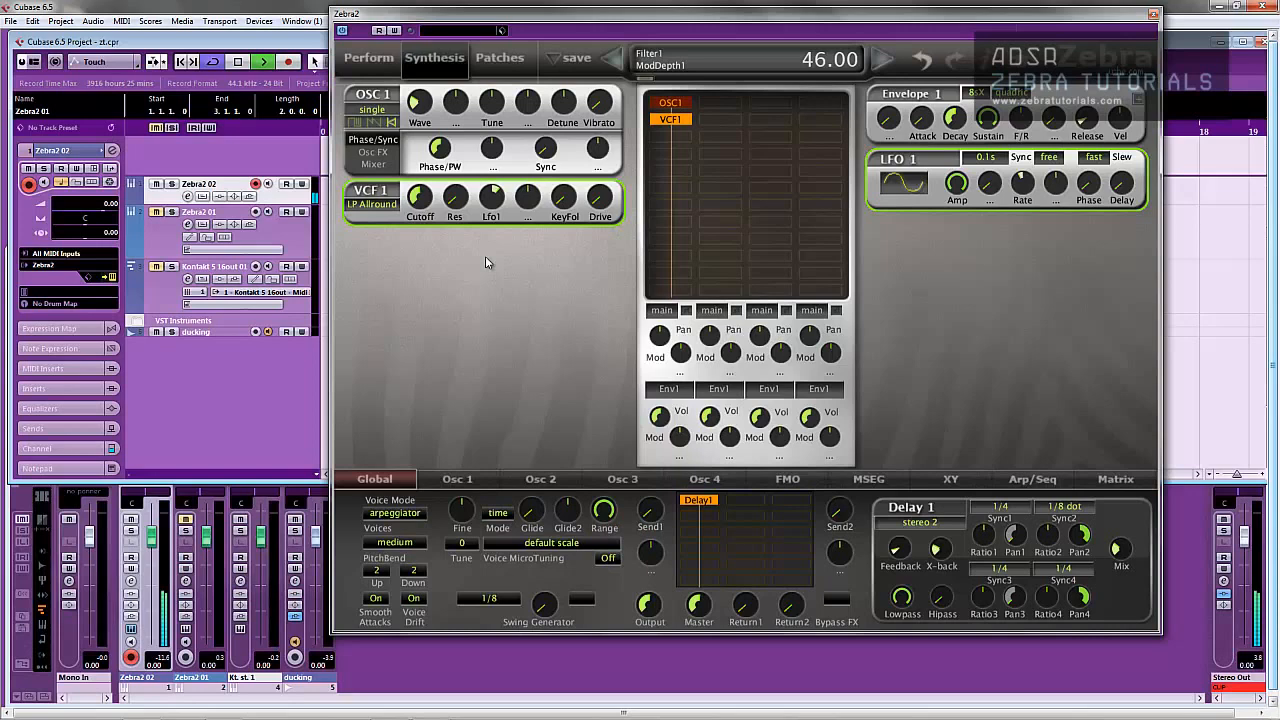
pyautogui.moveTo(492, 198); pyautogui.dragTo(492, 210)
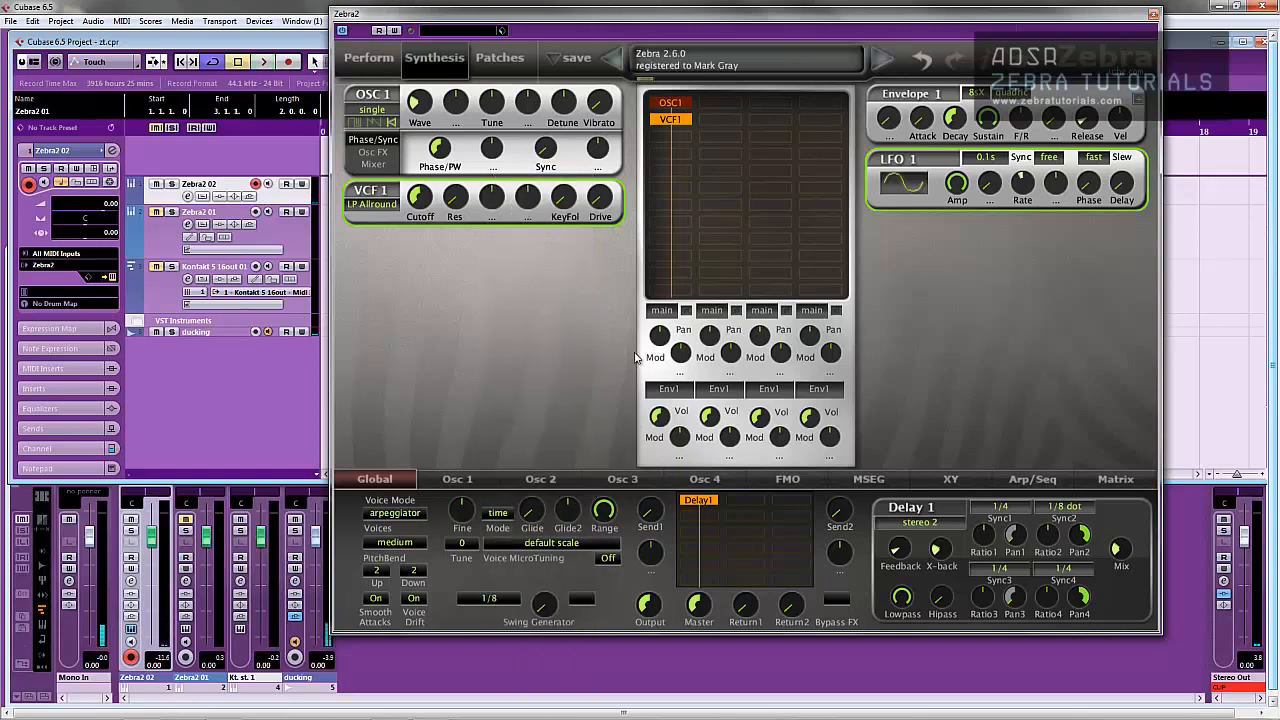
# - Return to the Arp/Seq page showing the 1/16 pattern and transpositions
pyautogui.click(1032, 480)
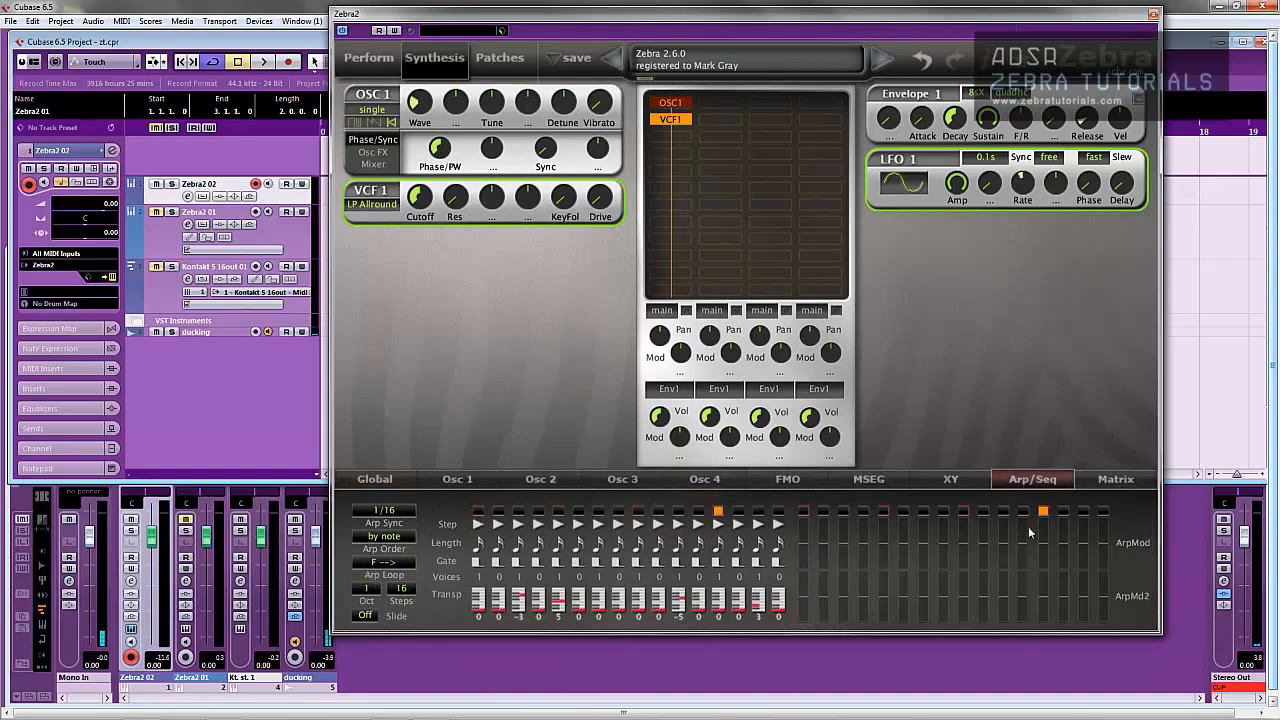
pyautogui.moveTo(1130, 596)
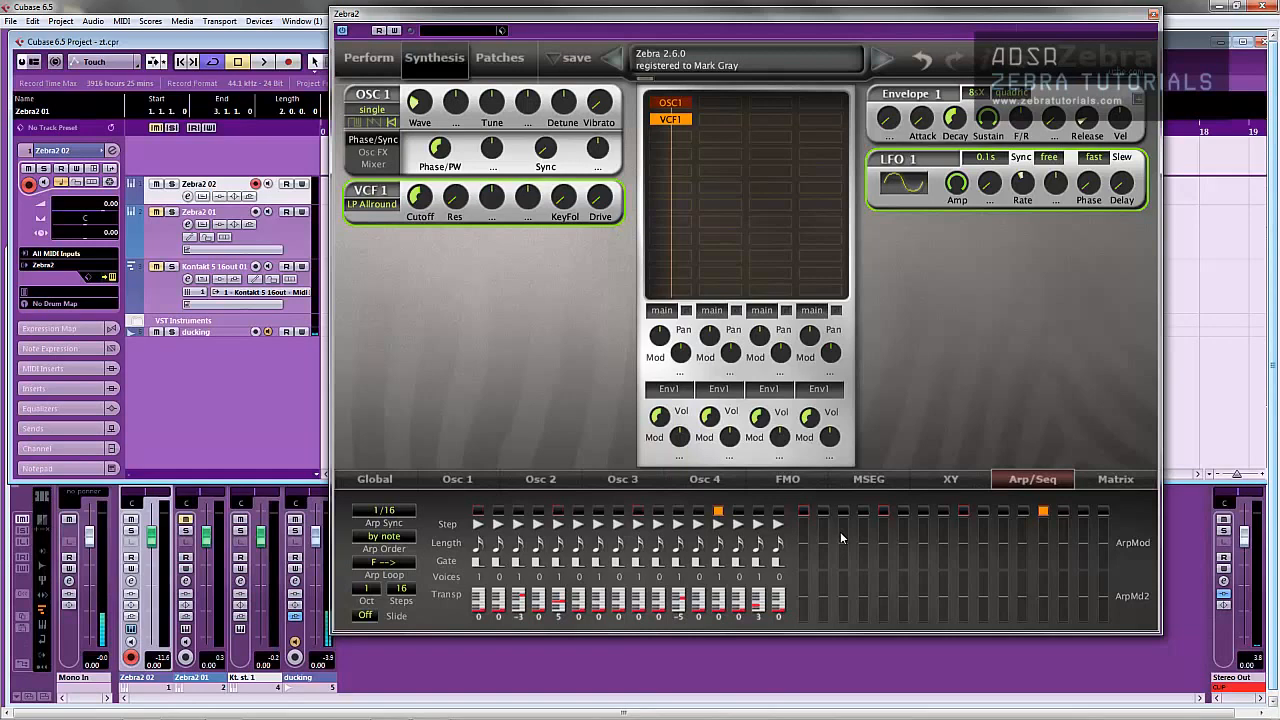
pyautogui.moveTo(808, 546)
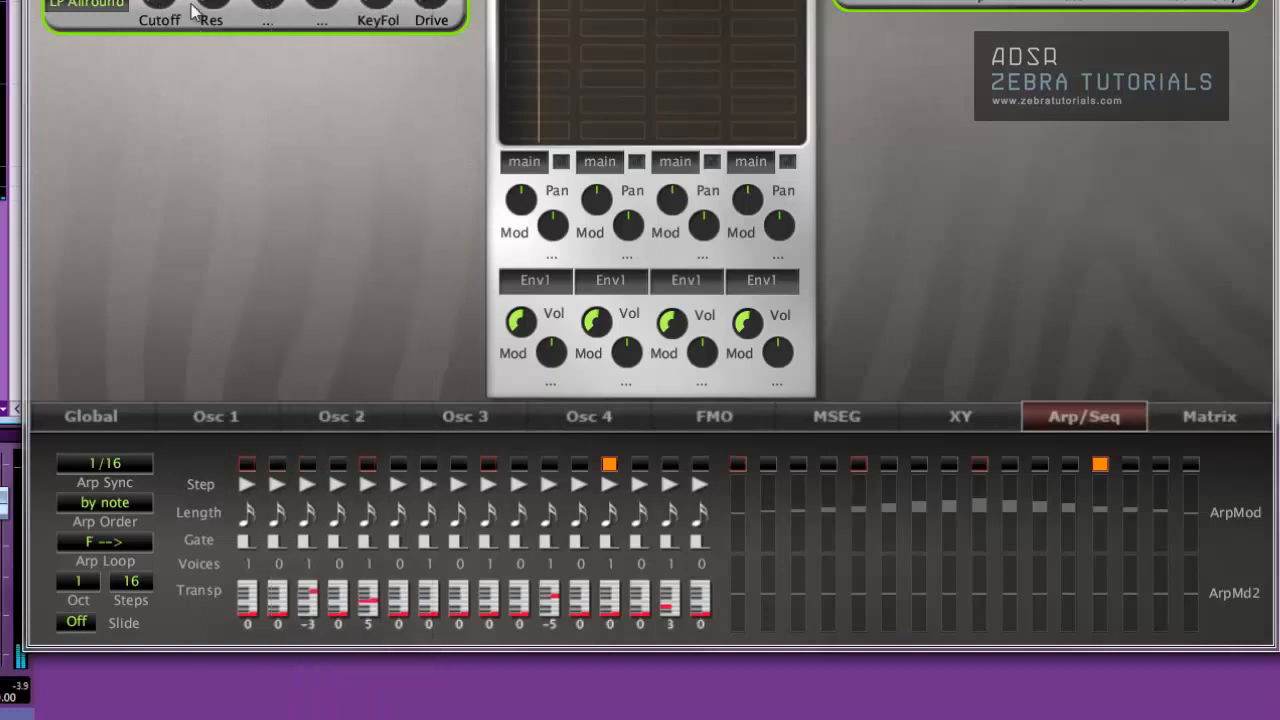
# - Lower the VCF1 cutoff to about 81, try LP Xcite, and settle back on LP Allround
pyautogui.click(268, 18)
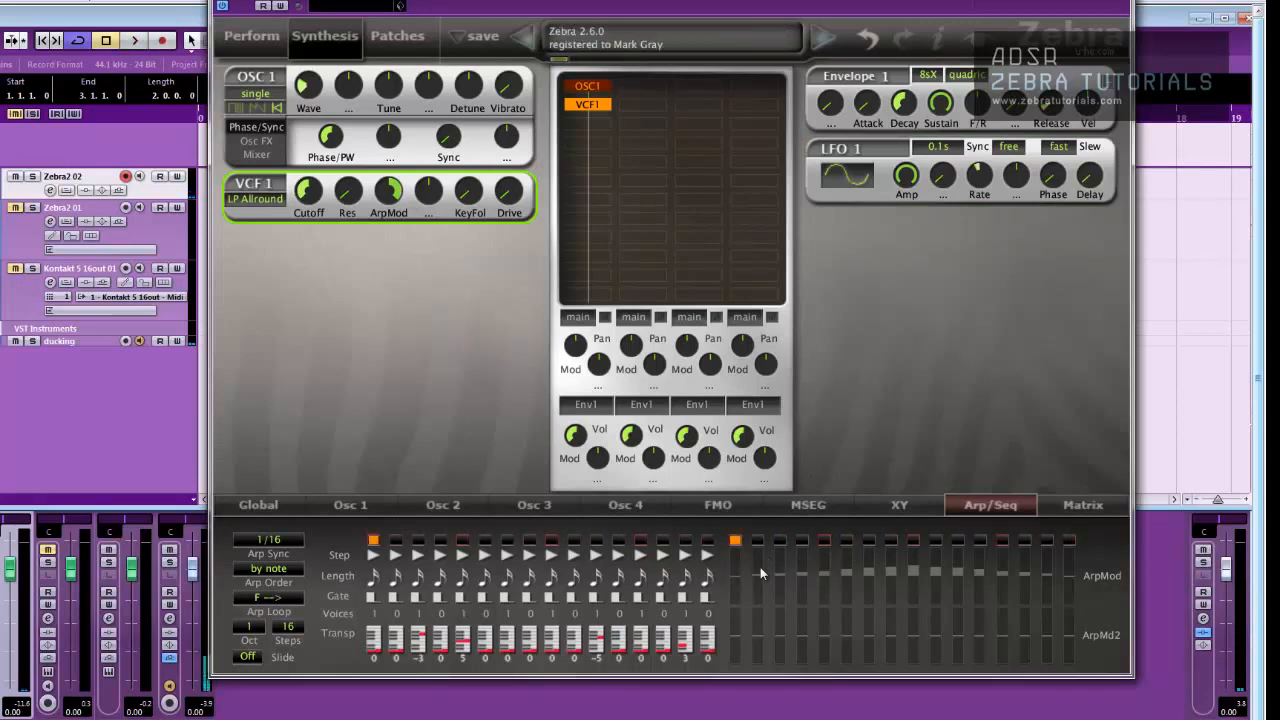
pyautogui.moveTo(296, 204)
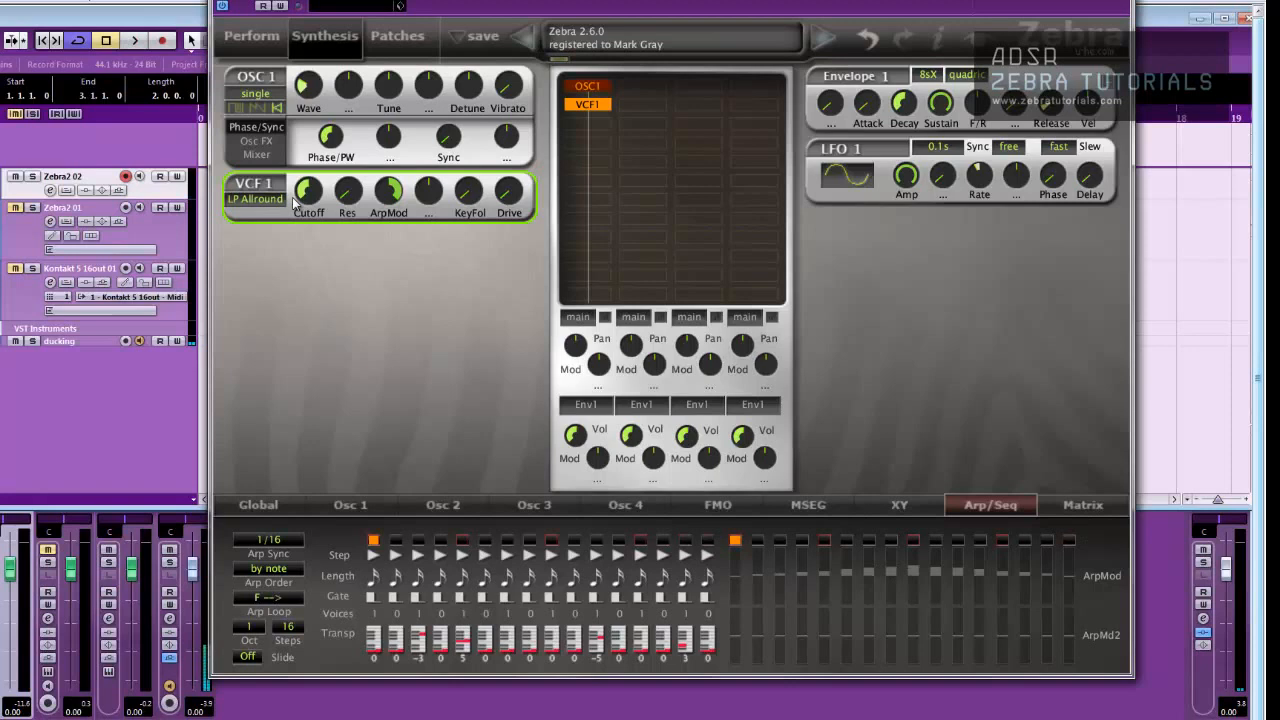
pyautogui.moveTo(1088, 588)
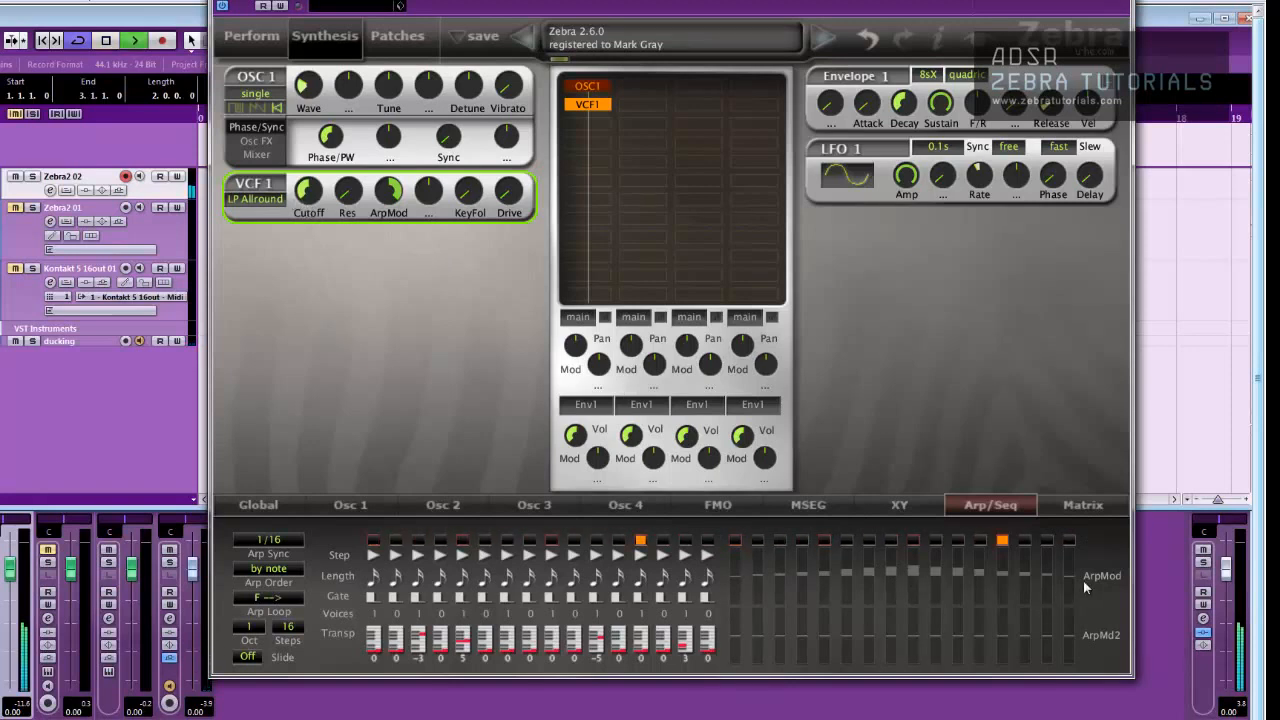
pyautogui.click(308, 190)
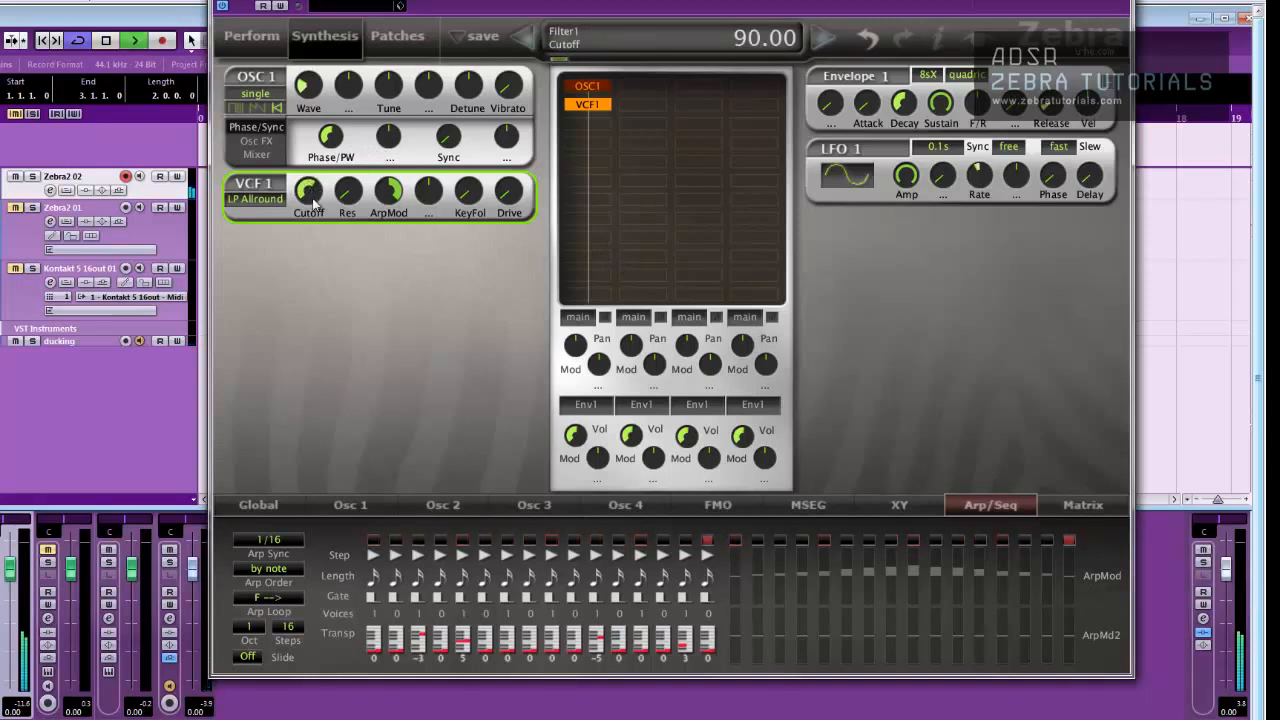
pyautogui.moveTo(308, 190); pyautogui.dragTo(304, 204)
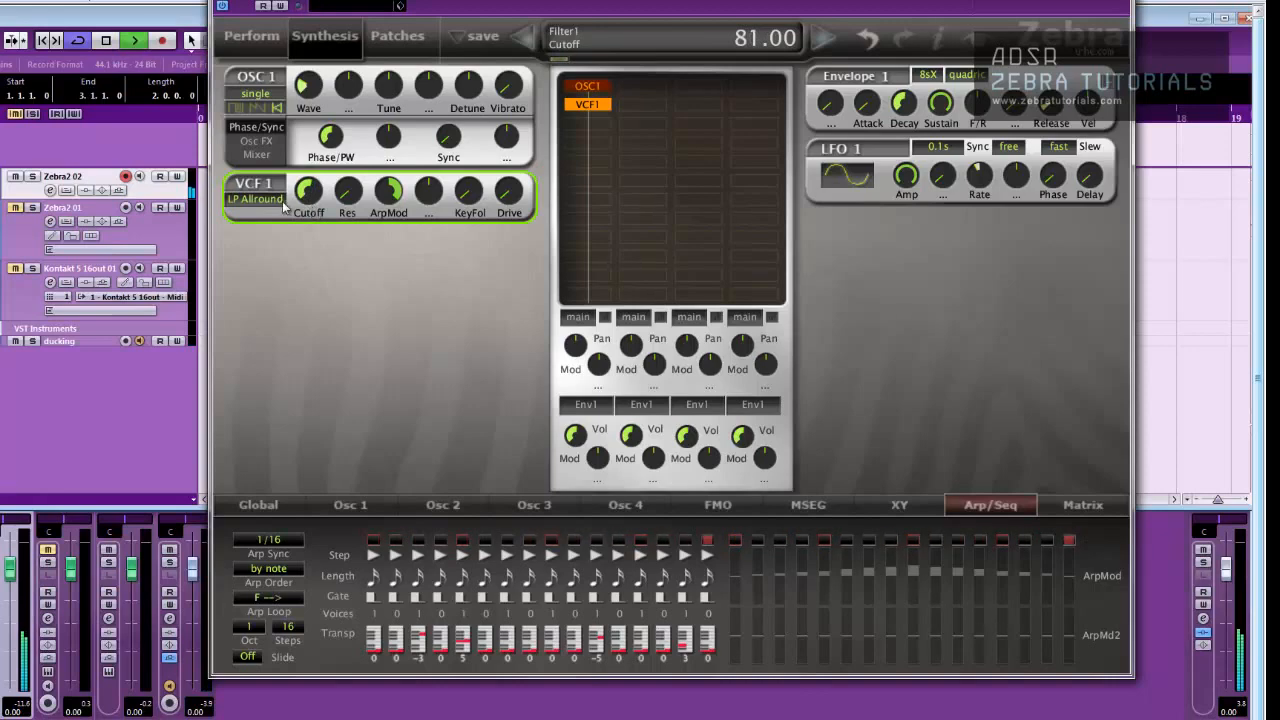
pyautogui.click(256, 200)
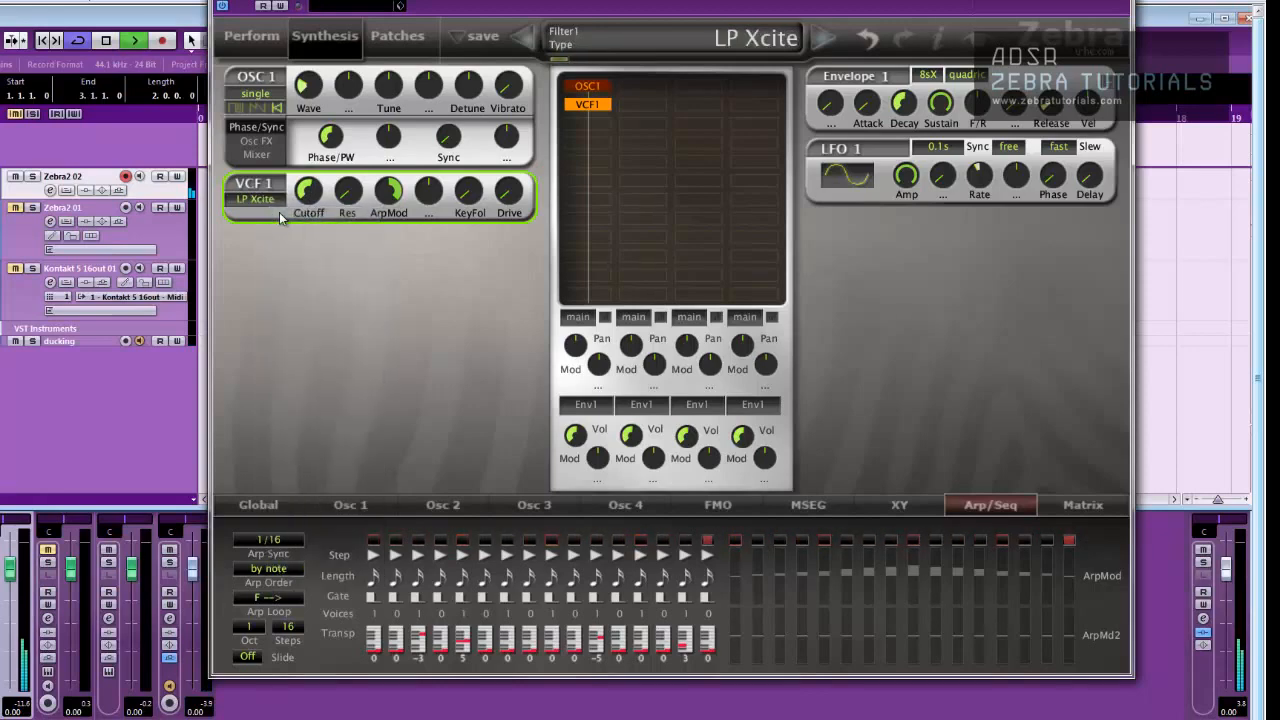
pyautogui.click(256, 198)
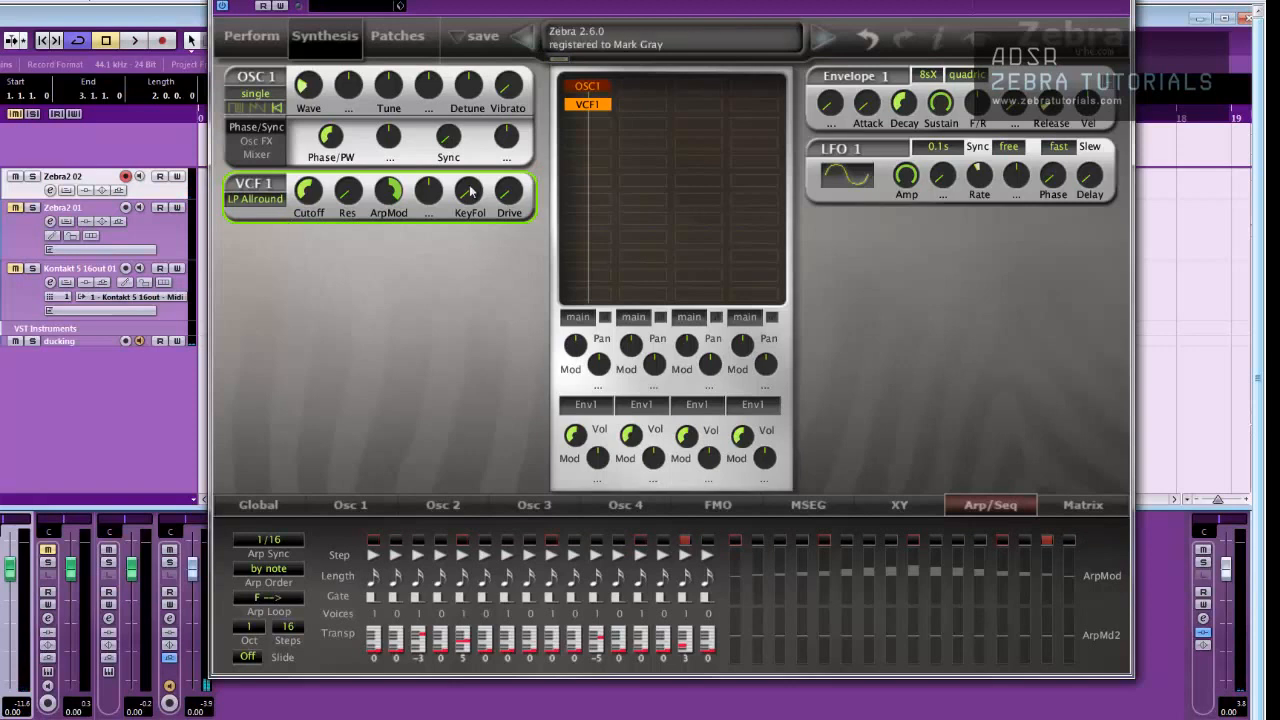
pyautogui.moveTo(820, 564)
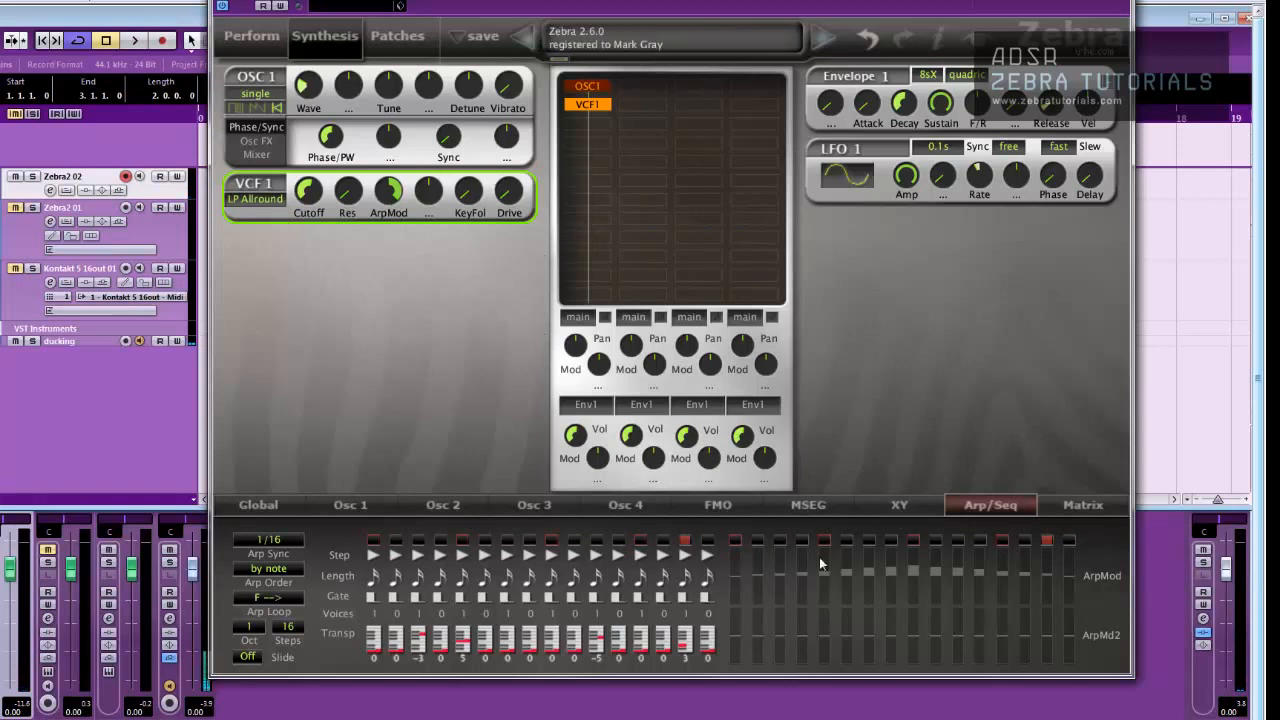
pyautogui.moveTo(892, 568)
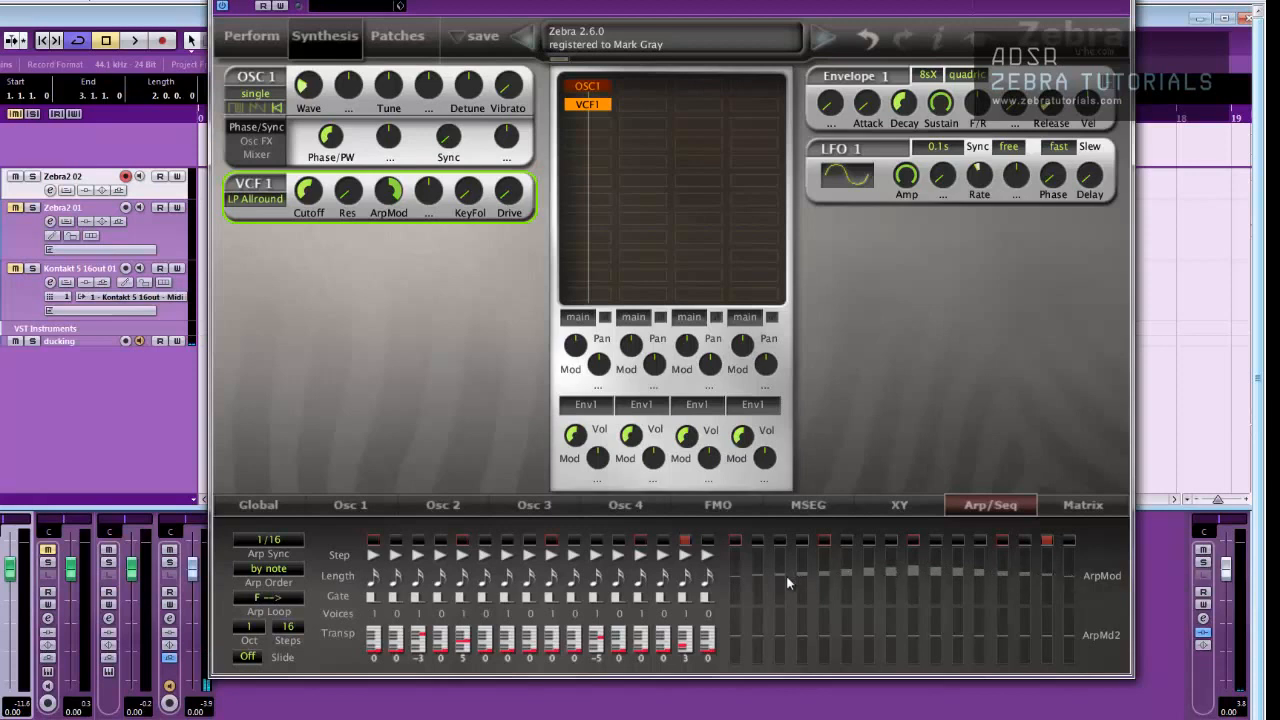
pyautogui.moveTo(1064, 574)
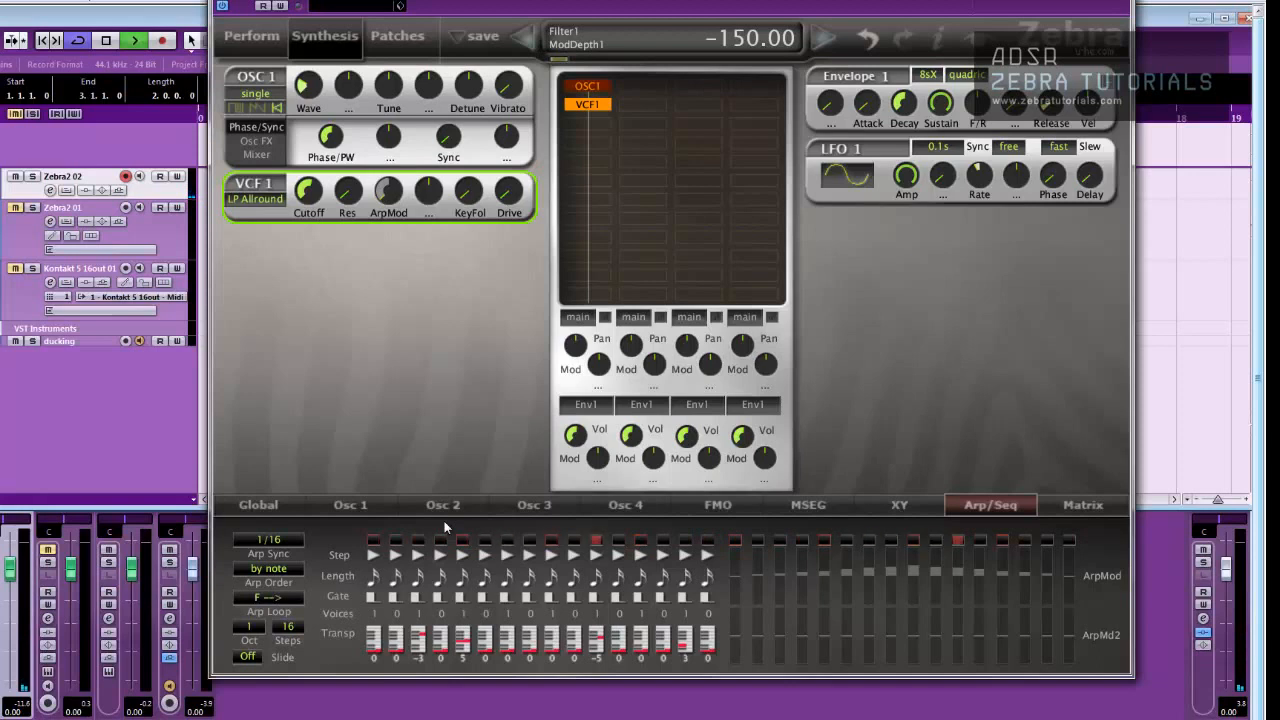
# - Ease the filter's ArpMod depth from -150 through -104 to around -58
pyautogui.moveTo(388, 136); pyautogui.dragTo(398, 164)
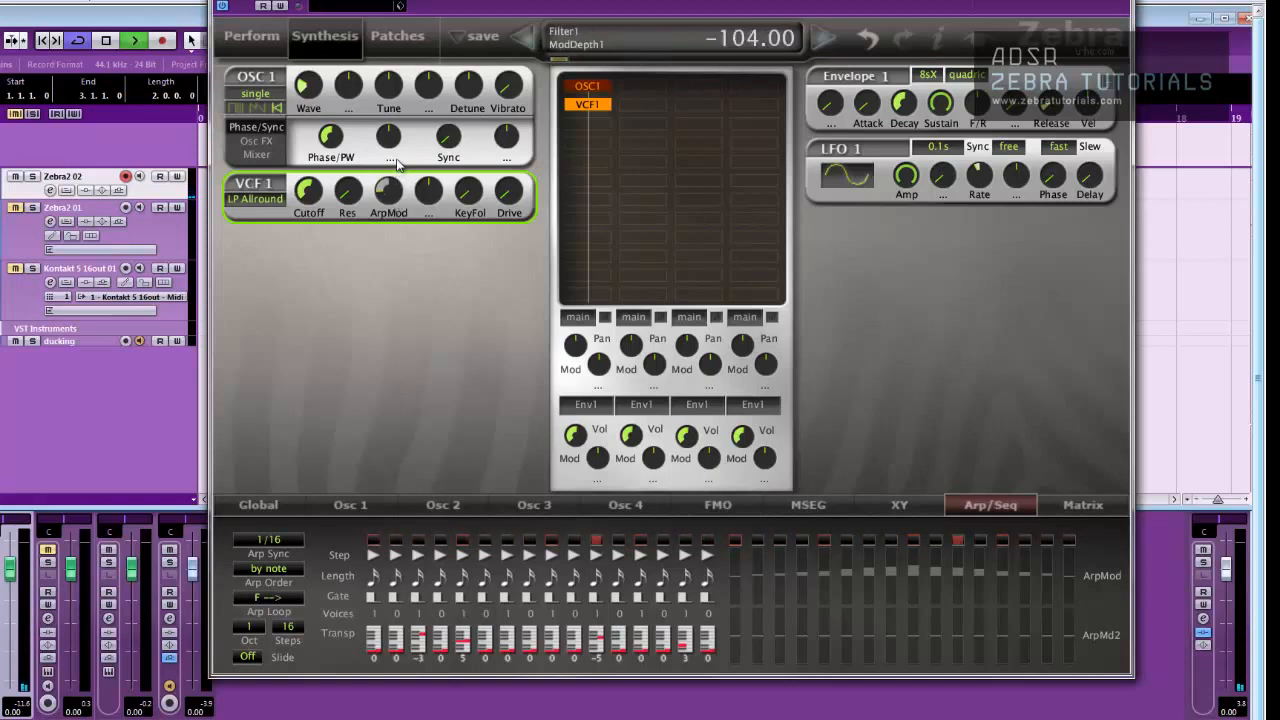
pyautogui.moveTo(388, 136); pyautogui.dragTo(396, 120)
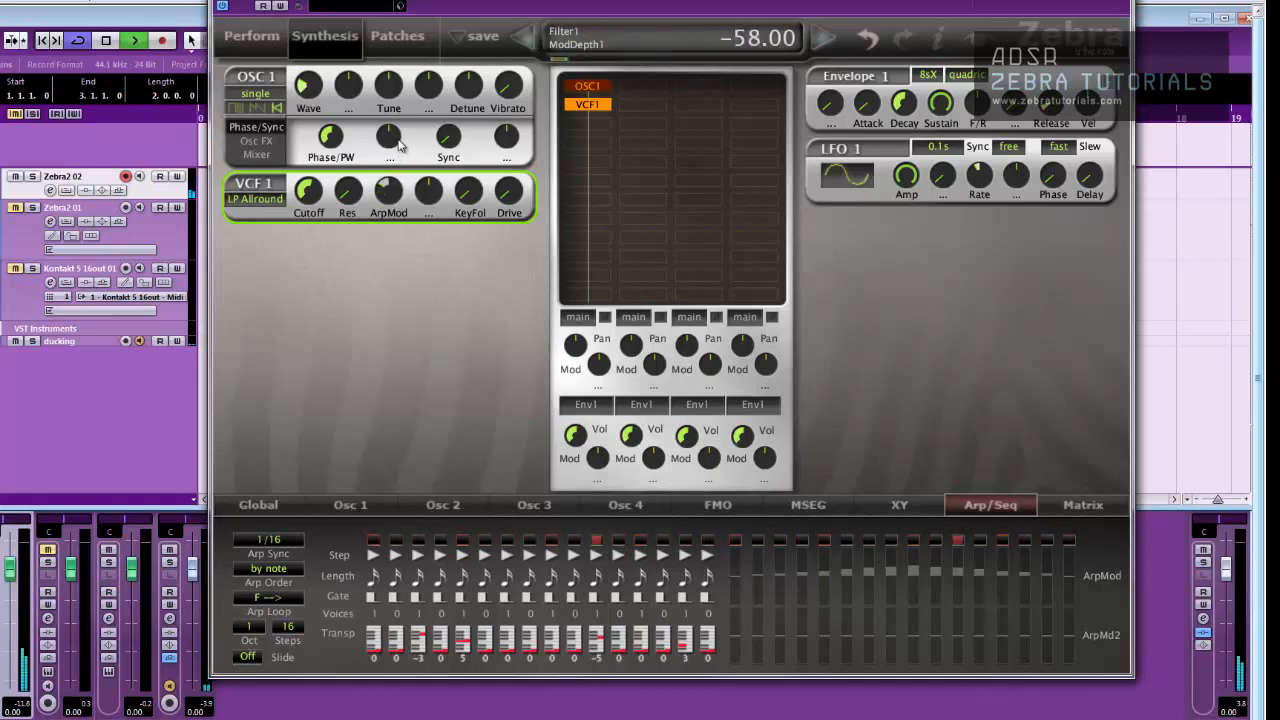
pyautogui.moveTo(388, 192); pyautogui.dragTo(388, 150)
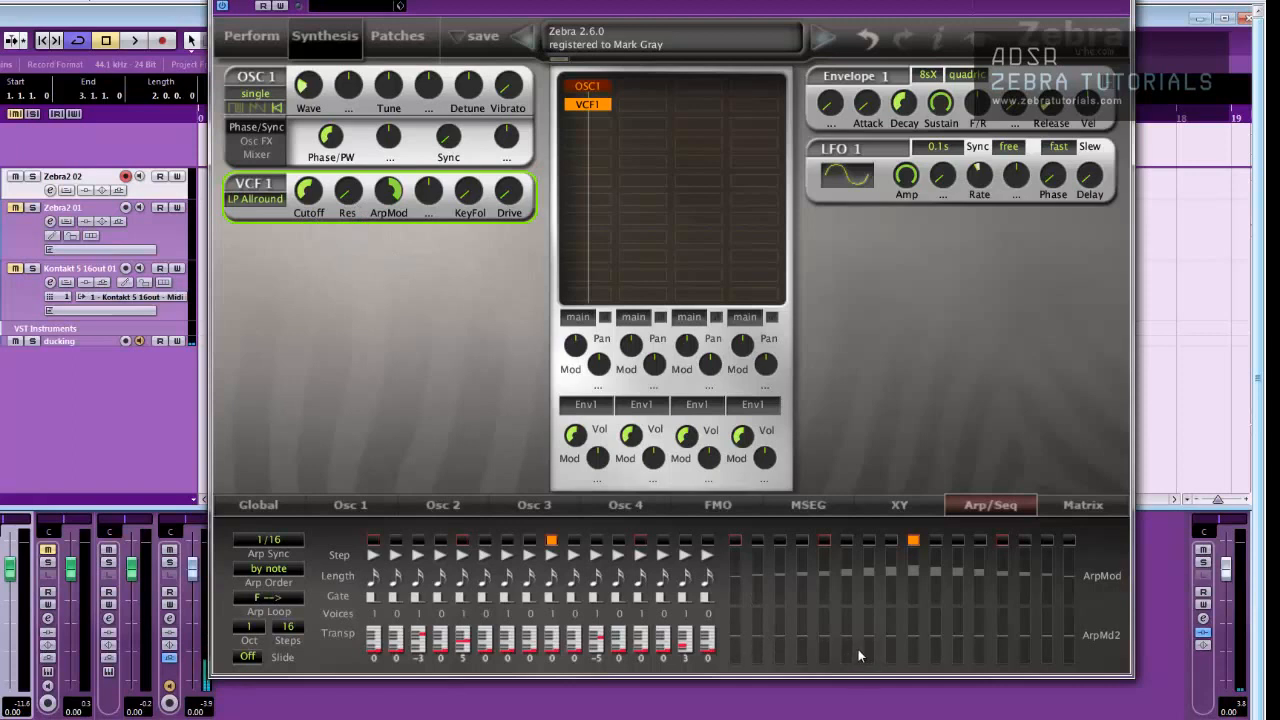
pyautogui.moveTo(740, 648)
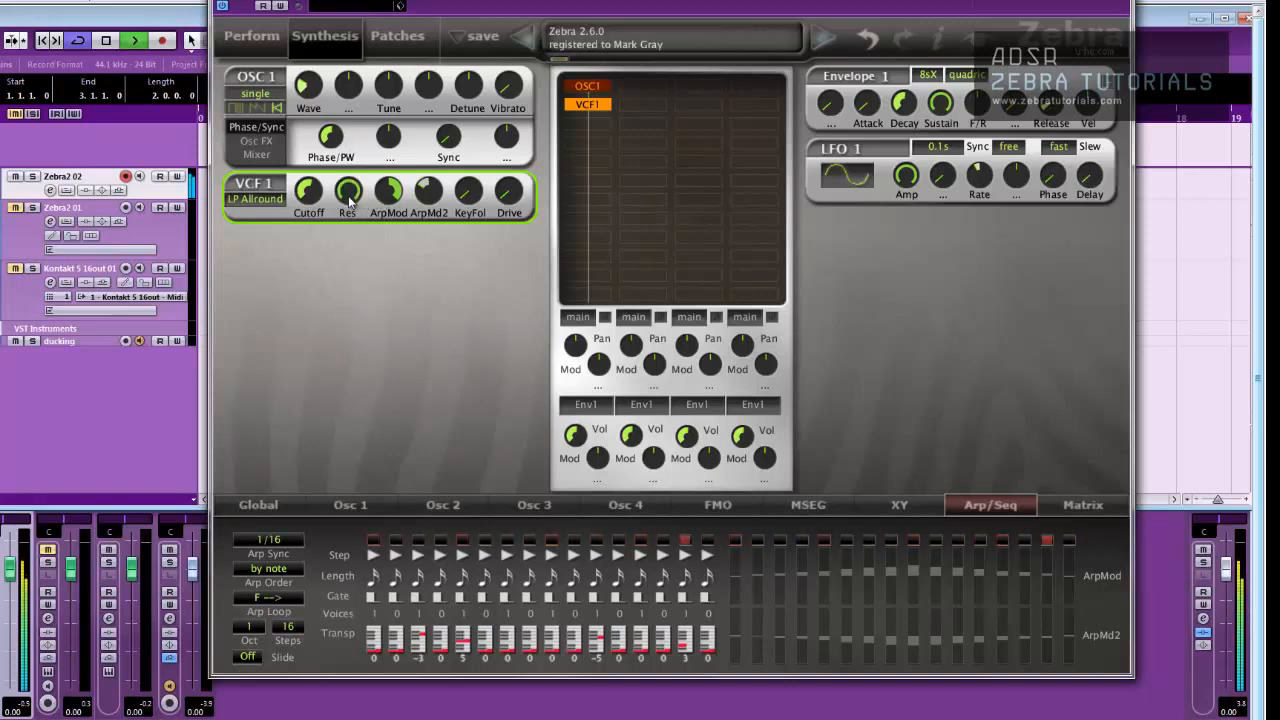
# - Nudge an ArpMod step slider to reshape the modulation curve
pyautogui.moveTo(348, 190); pyautogui.dragTo(348, 184)
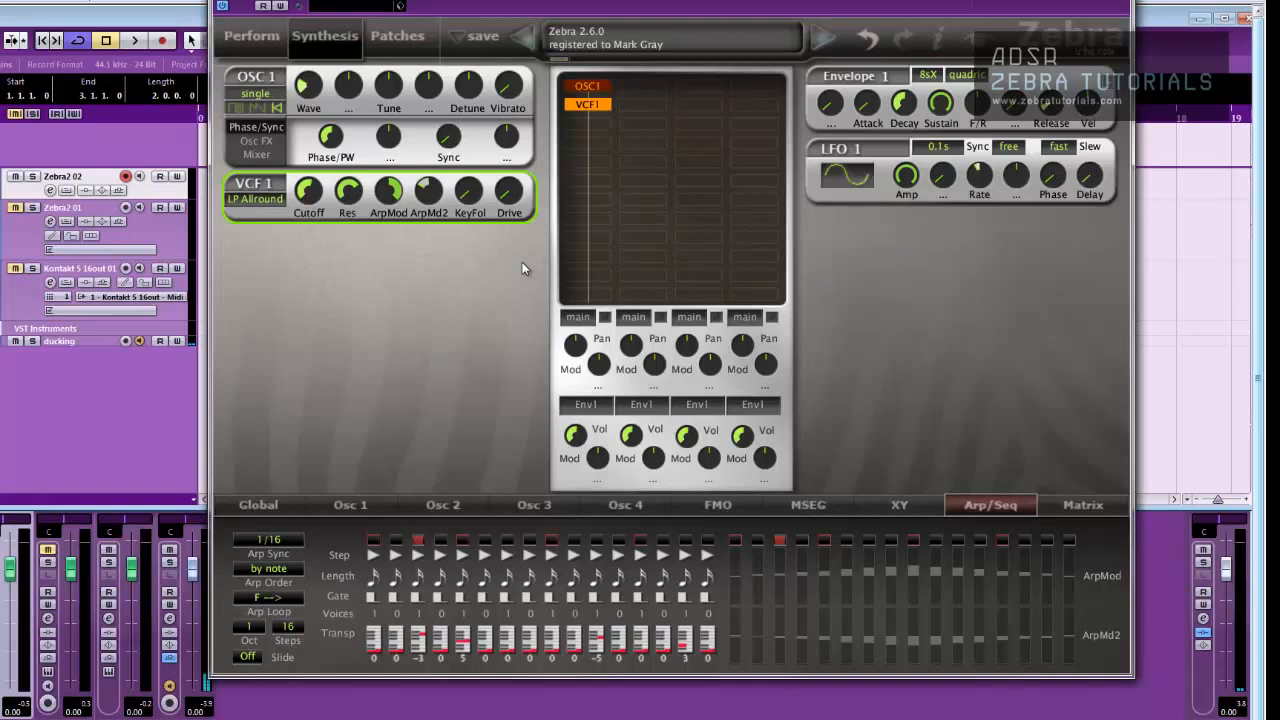
pyautogui.moveTo(910, 590)
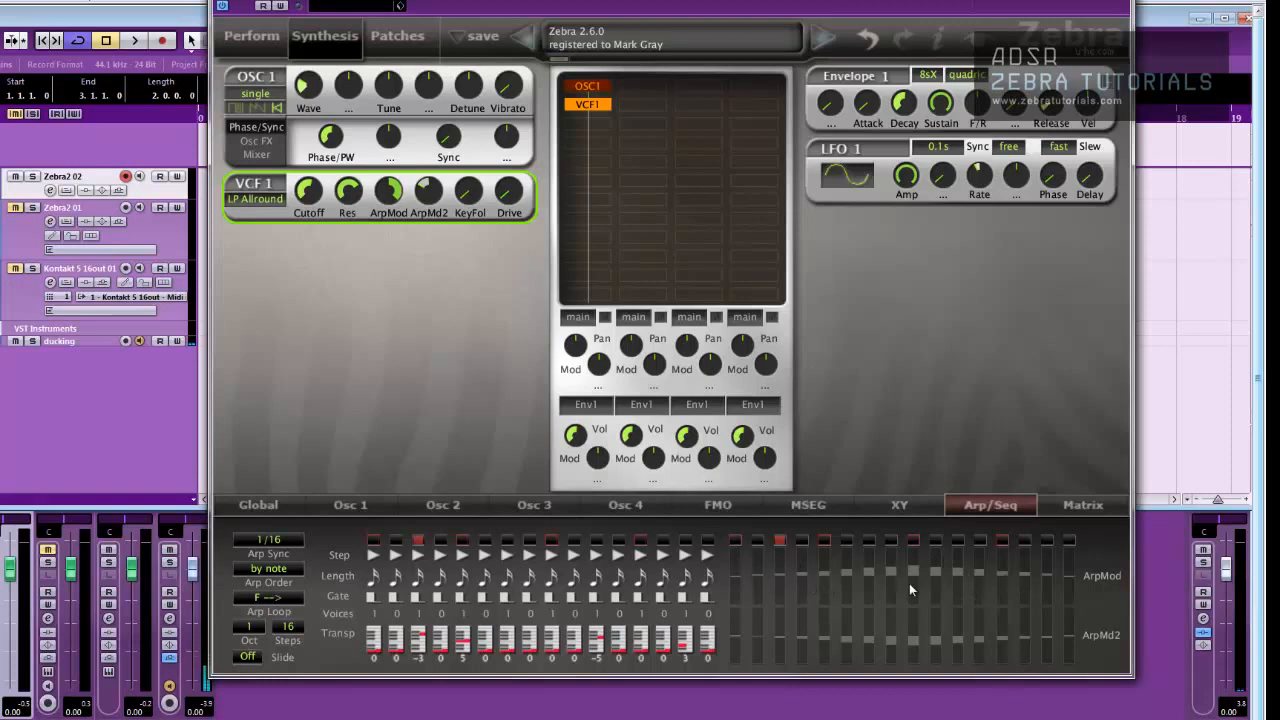
pyautogui.moveTo(764, 646)
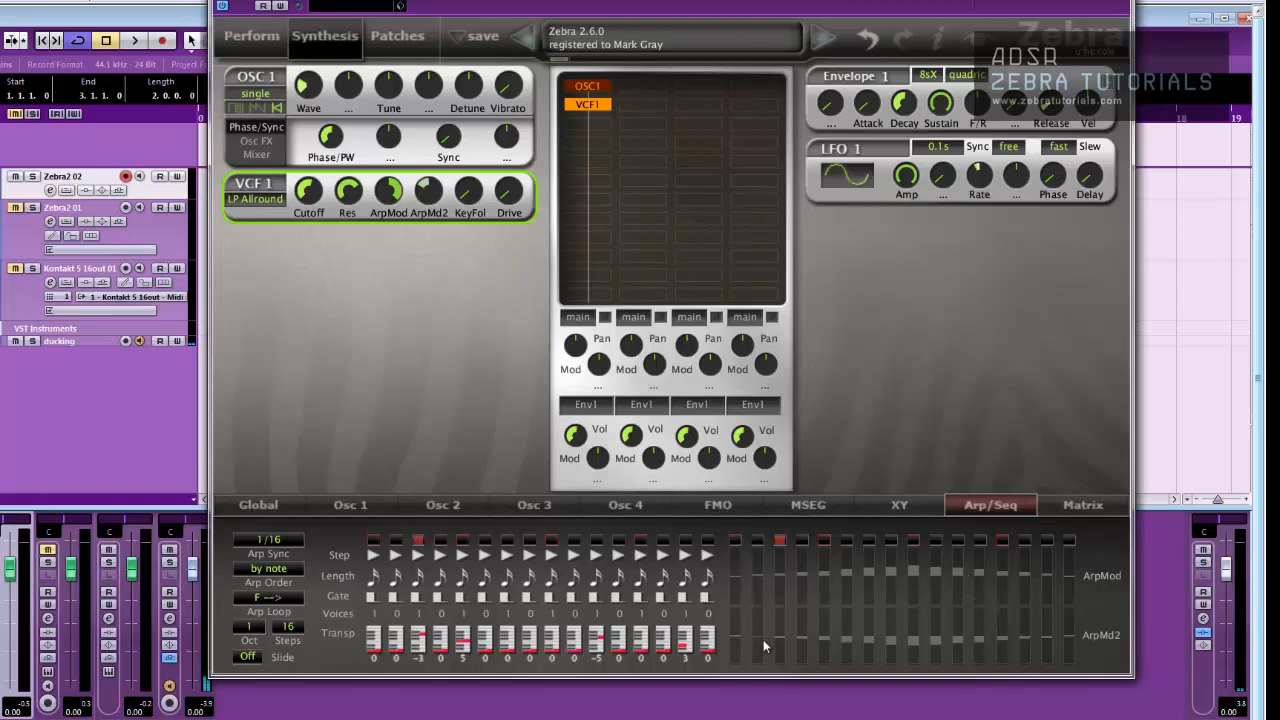
pyautogui.moveTo(800, 660)
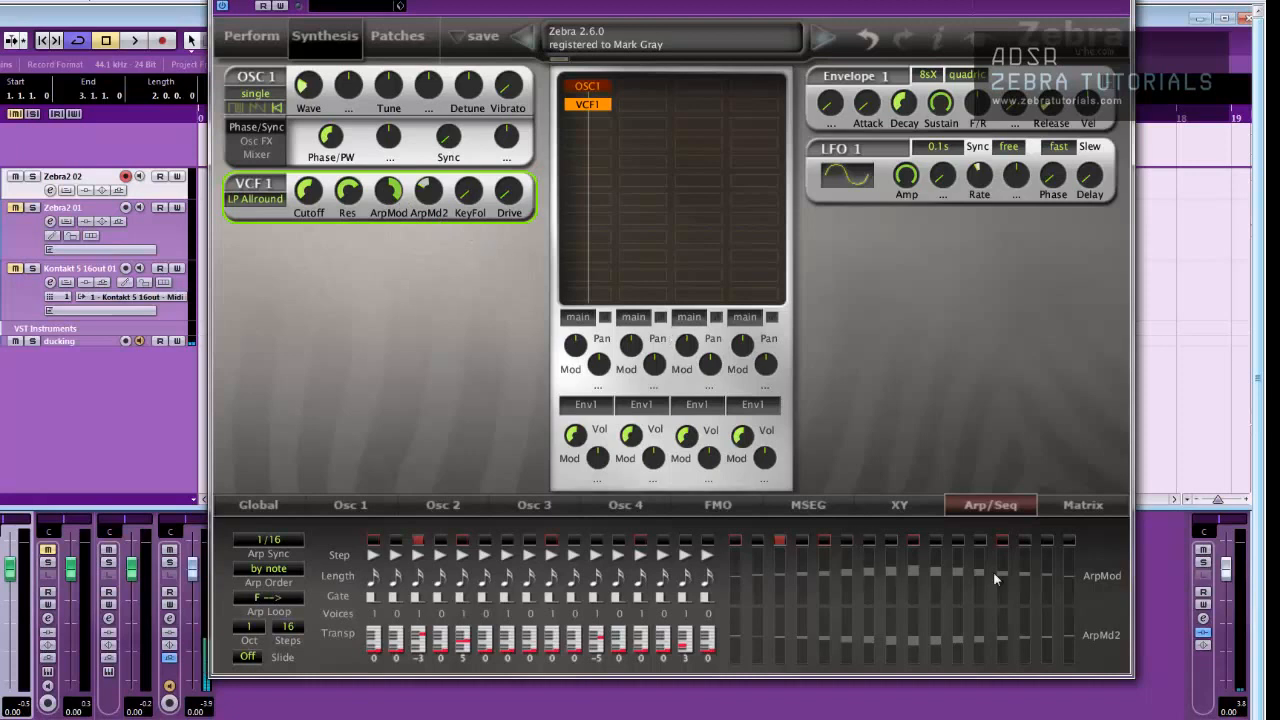
pyautogui.moveTo(488, 132)
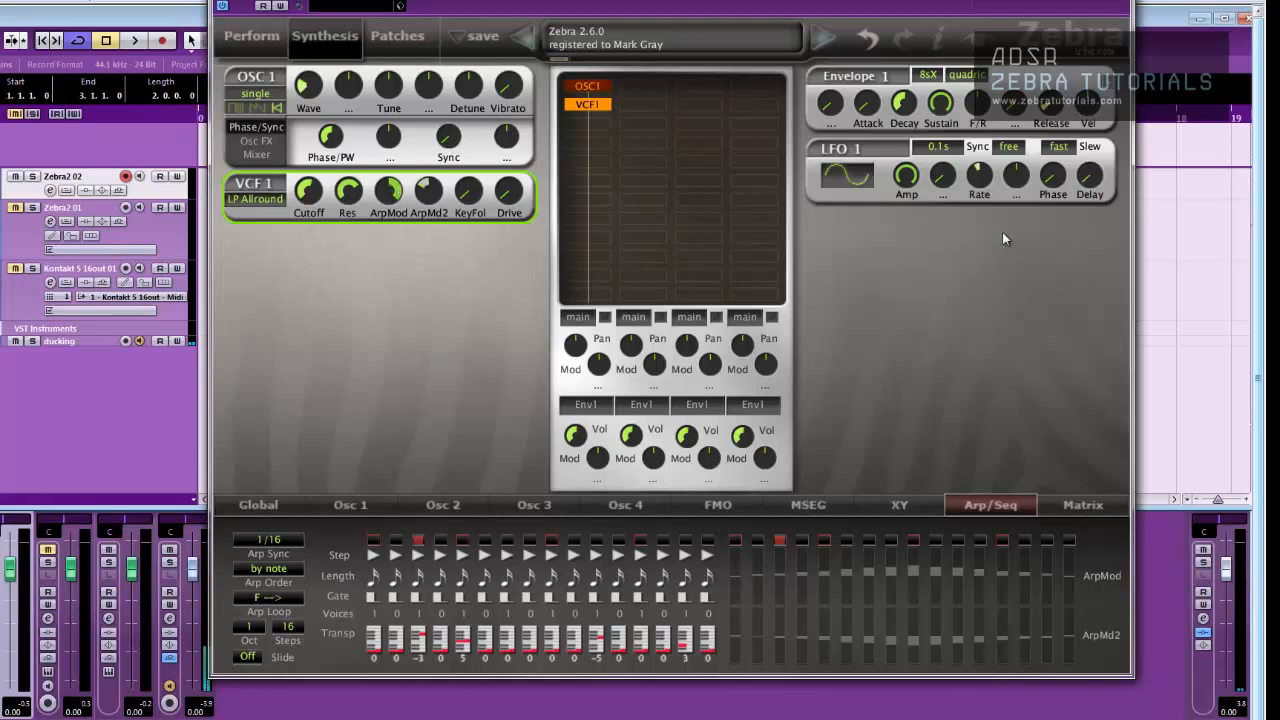
pyautogui.moveTo(810, 590)
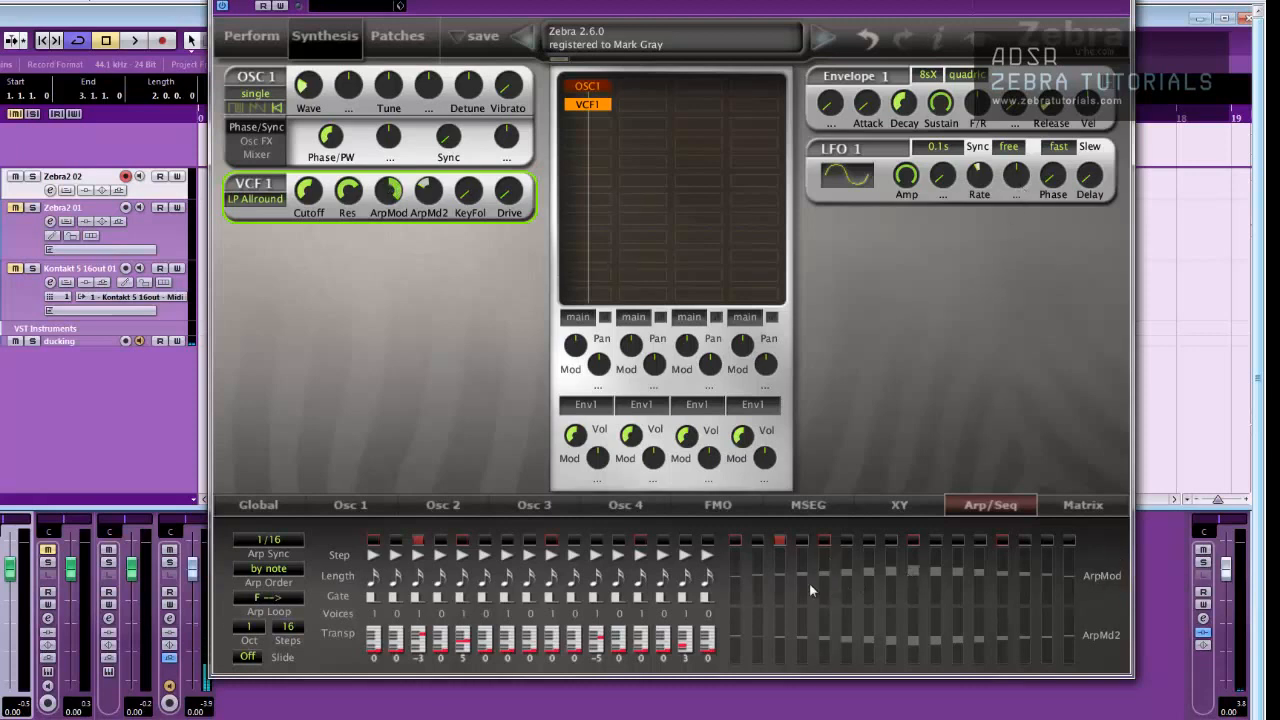
pyautogui.moveTo(980, 184)
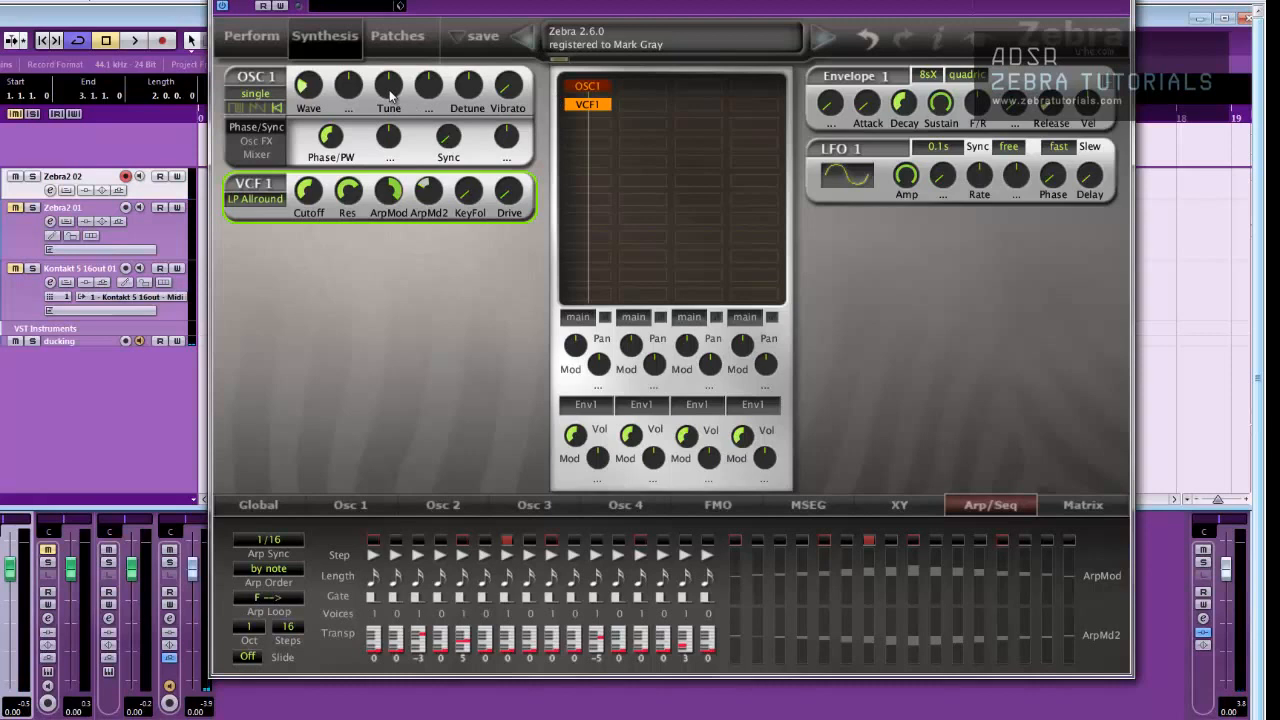
pyautogui.moveTo(396, 96)
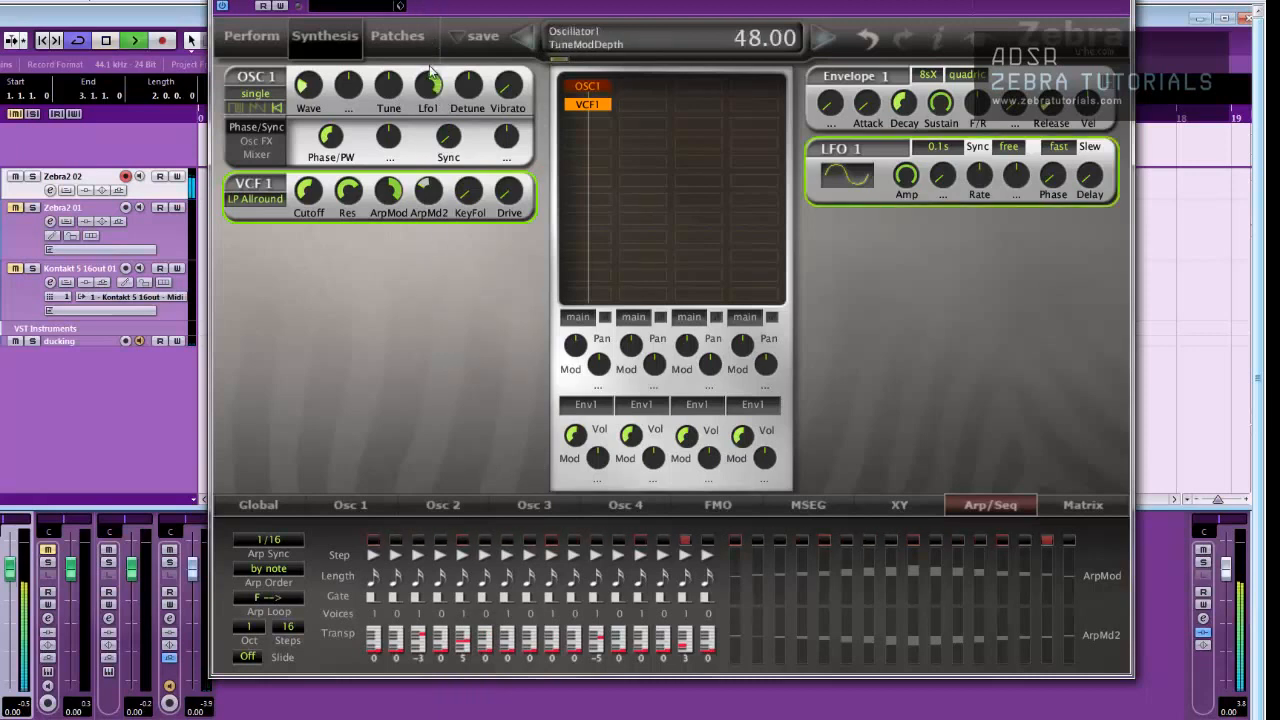
# - Assign ArpMod to LFO 1 Rate and adjust its depth from 82 through 70 down to 48
pyautogui.moveTo(428, 84); pyautogui.dragTo(428, 180)
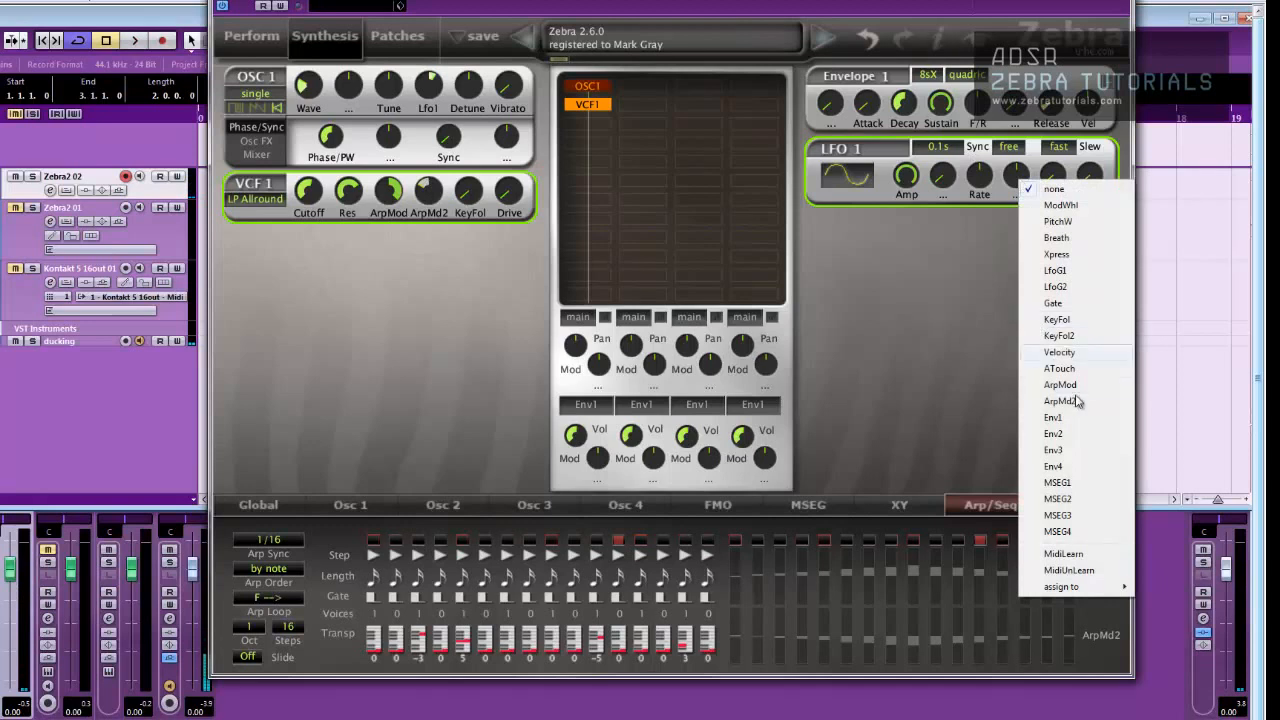
pyautogui.click(1060, 384)
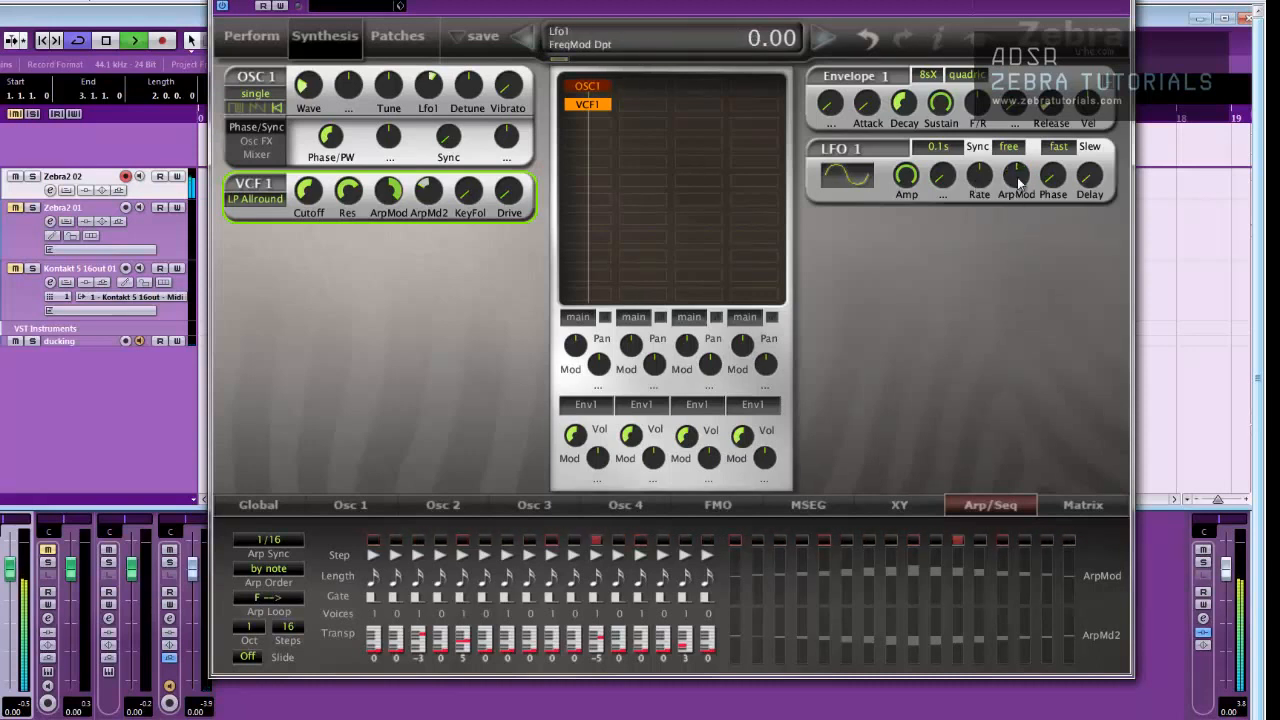
pyautogui.moveTo(1016, 180); pyautogui.dragTo(1016, 140)
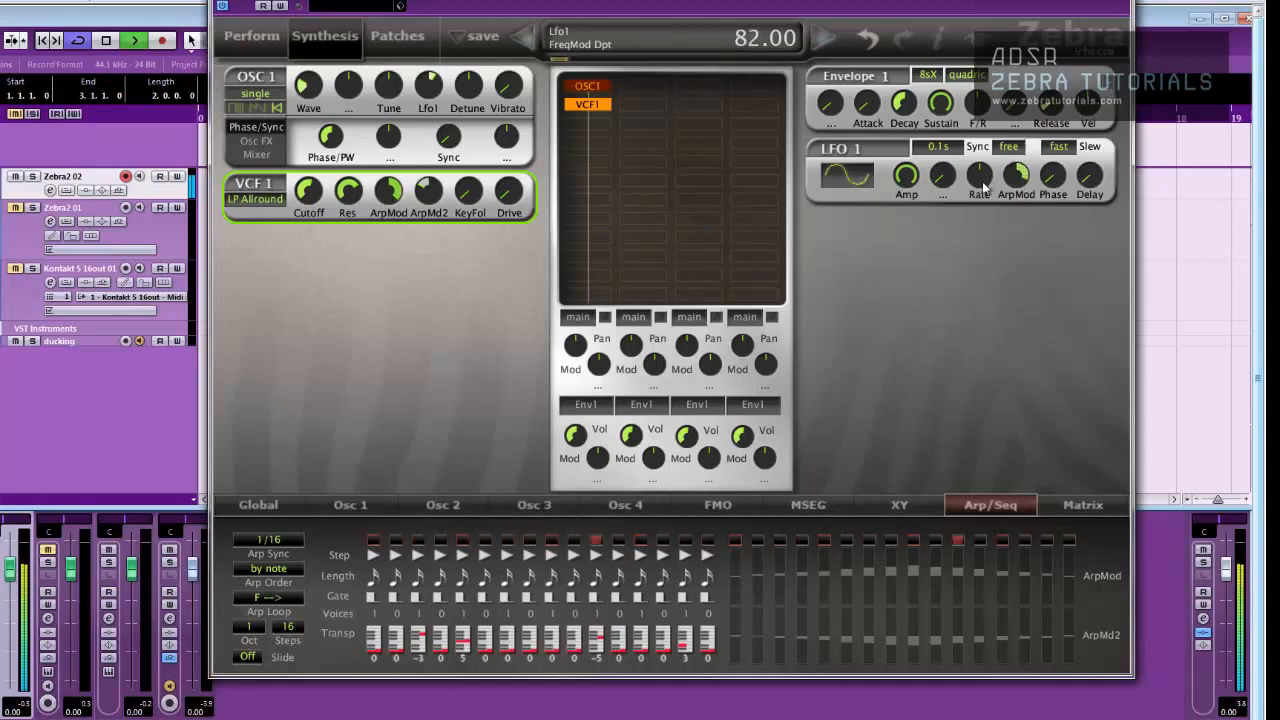
pyautogui.moveTo(978, 178); pyautogui.dragTo(978, 164)
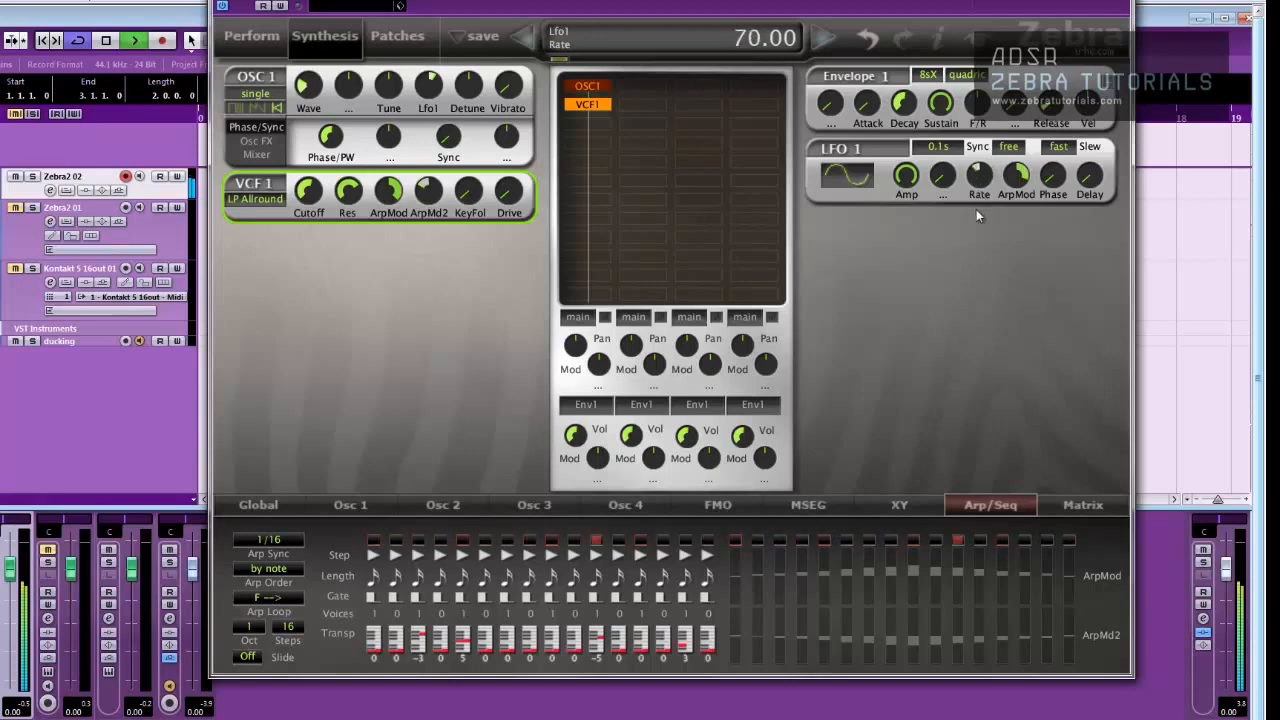
pyautogui.moveTo(1014, 178); pyautogui.dragTo(1014, 210)
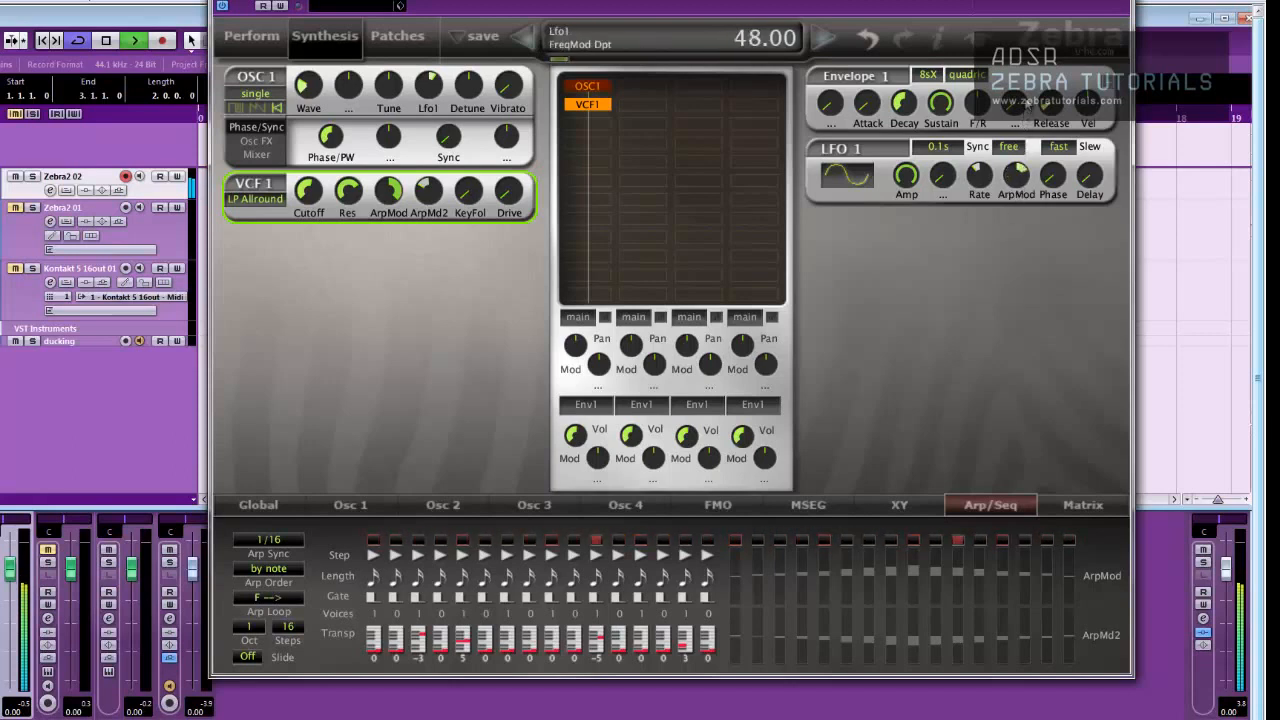
# - Fine-tune the LFO rate's ArpMod depth, assign Lfo1 to OSC 1 Wave, and bring up the Osc 1 page
pyautogui.moveTo(978, 176); pyautogui.dragTo(978, 120)
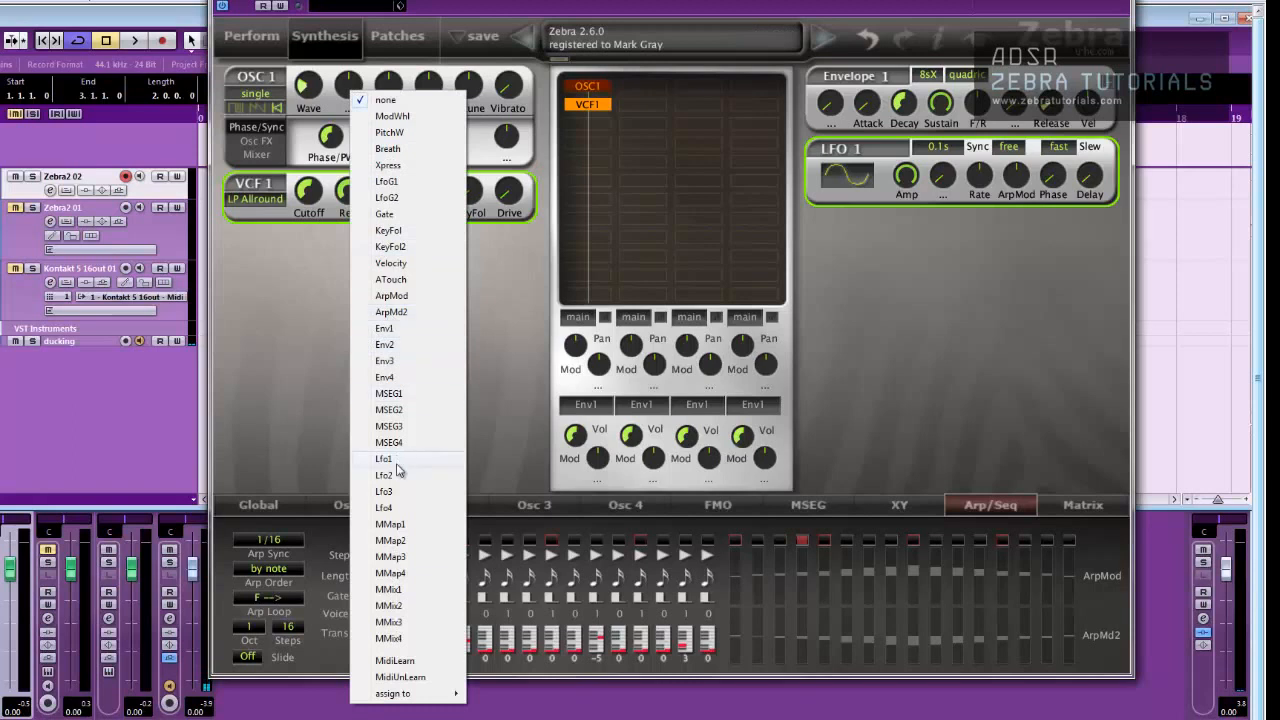
pyautogui.click(384, 458)
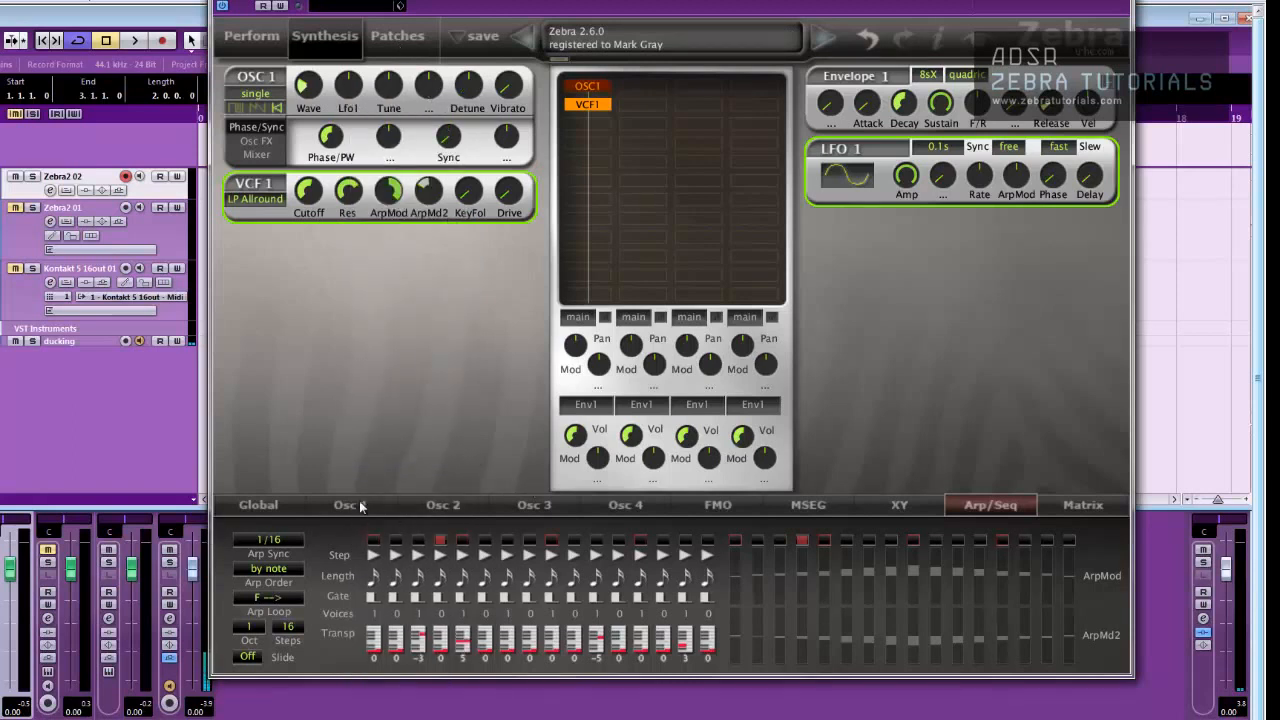
pyautogui.click(350, 504)
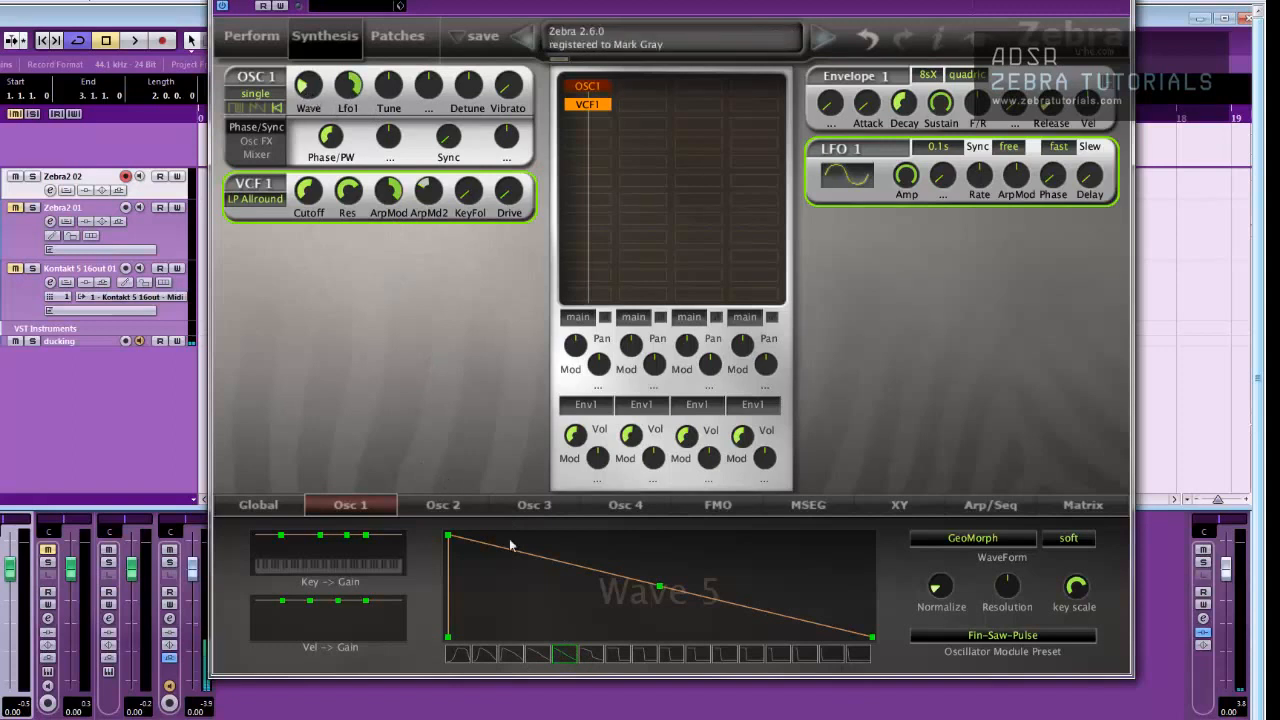
pyautogui.moveTo(558, 448)
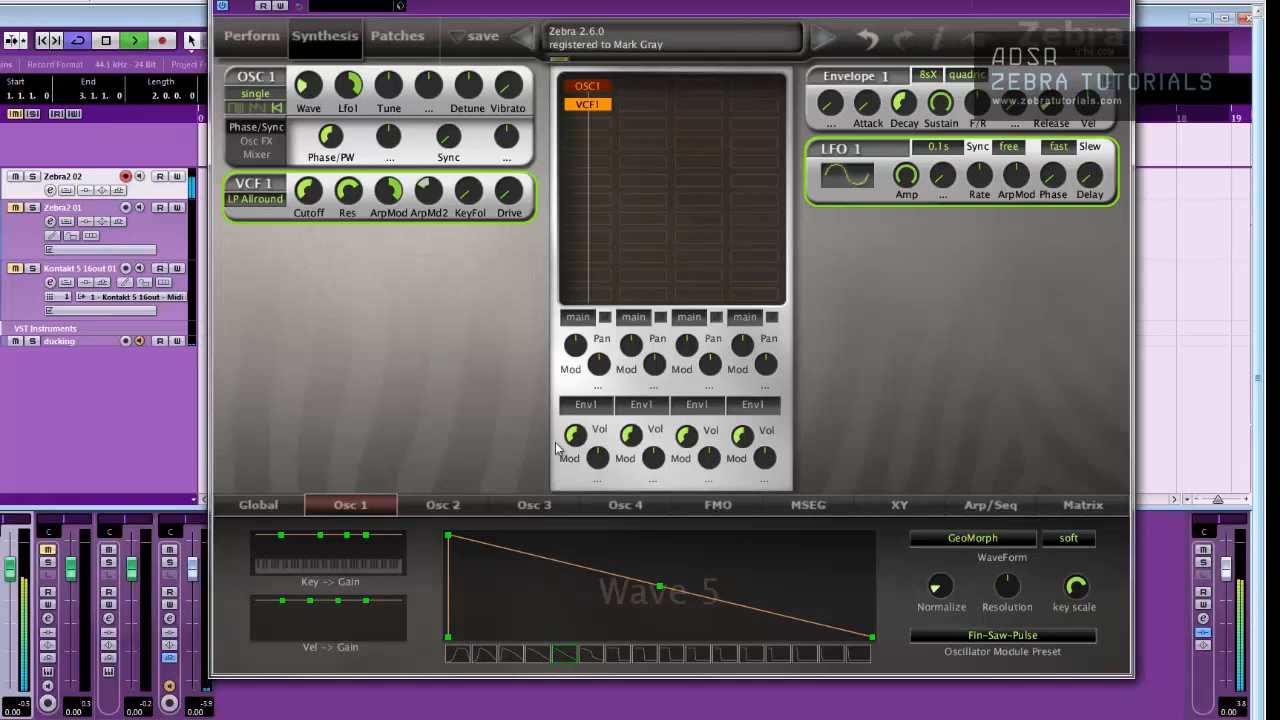
pyautogui.moveTo(548, 672)
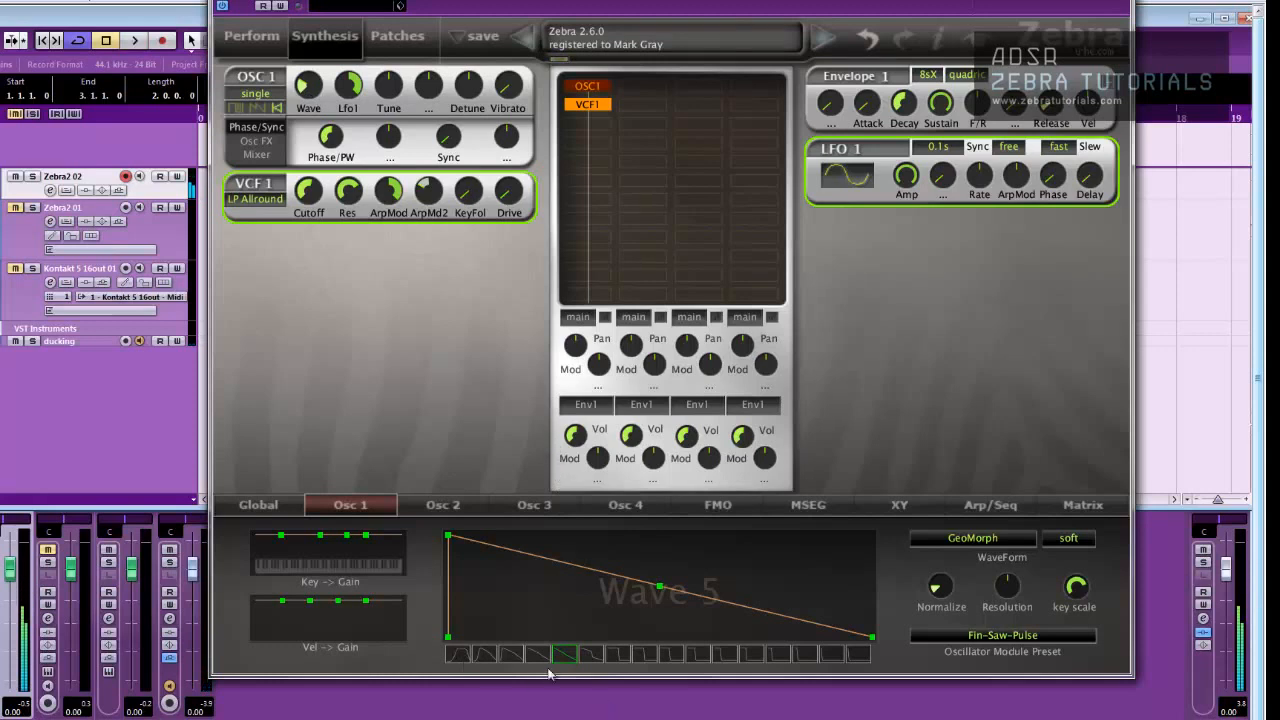
pyautogui.moveTo(692, 644)
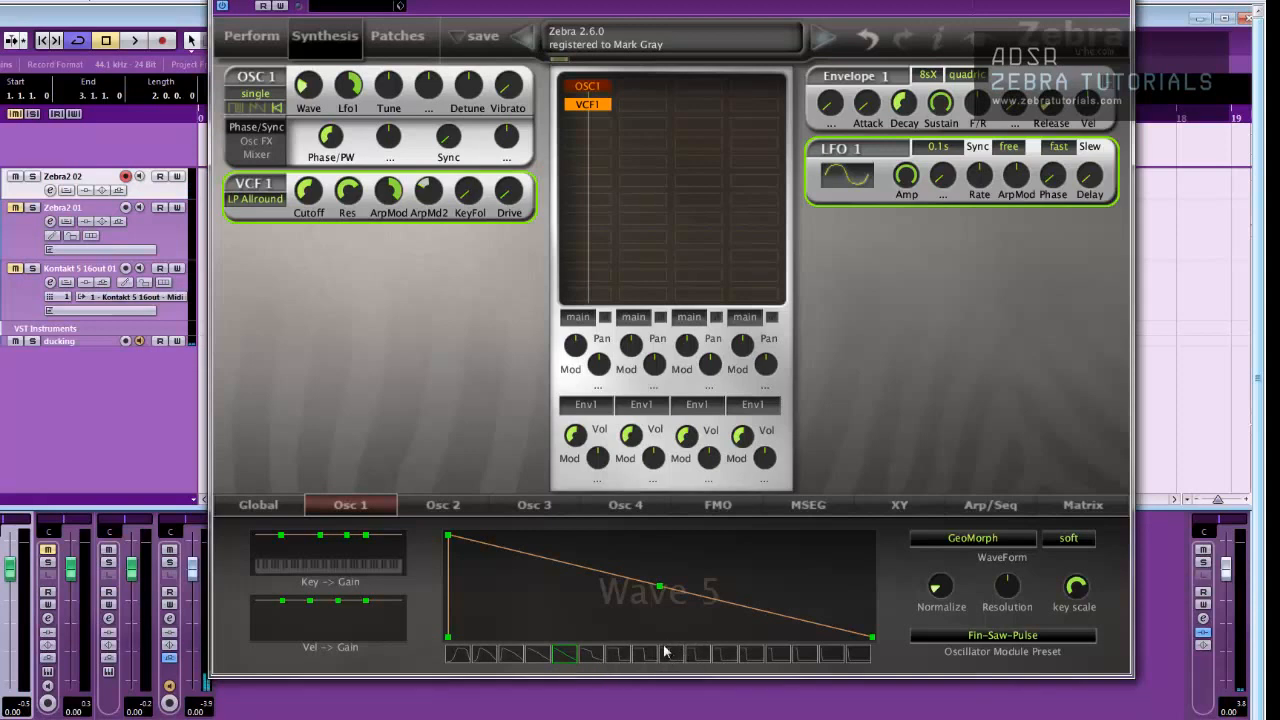
pyautogui.moveTo(768, 640)
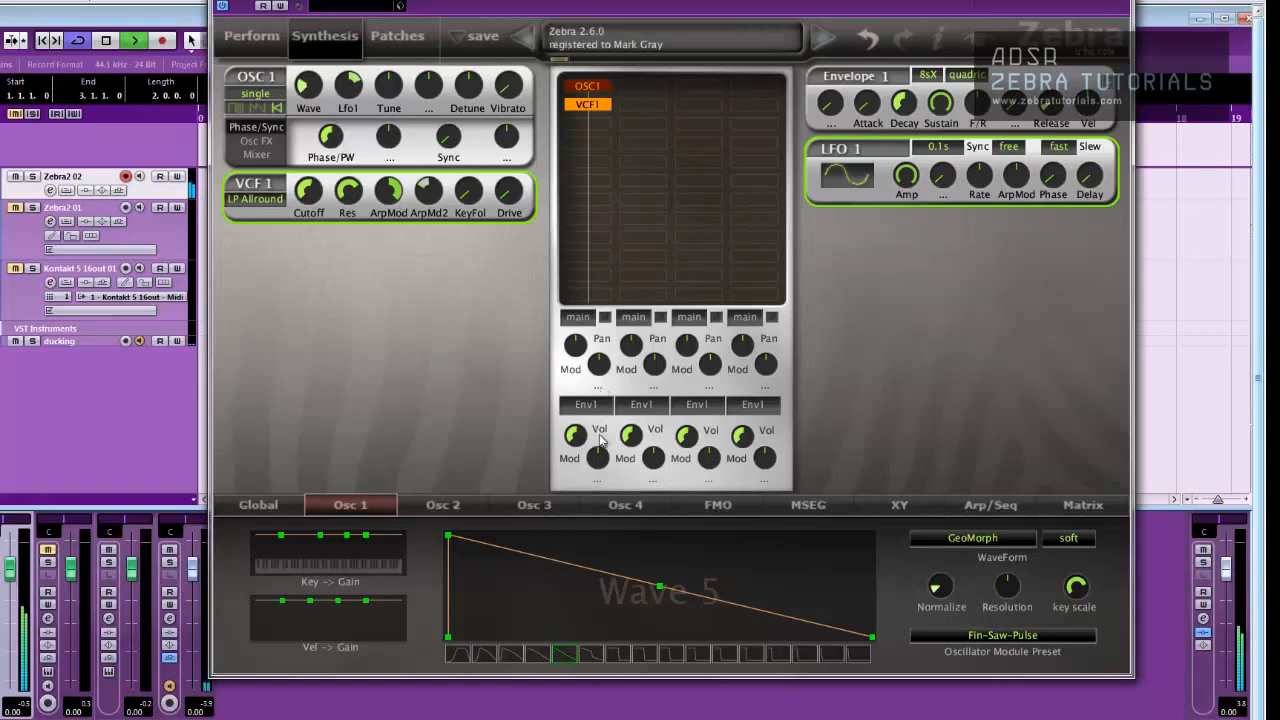
# - Switch oscillator 1 briefly to Wave 9, then back to Wave 5
pyautogui.click(670, 652)
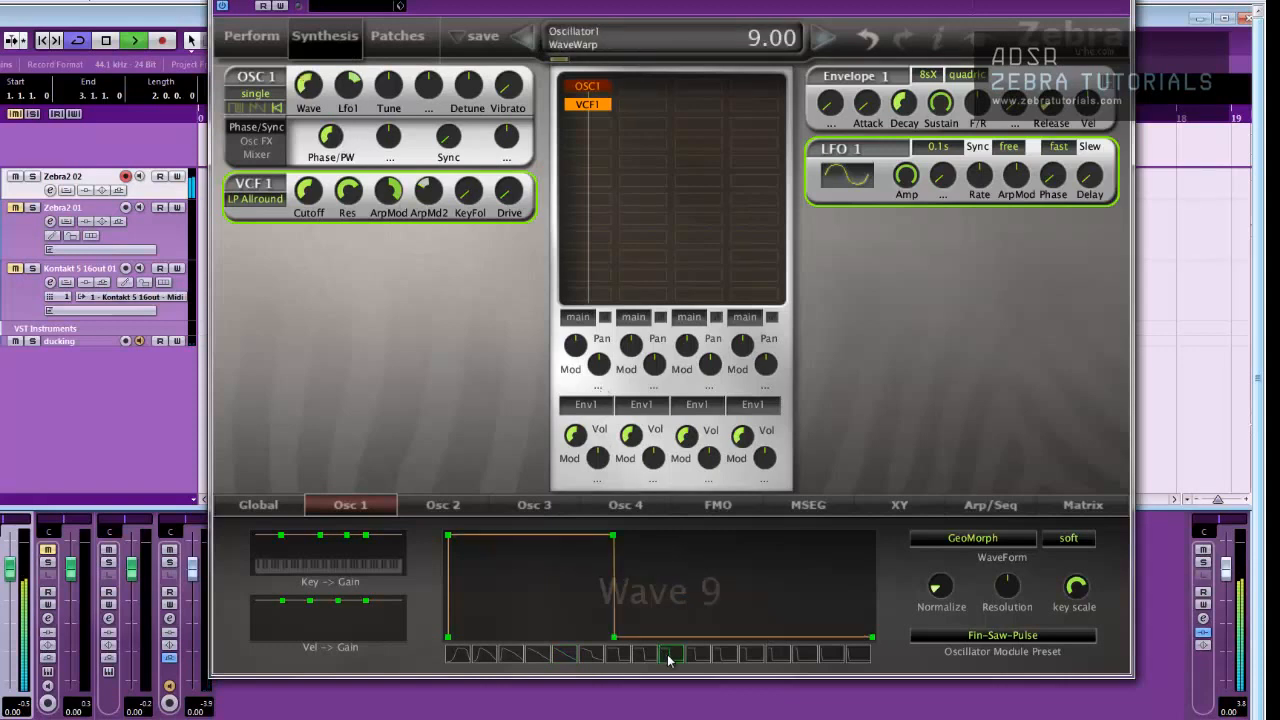
pyautogui.click(564, 654)
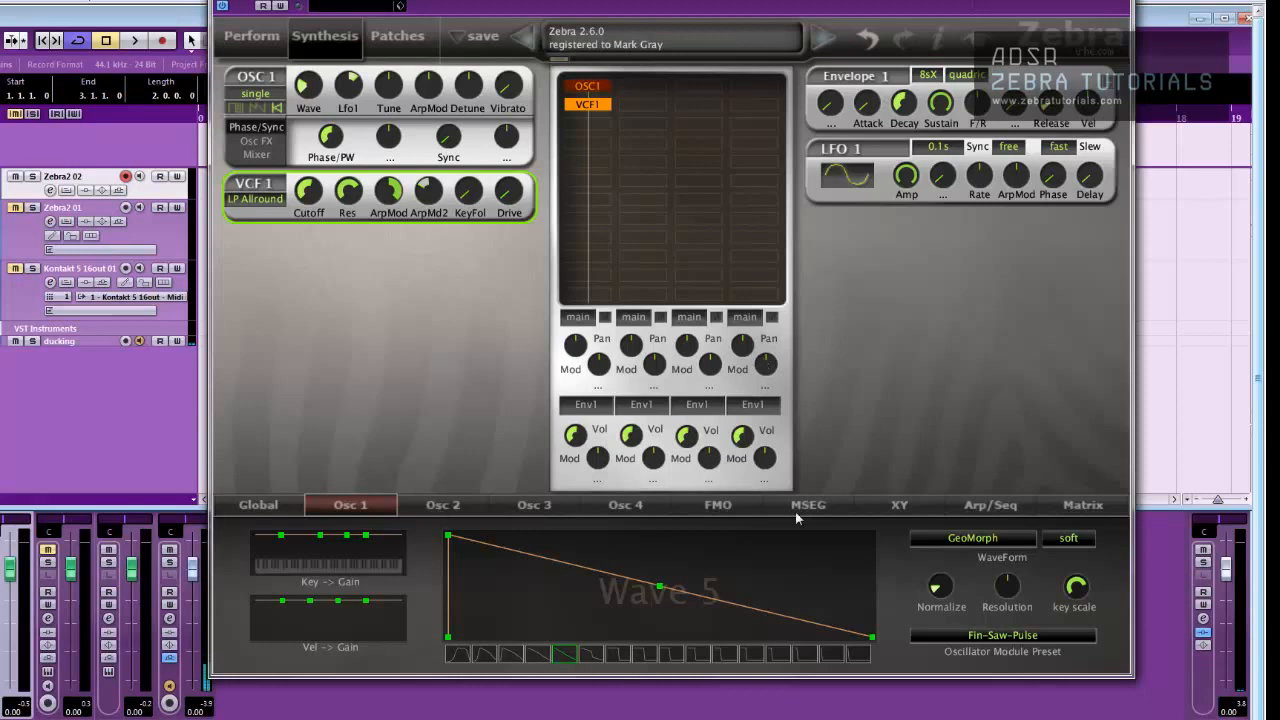
# - Sync the LFO 1 rate to 1/16 from the Arp/Seq page
pyautogui.click(990, 504)
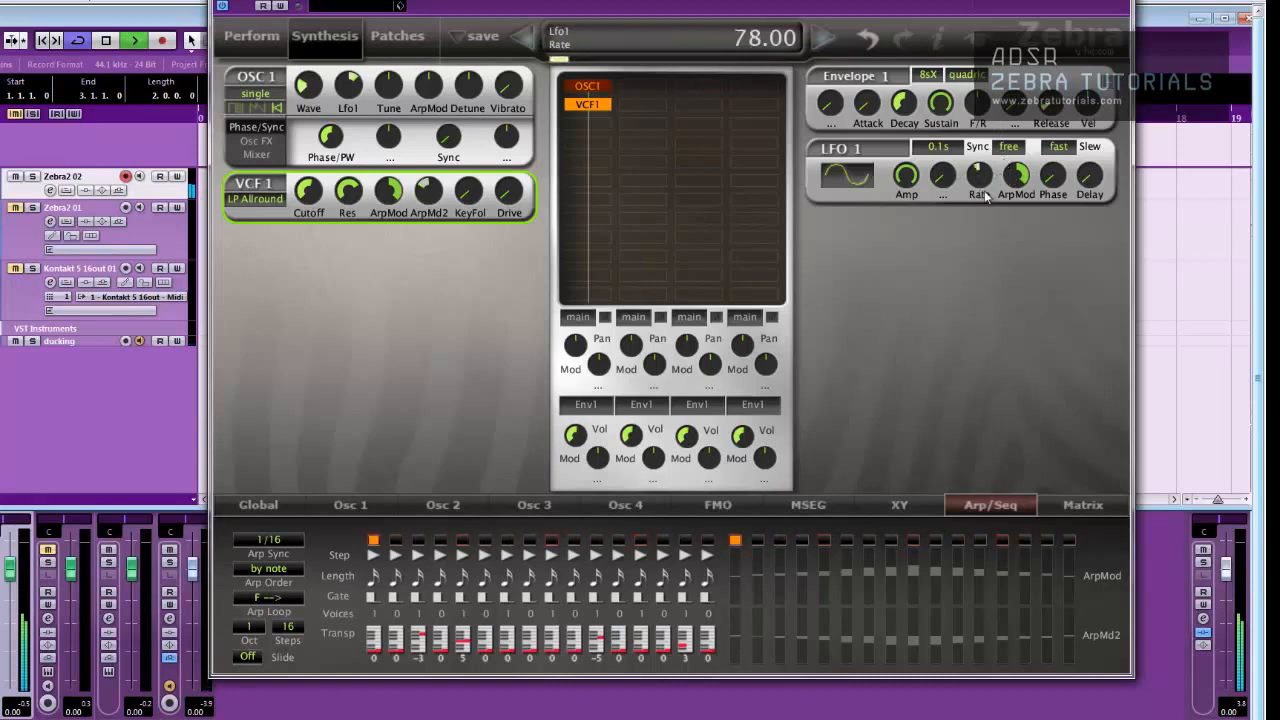
pyautogui.moveTo(980, 180); pyautogui.dragTo(984, 164)
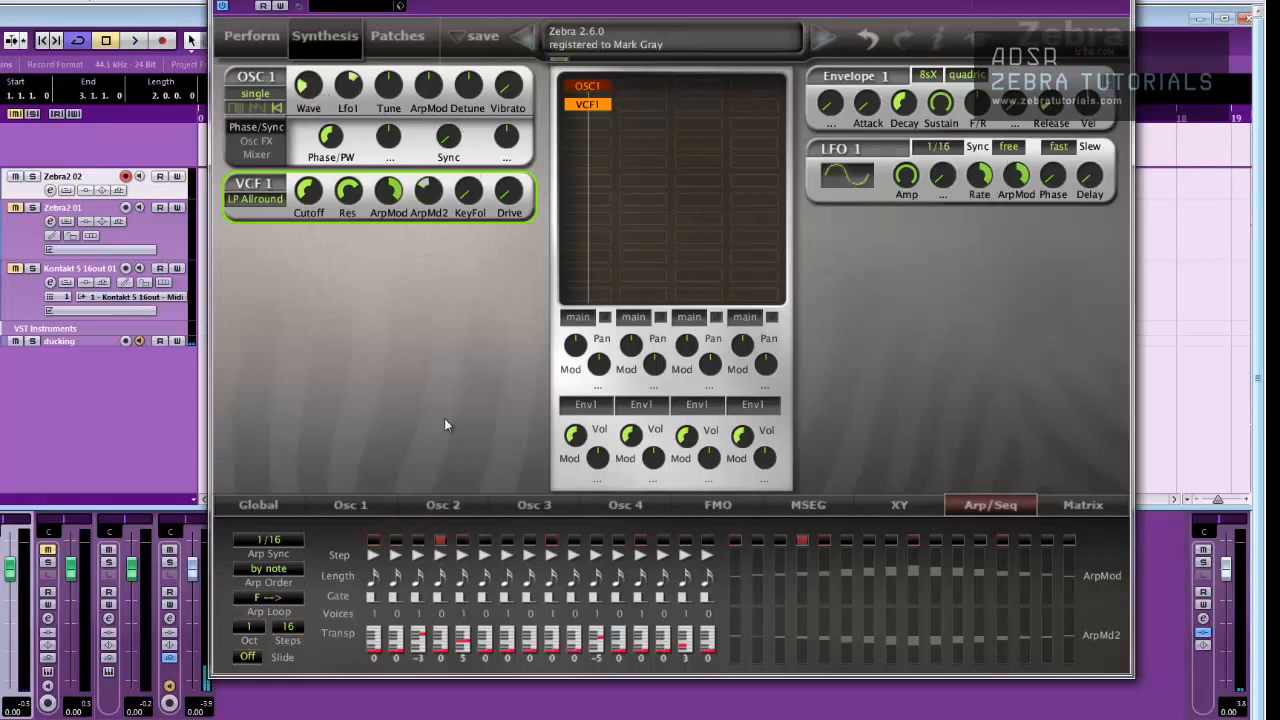
# - Raise oscillator 1's Wave ArpMod depth to about 10.40
pyautogui.click(350, 504)
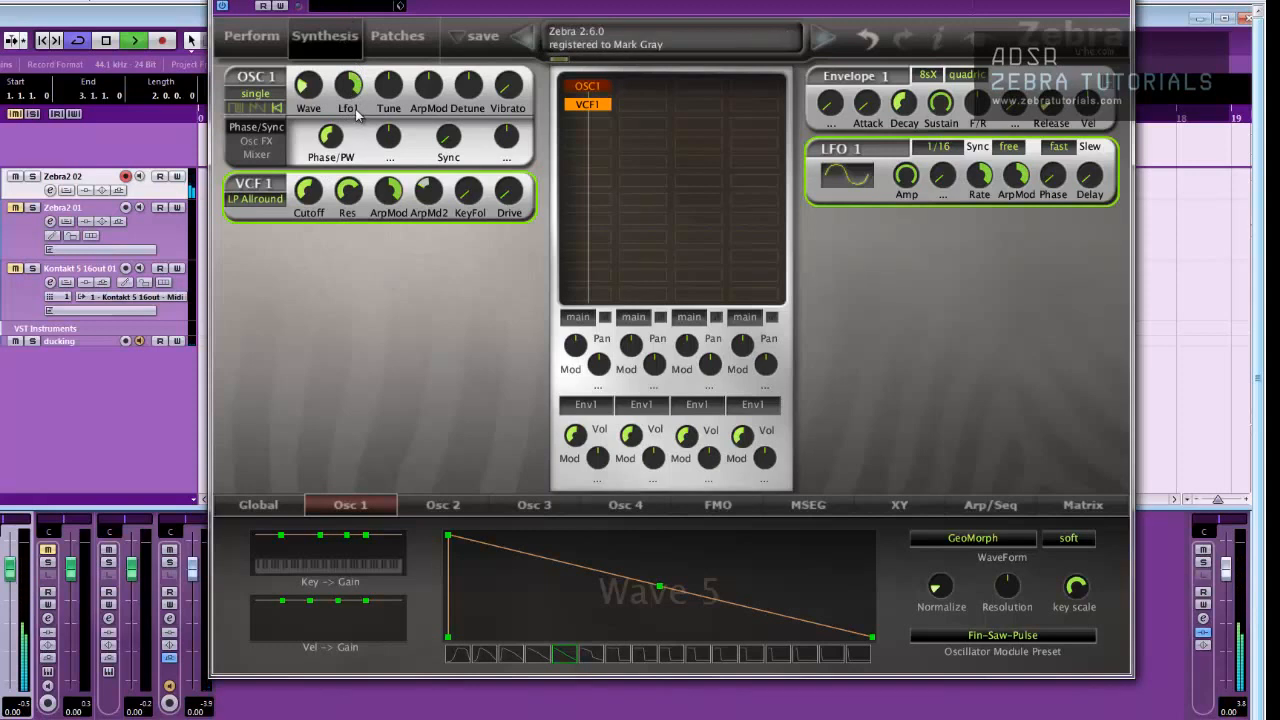
pyautogui.moveTo(436, 100)
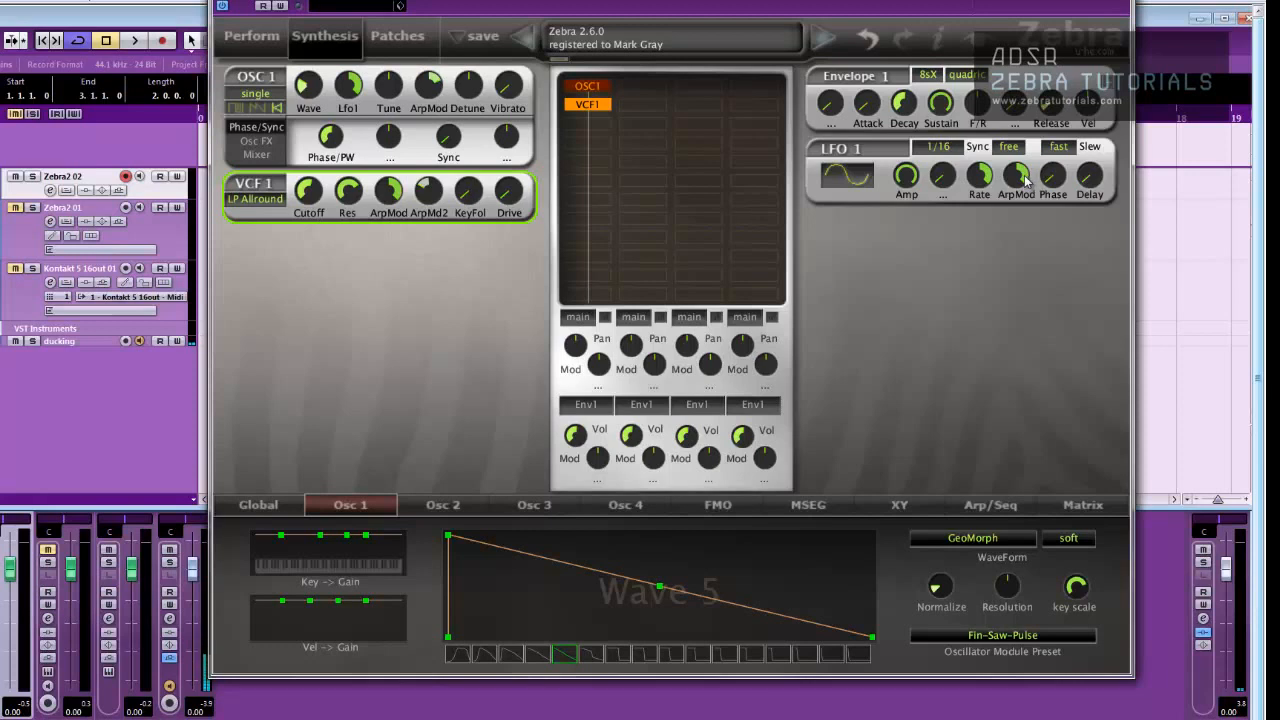
pyautogui.moveTo(1016, 176); pyautogui.dragTo(1016, 200)
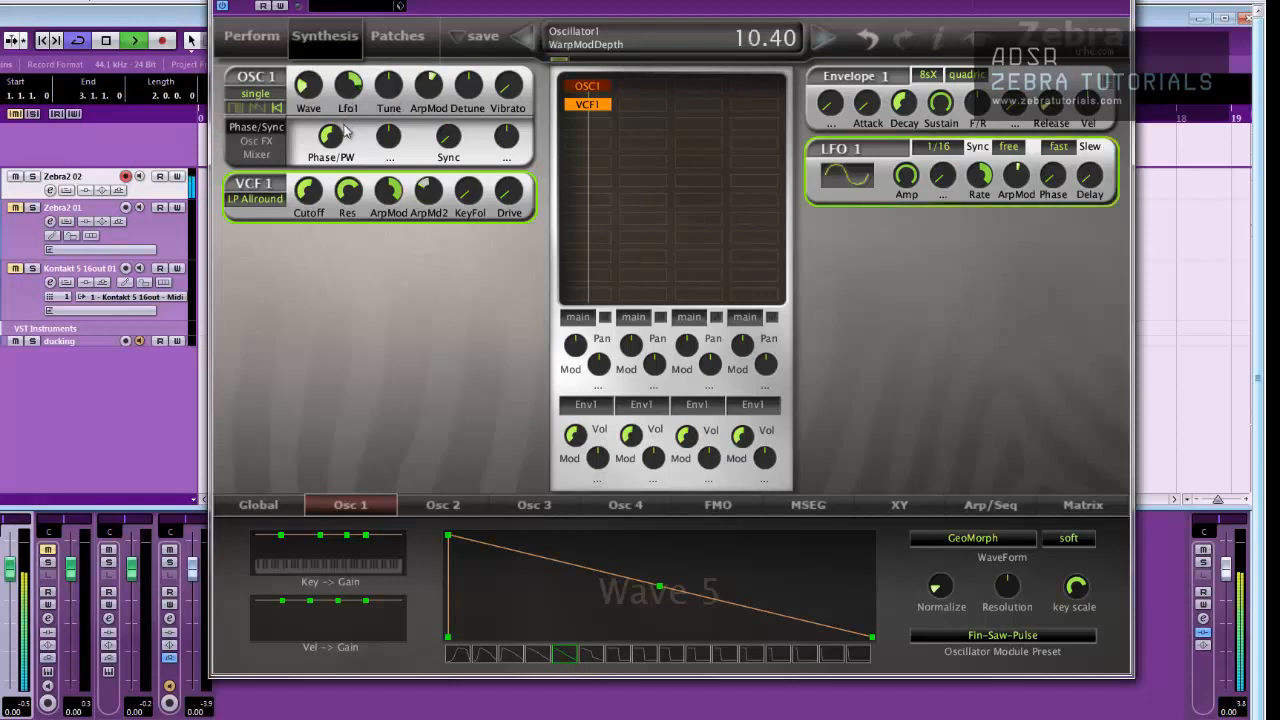
# - Fine-tune the wave modulation depth to 6.80 and set the VCF cutoff to 52
pyautogui.moveTo(330, 136); pyautogui.dragTo(350, 144)
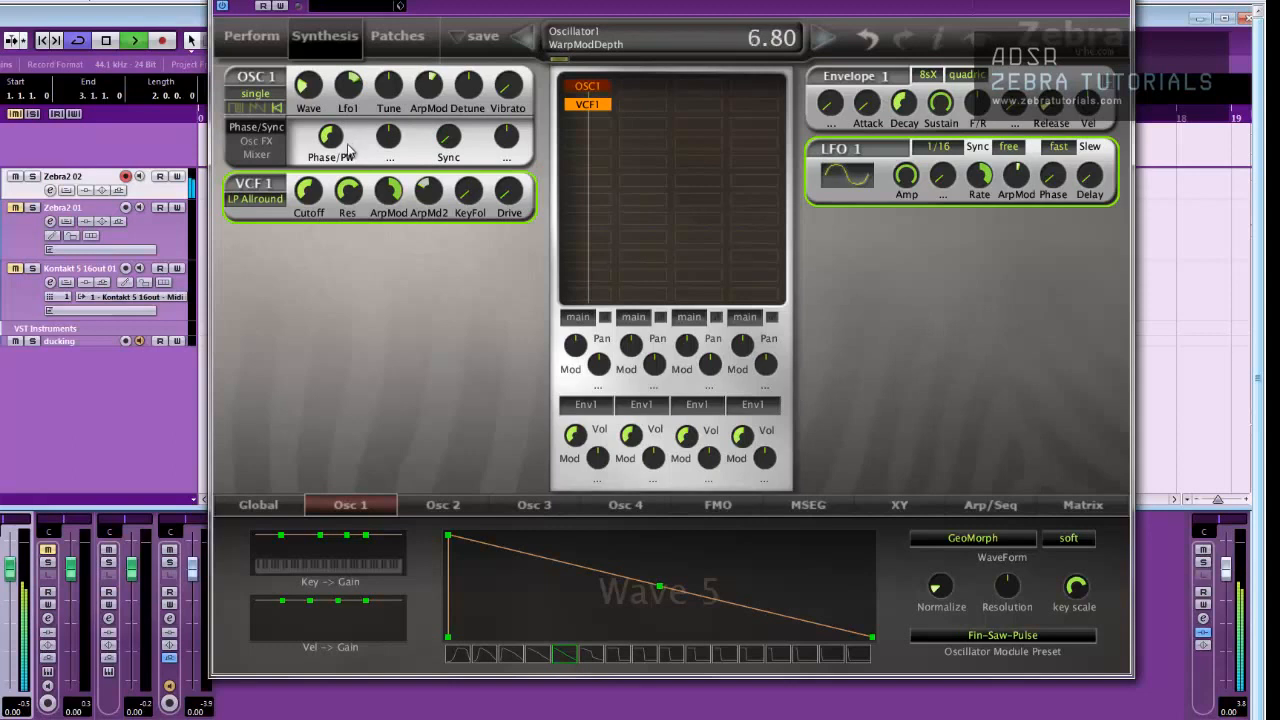
pyautogui.click(308, 190)
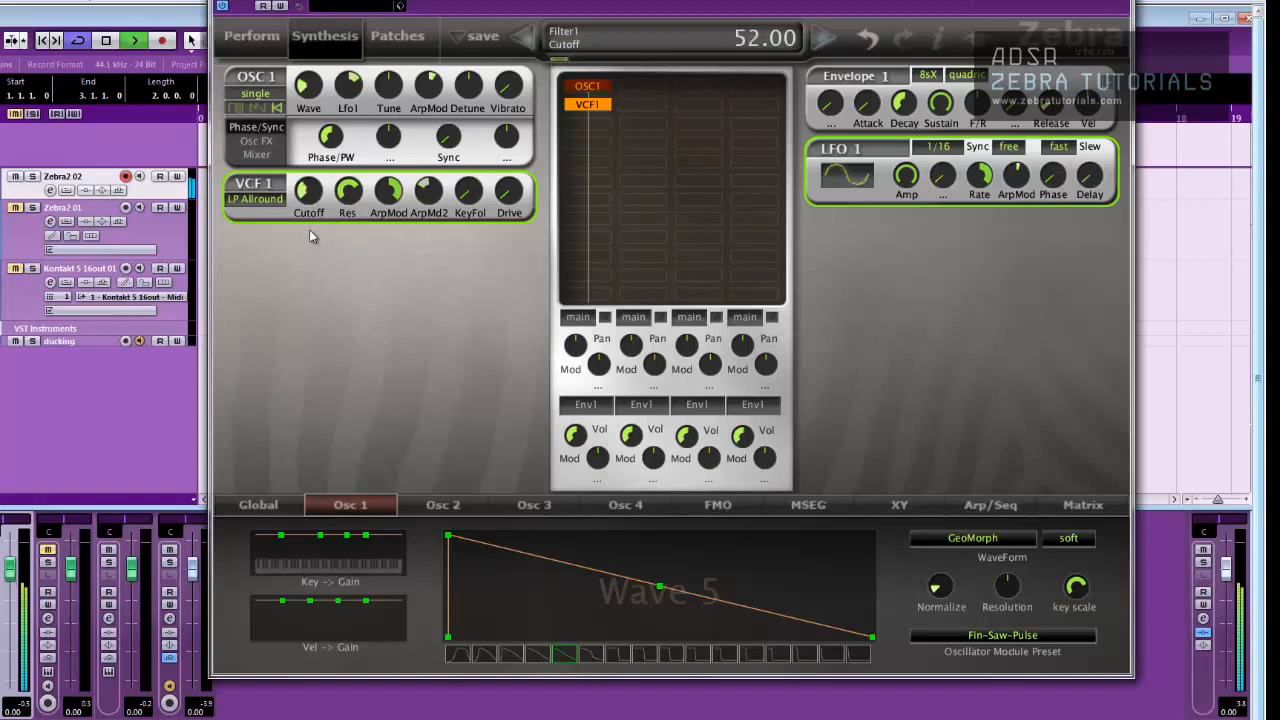
pyautogui.moveTo(348, 190); pyautogui.dragTo(348, 184)
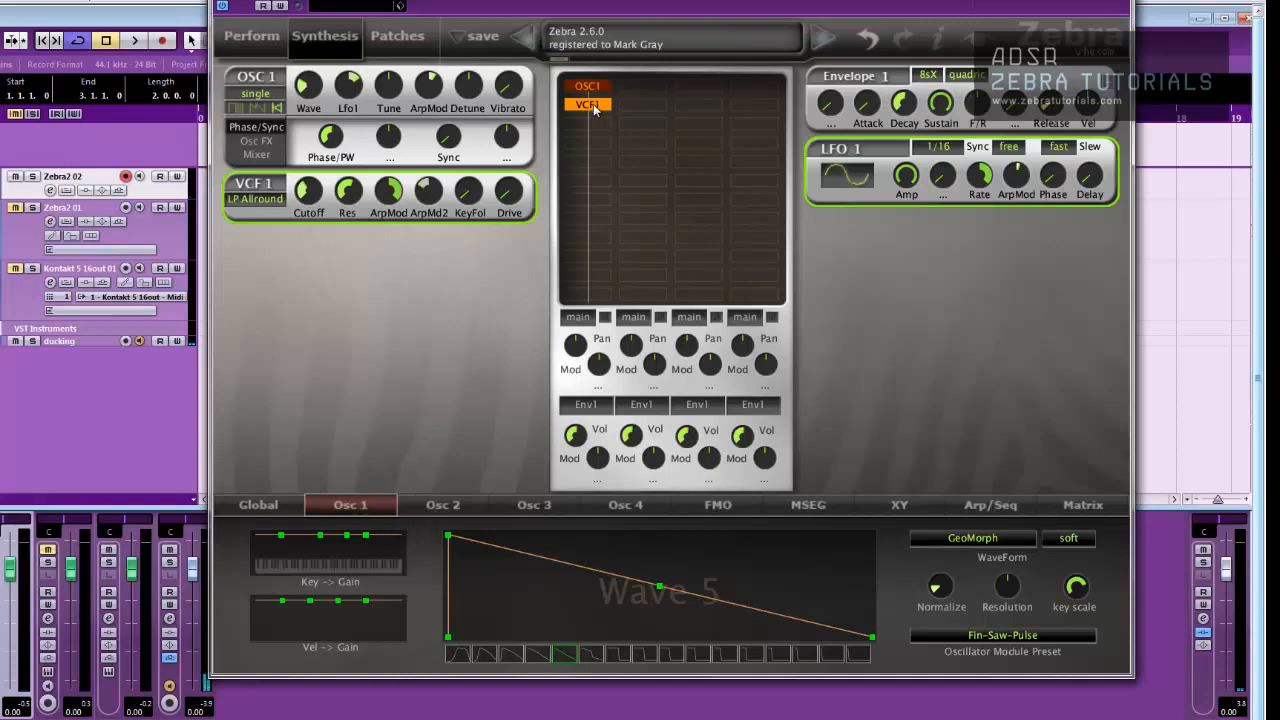
# - Glance at the Global page and return to the arpeggiator step sequence
pyautogui.click(258, 504)
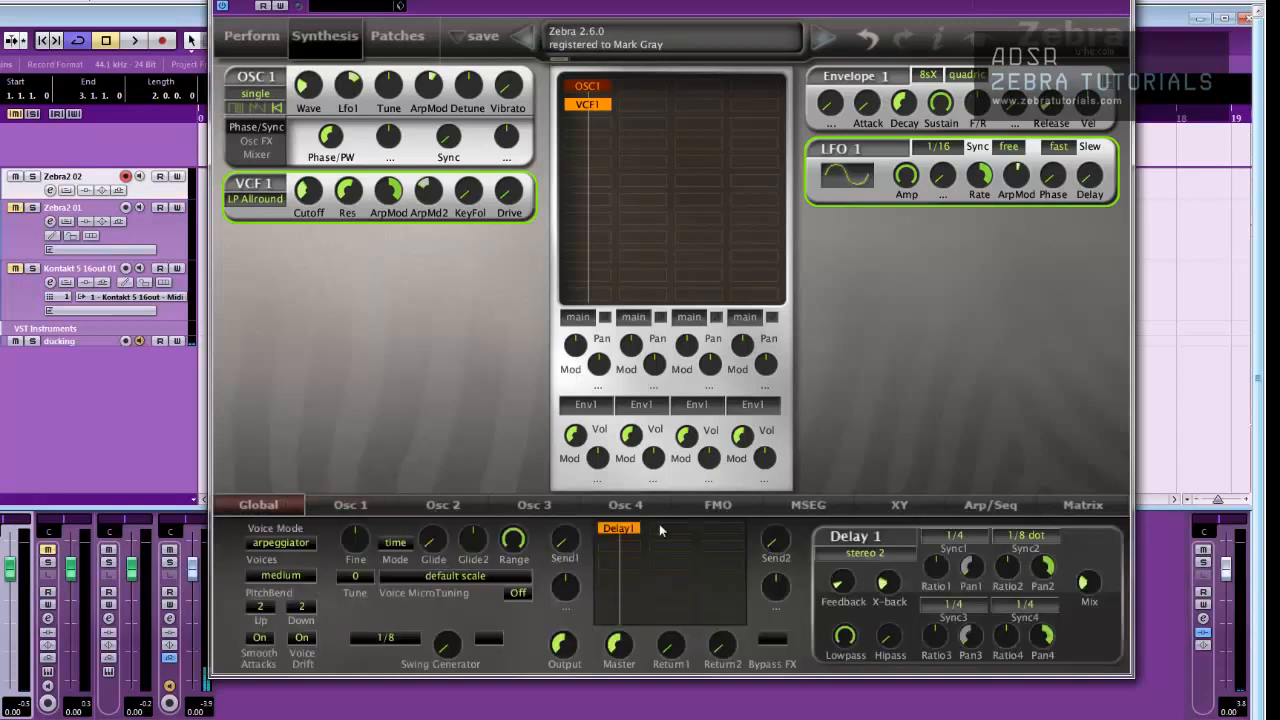
pyautogui.click(990, 504)
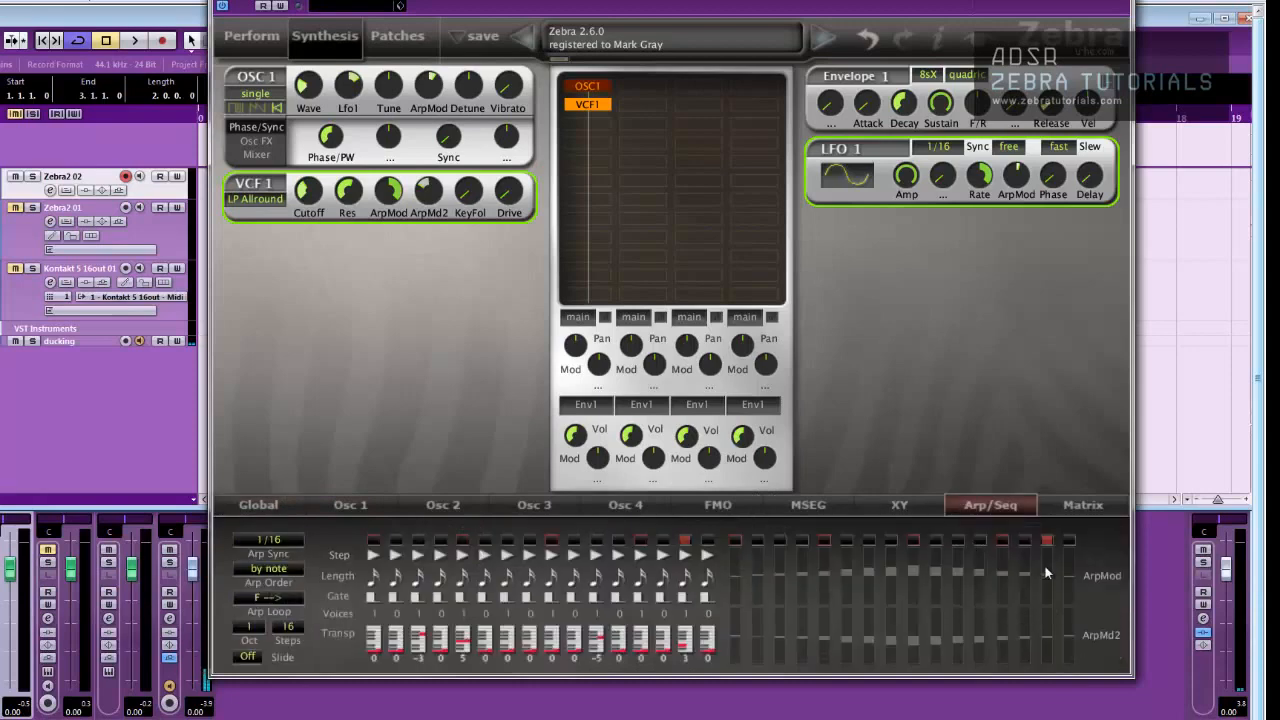
pyautogui.moveTo(512, 628)
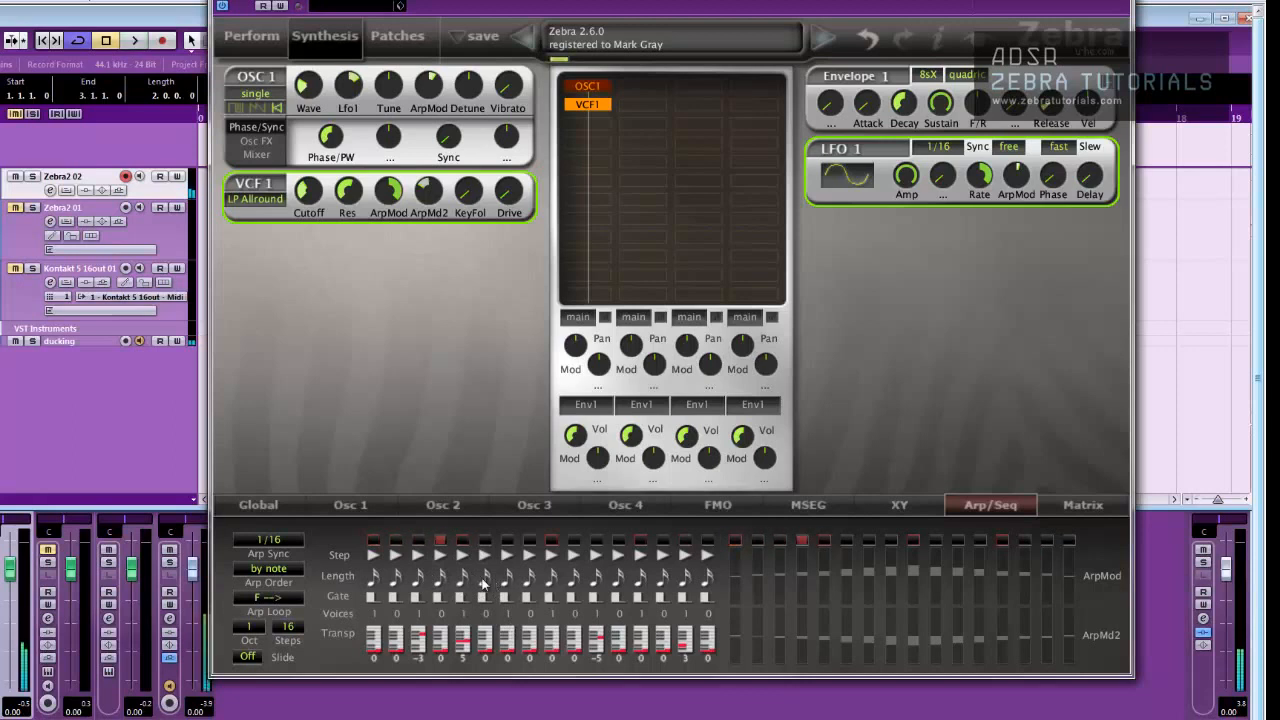
# - Give several arpeggio steps two voices and set the VCF ArpMod depth to 122
pyautogui.click(424, 612)
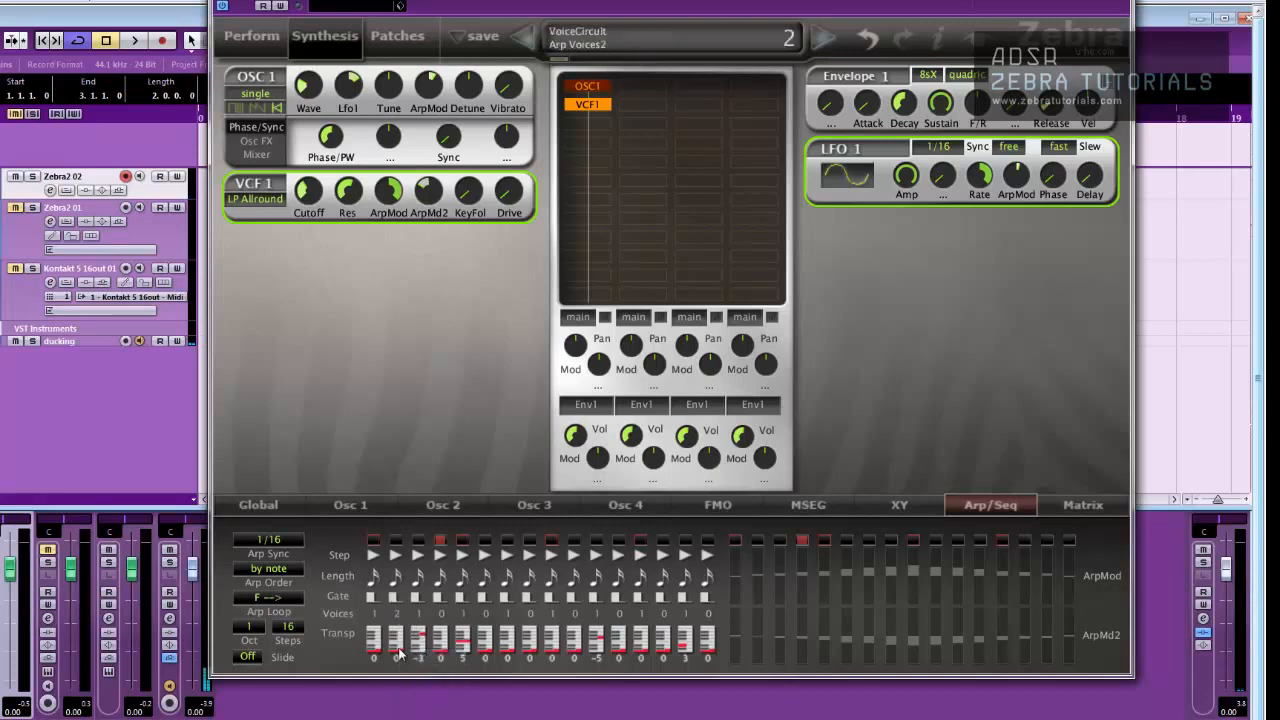
pyautogui.moveTo(396, 650); pyautogui.dragTo(396, 610)
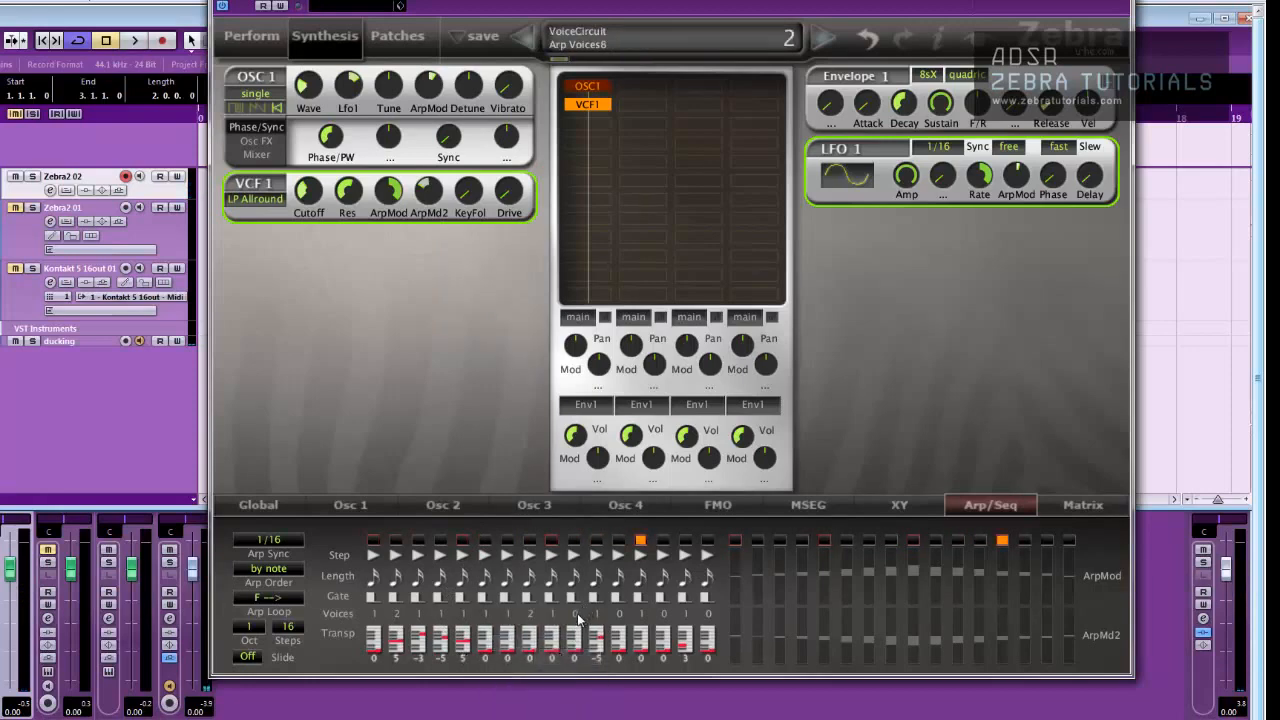
pyautogui.click(640, 620)
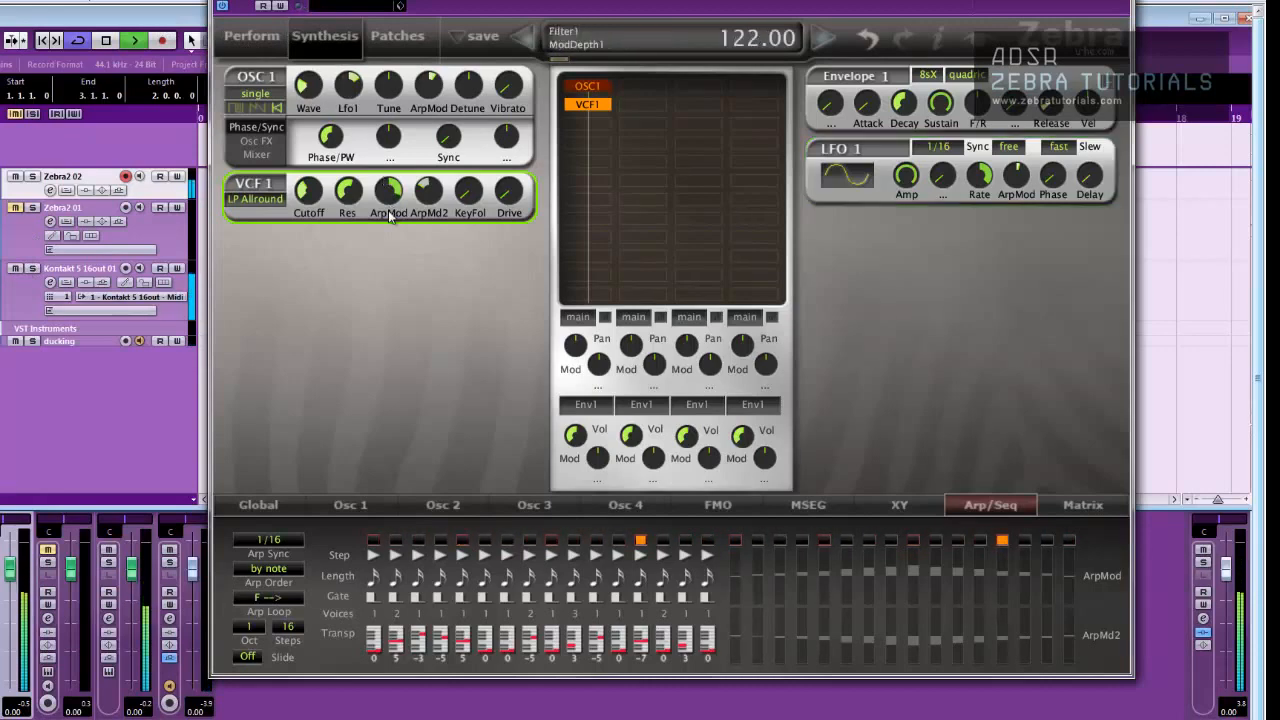
# - Set the VCF ArpMod2 depth to 34 and raise the resonance to 60
pyautogui.moveTo(388, 192); pyautogui.dragTo(388, 220)
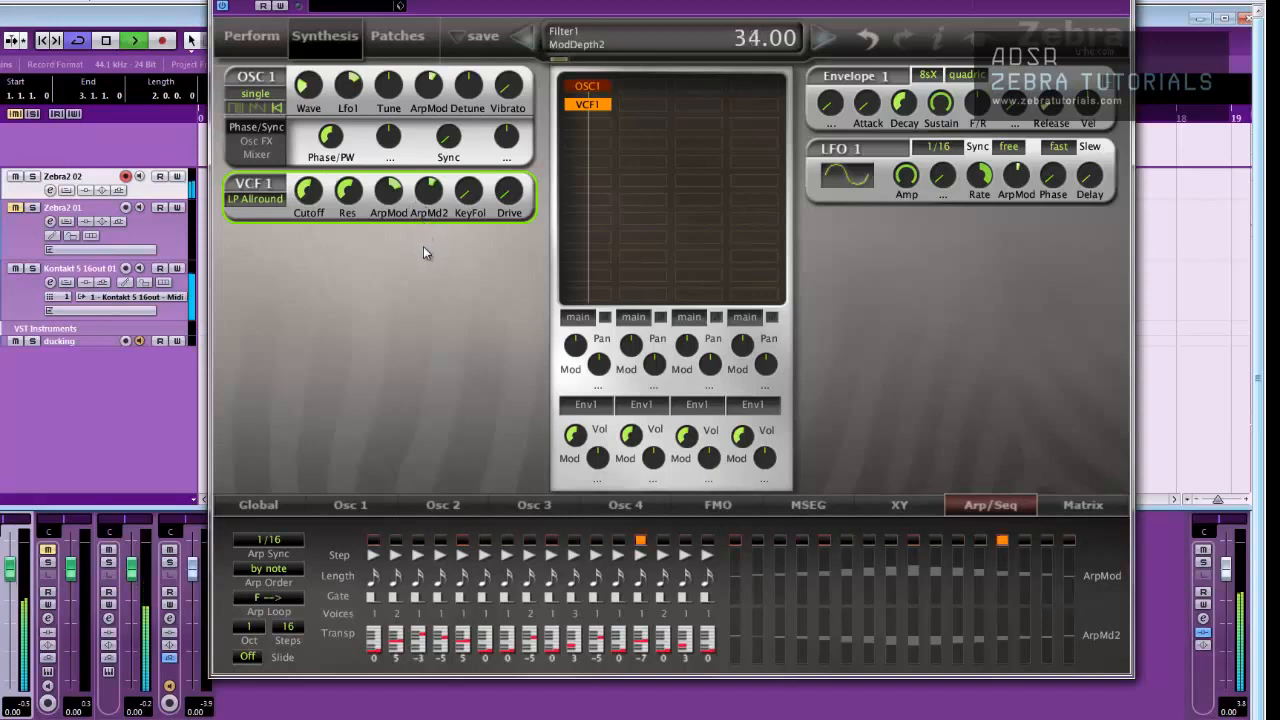
pyautogui.moveTo(348, 192); pyautogui.dragTo(348, 180)
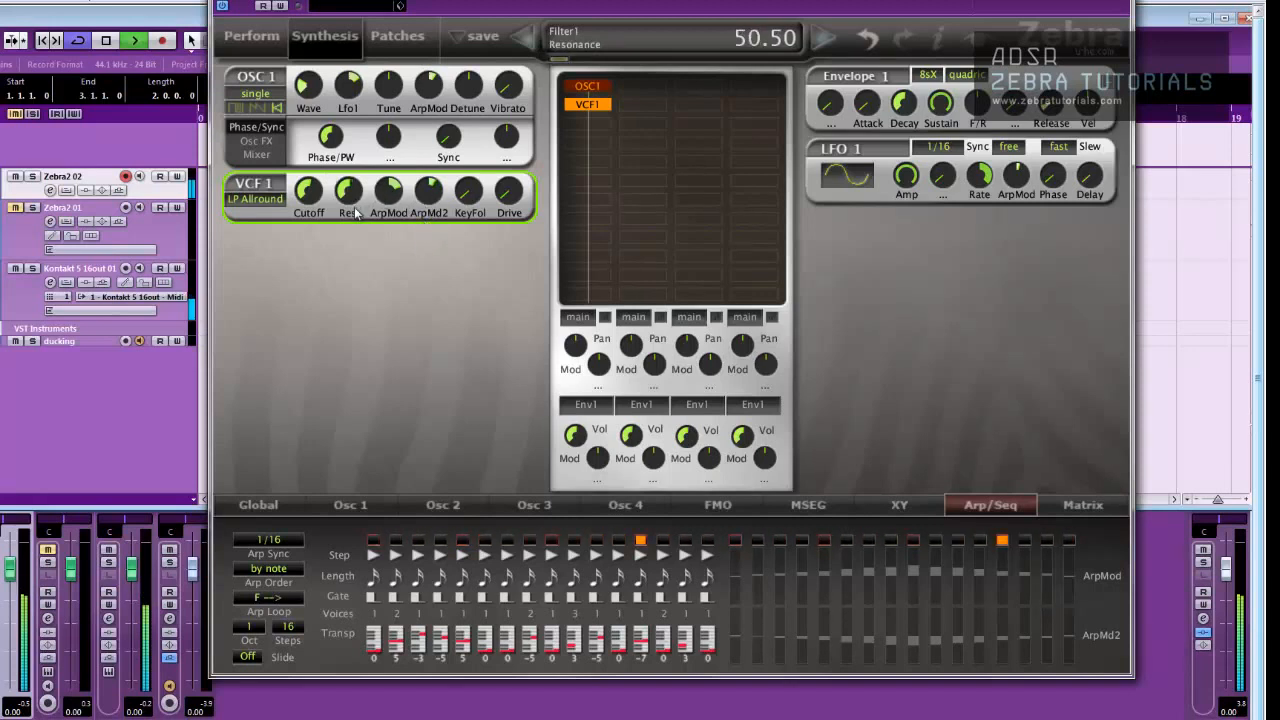
pyautogui.moveTo(348, 190); pyautogui.dragTo(348, 240)
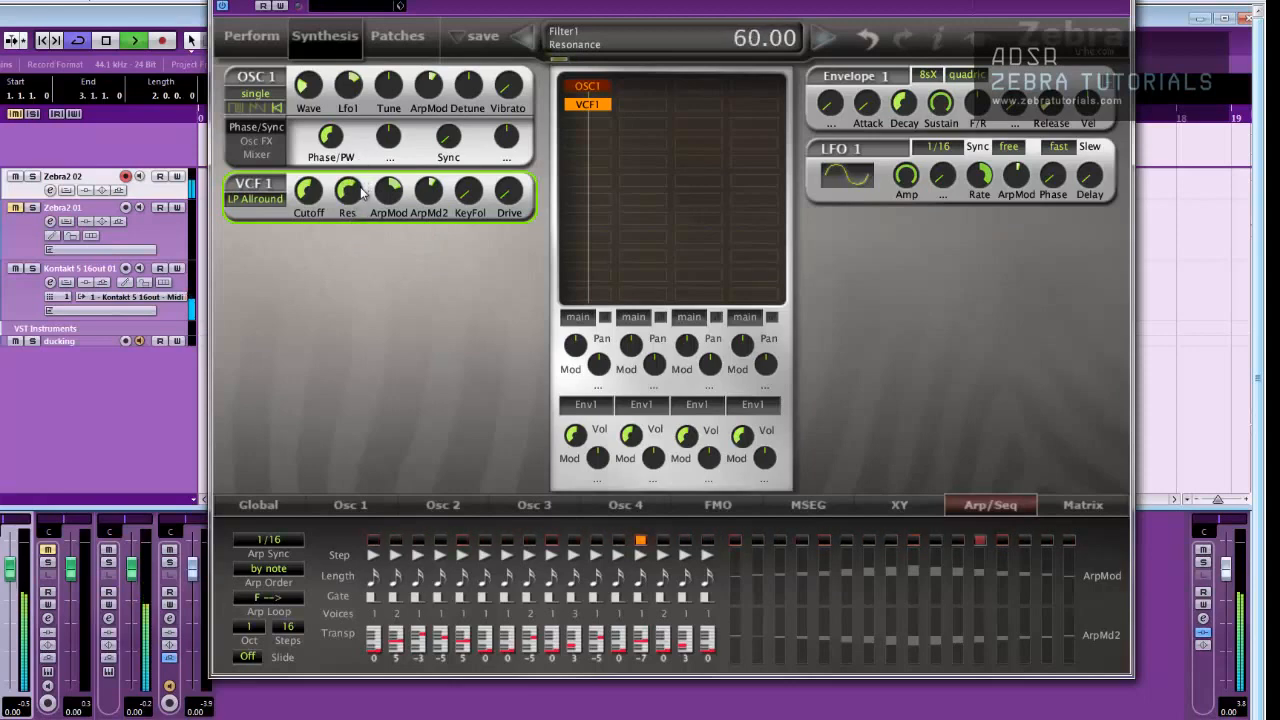
pyautogui.moveTo(348, 190); pyautogui.dragTo(348, 230)
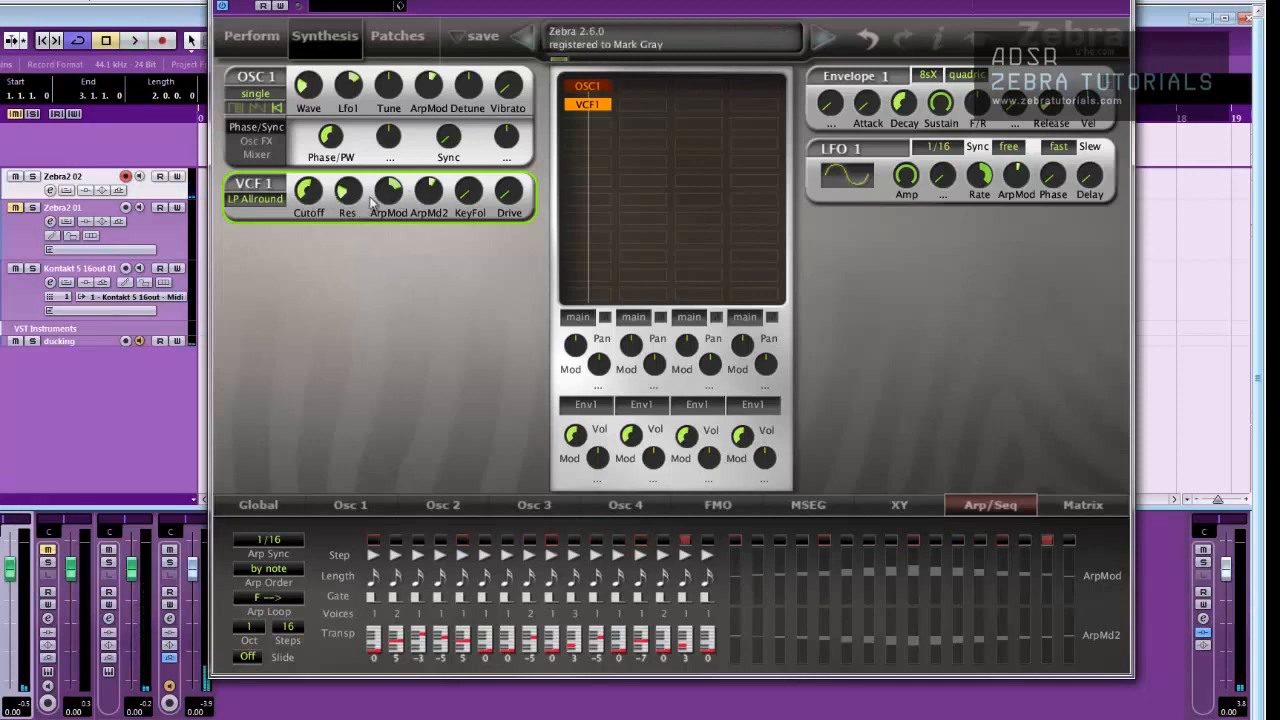
pyautogui.moveTo(856, 568)
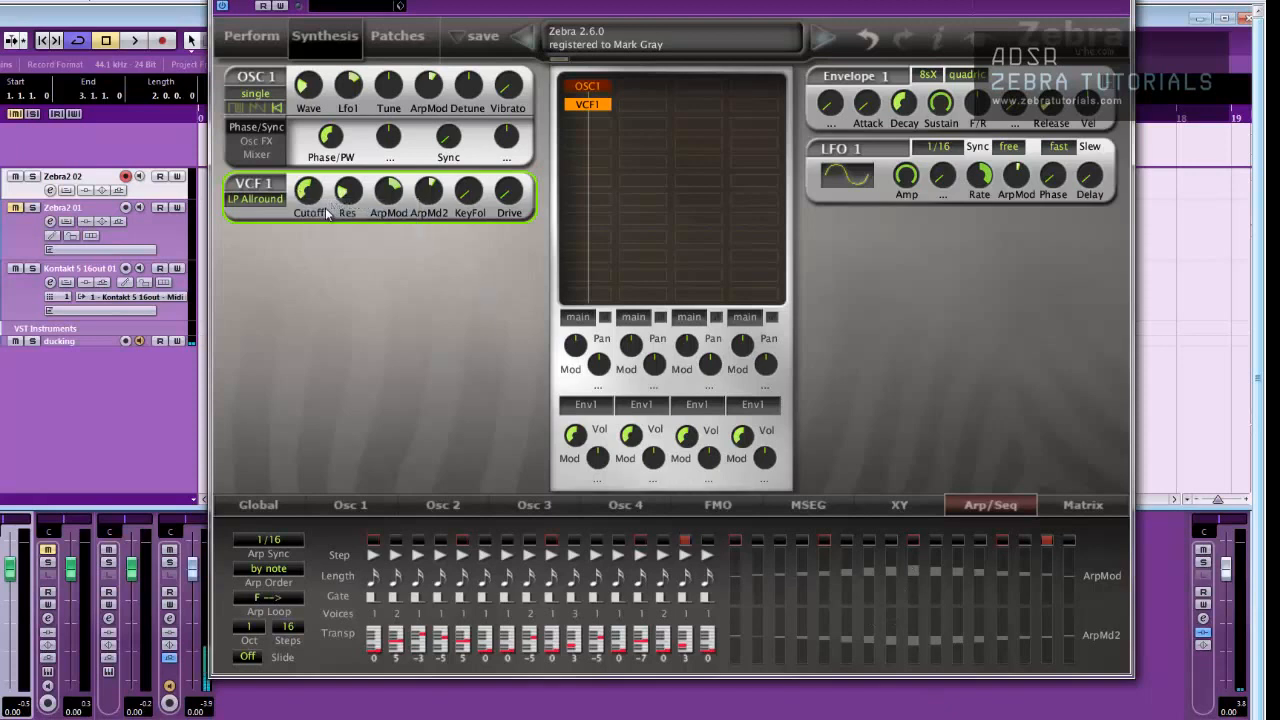
# - Reveal the arrange window, enable automation write and start playback recording the knob movements
pyautogui.rightClick(308, 190)
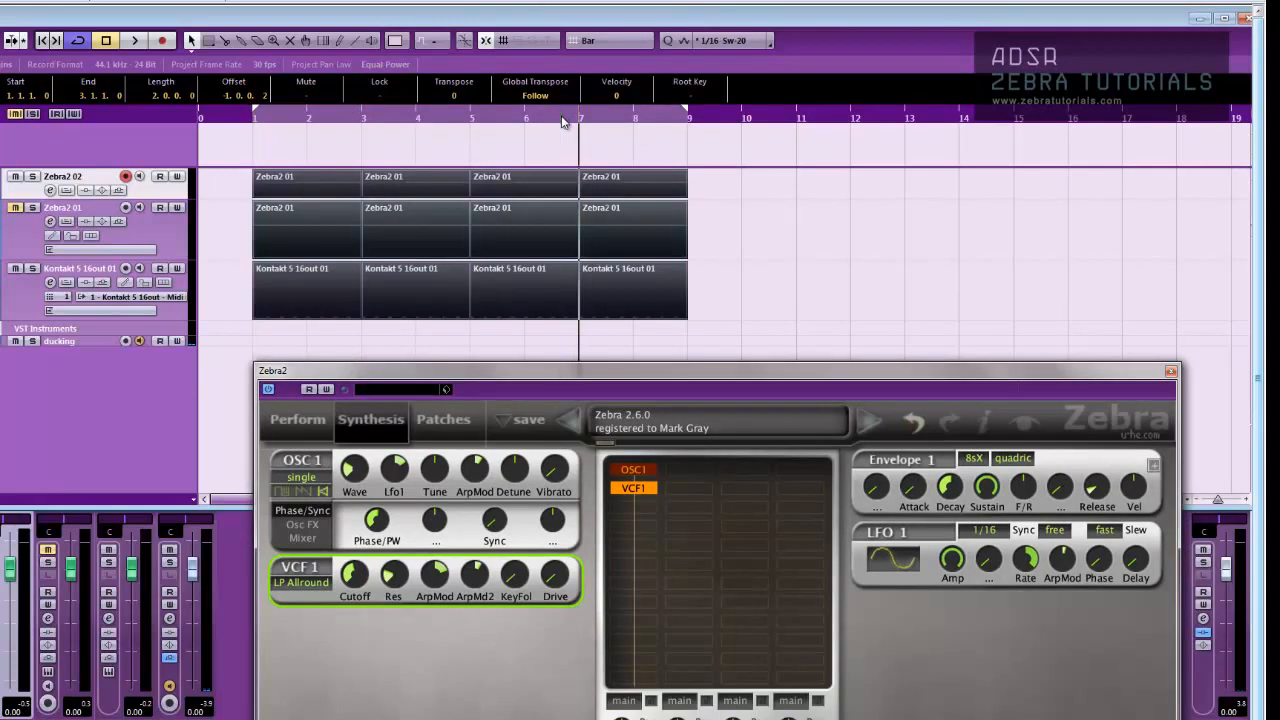
pyautogui.moveTo(322, 616)
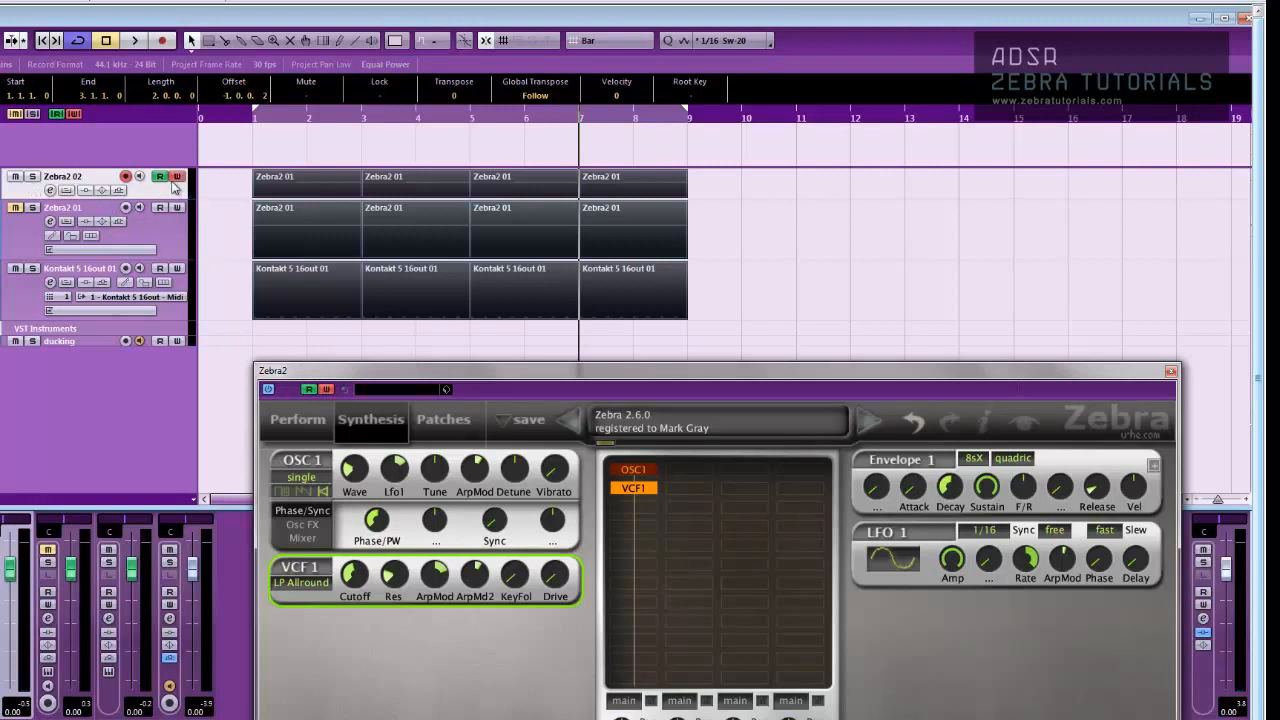
pyautogui.click(160, 40)
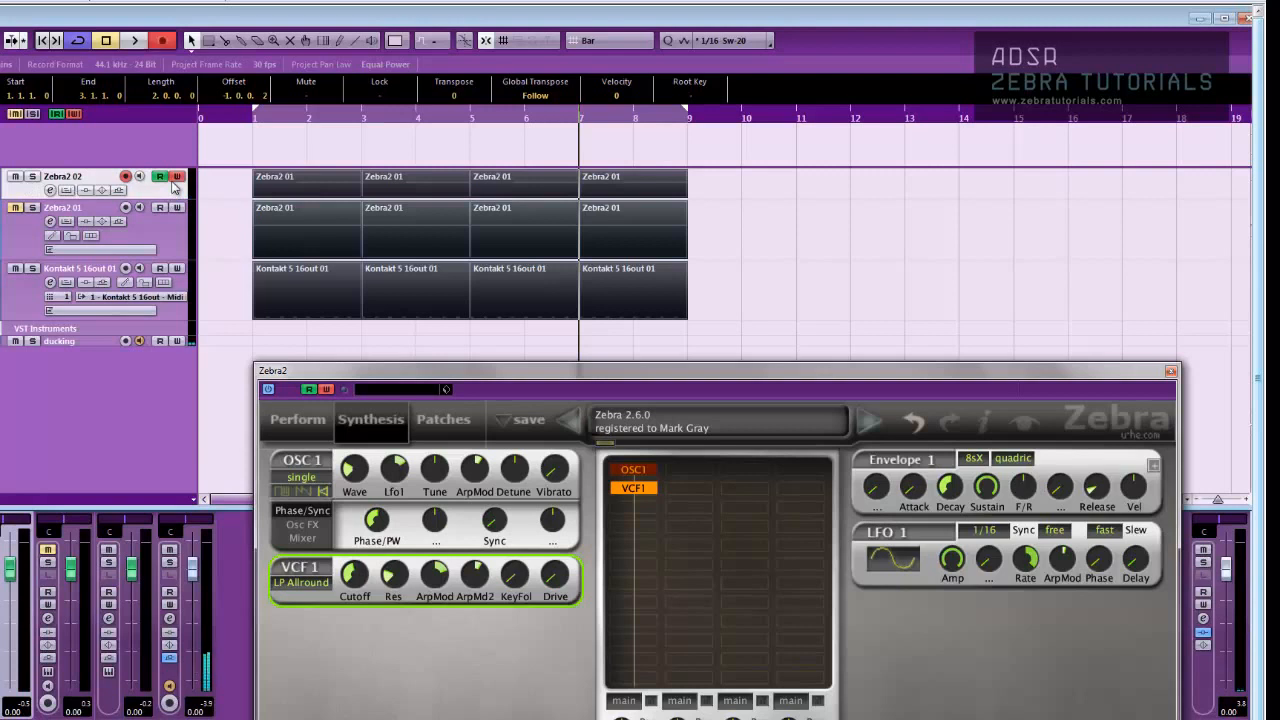
pyautogui.click(132, 40)
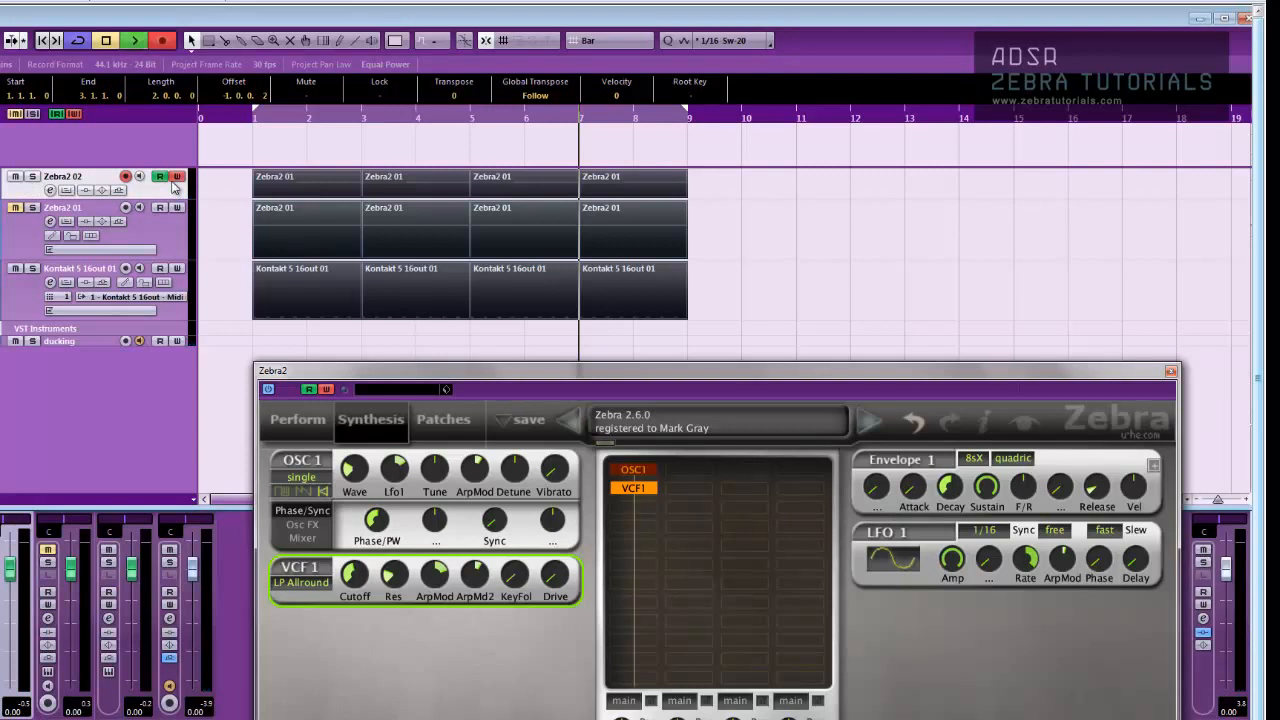
pyautogui.click(70, 176)
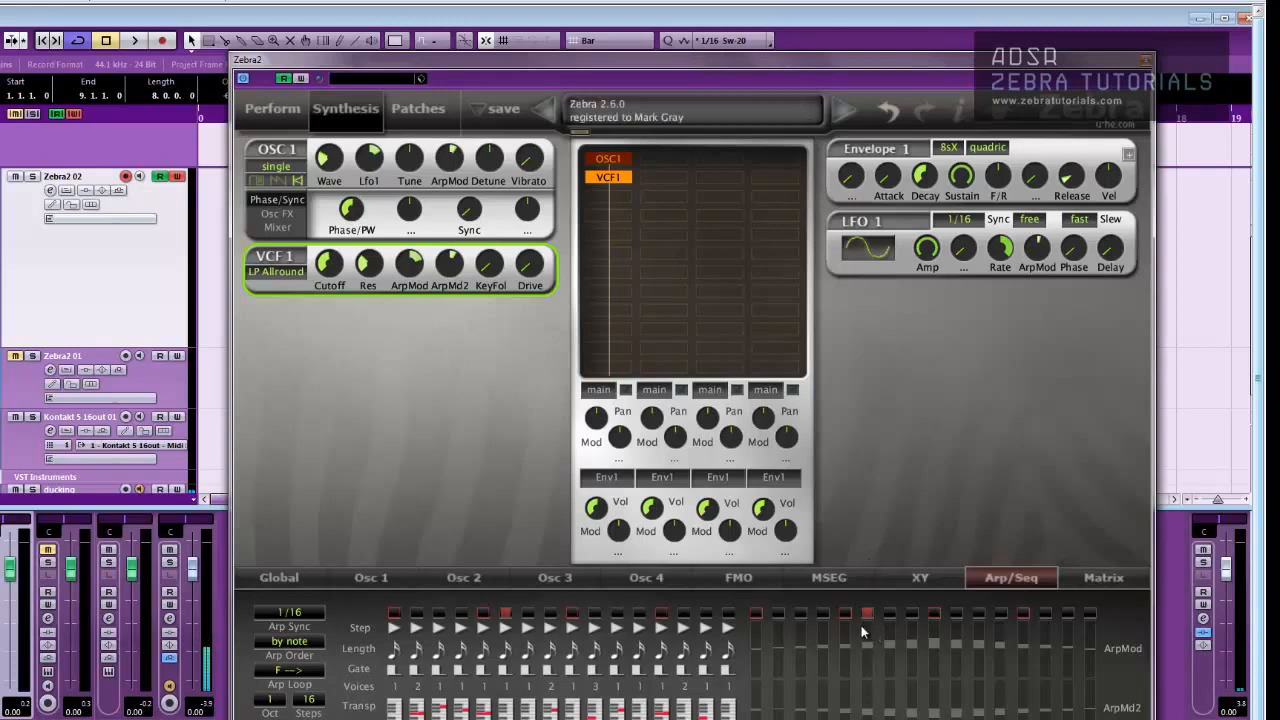
pyautogui.moveTo(836, 644)
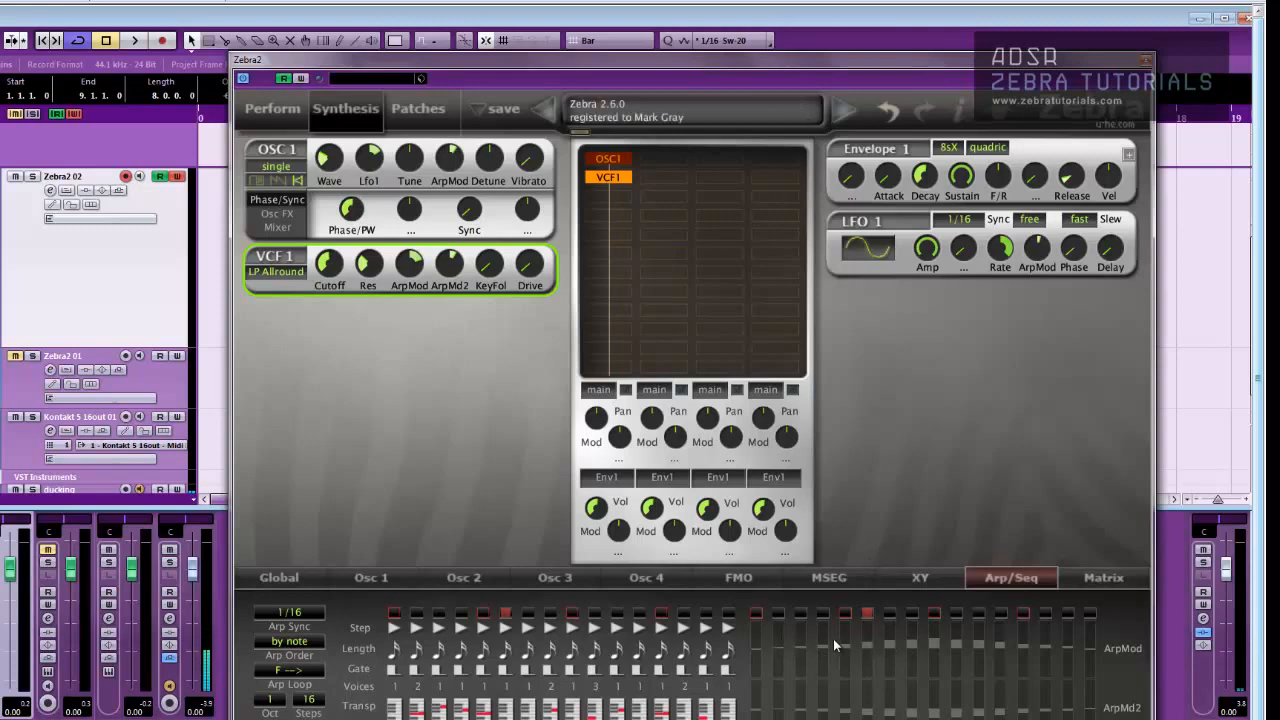